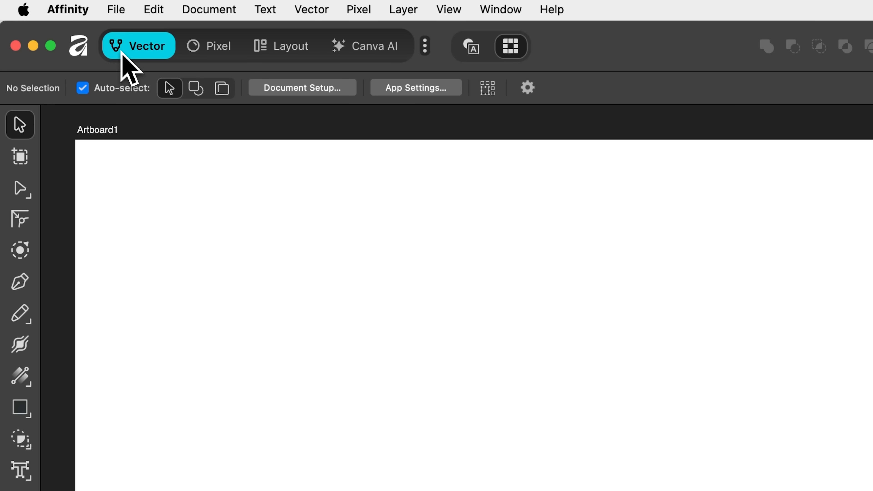
{"action": "mouse_move", "coordinate": [178, 265]}
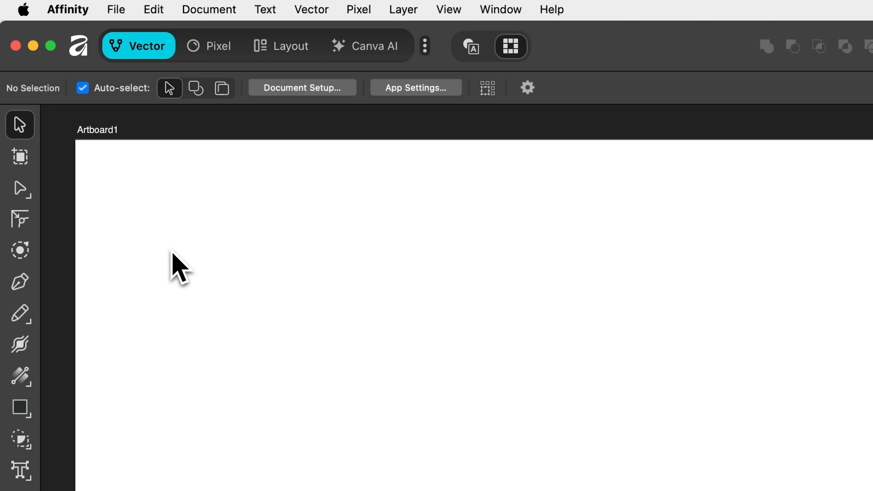
{"action": "mouse_move", "coordinate": [20, 124]}
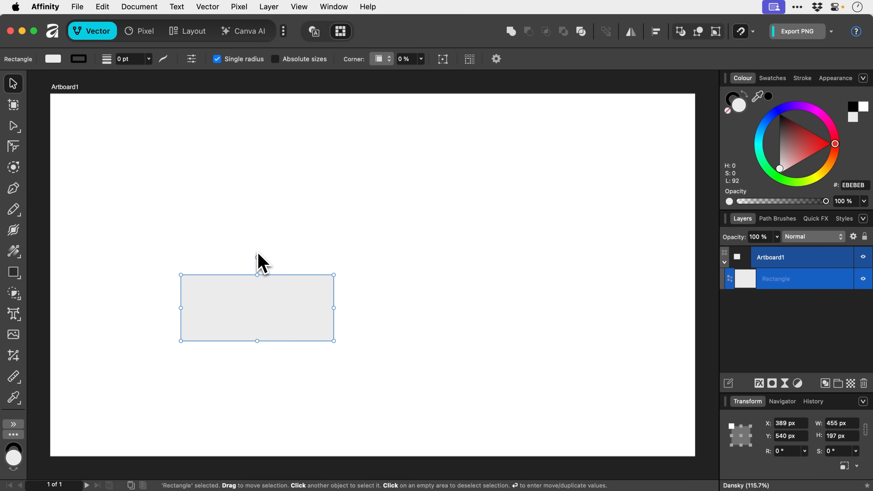
- Rotate the grey rectangle, then switch to the Artboard Tool so the artboard shows its resize handles
{"action": "left_click_drag", "start_coordinate": [257, 262], "coordinate": [257, 357]}
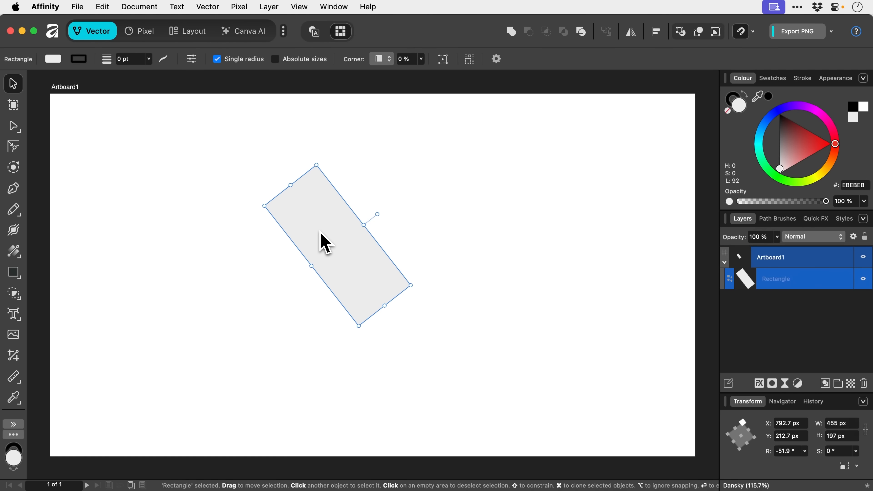
{"action": "mouse_move", "coordinate": [250, 247]}
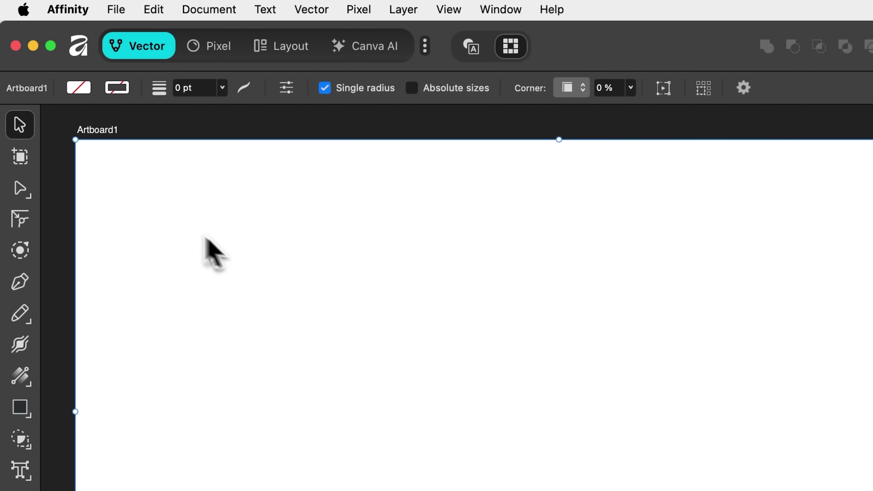
{"action": "mouse_move", "coordinate": [20, 157]}
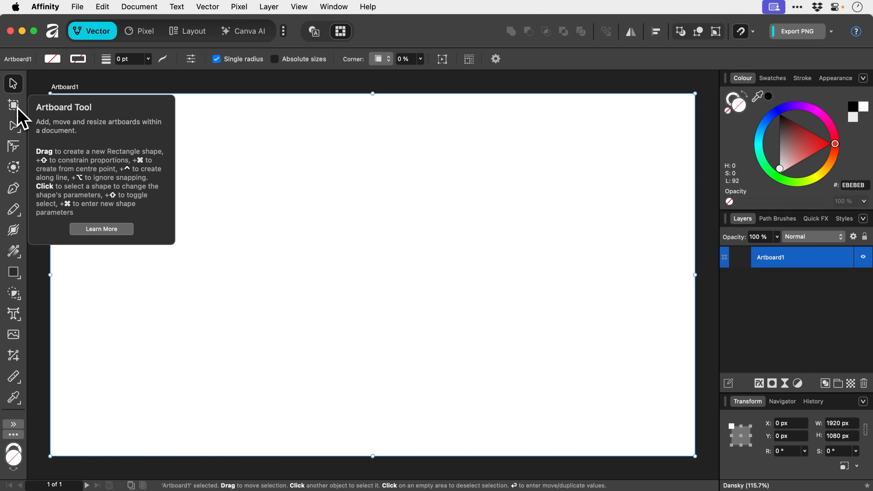
{"action": "left_click", "coordinate": [13, 104]}
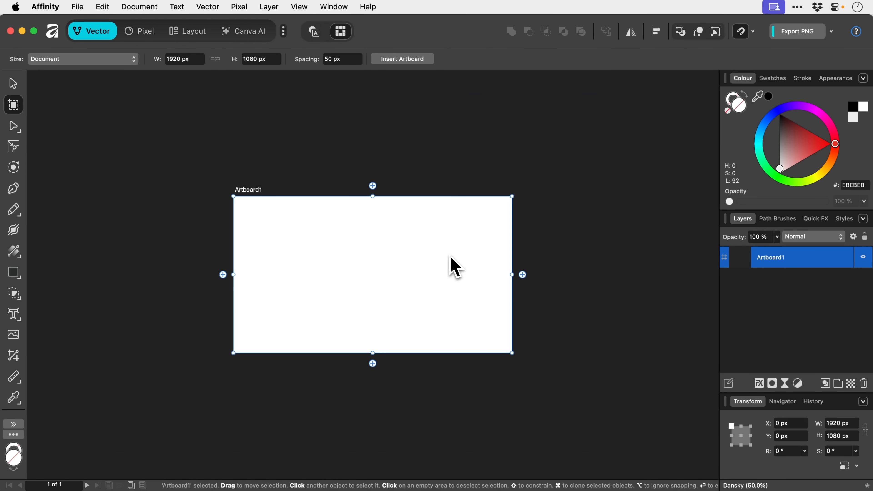
{"action": "left_click", "coordinate": [402, 59]}
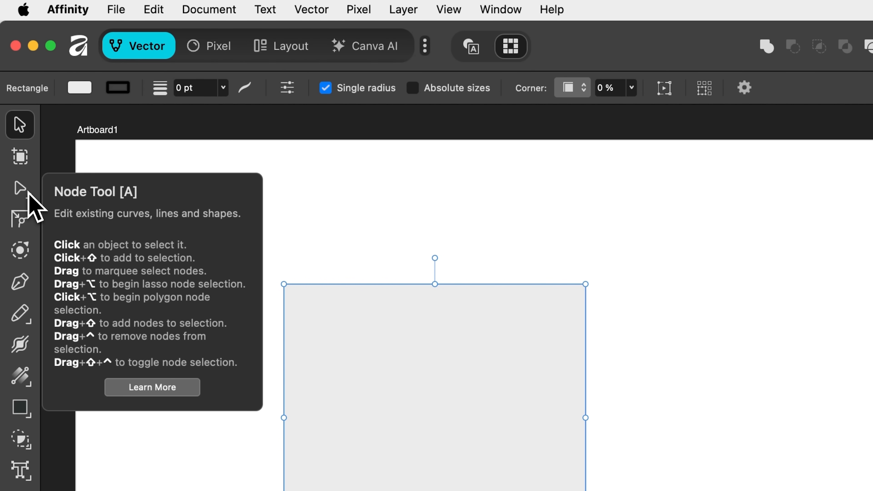
- Convert the grey rectangle to curves with the Node Tool and bend its top edge into a wave
{"action": "left_click", "coordinate": [20, 188]}
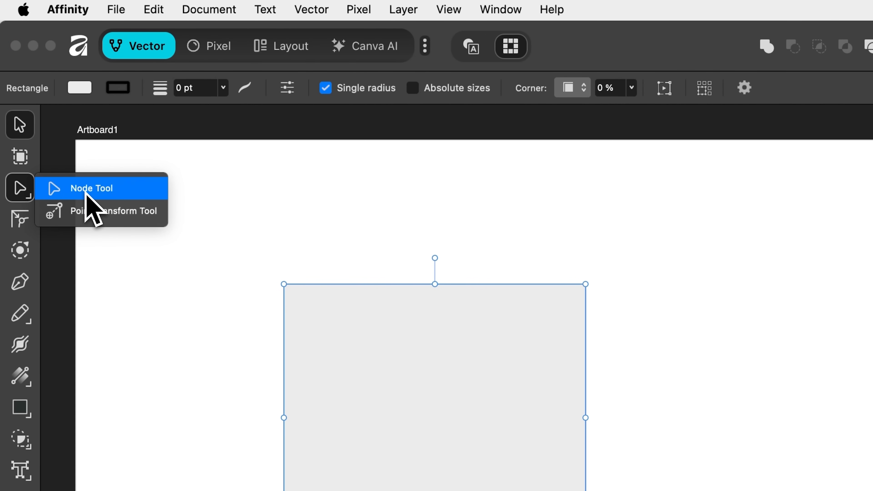
{"action": "left_click", "coordinate": [91, 189]}
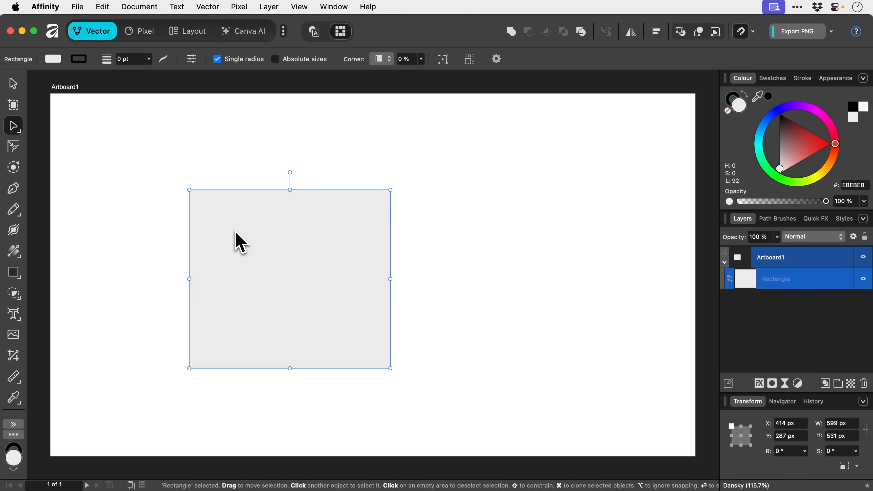
{"action": "right_click", "coordinate": [240, 240]}
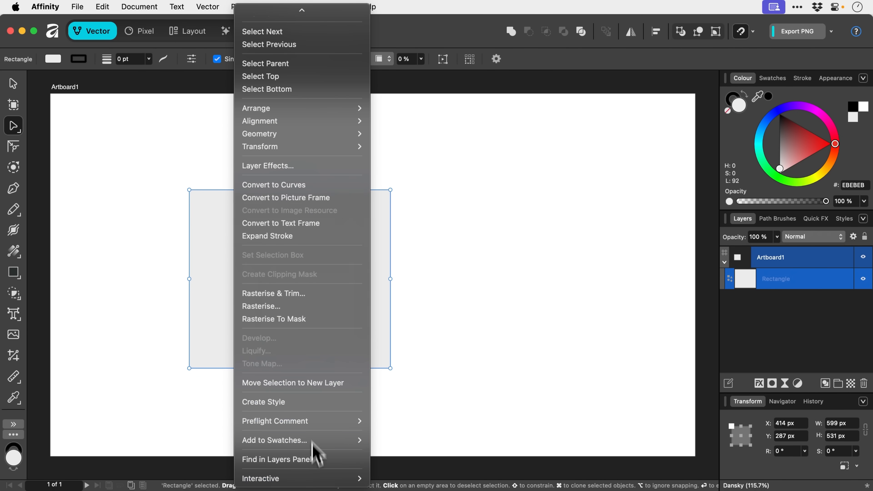
{"action": "left_click", "coordinate": [273, 184]}
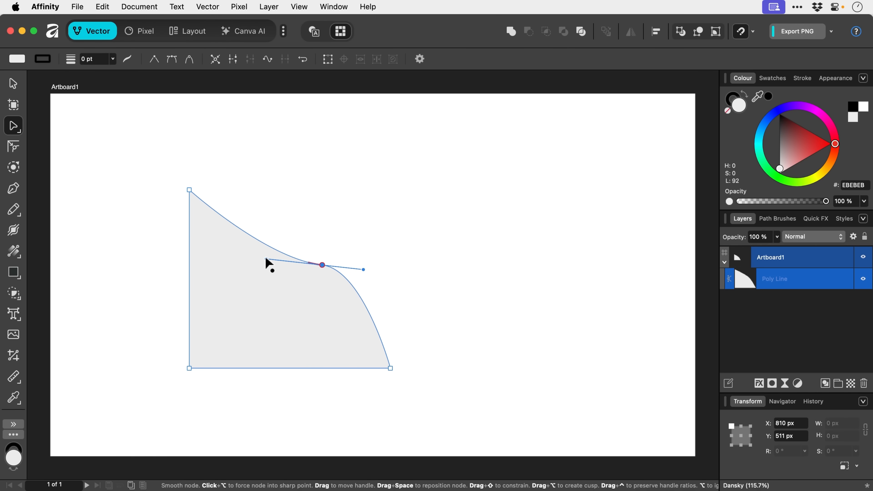
{"action": "left_click", "coordinate": [13, 84]}
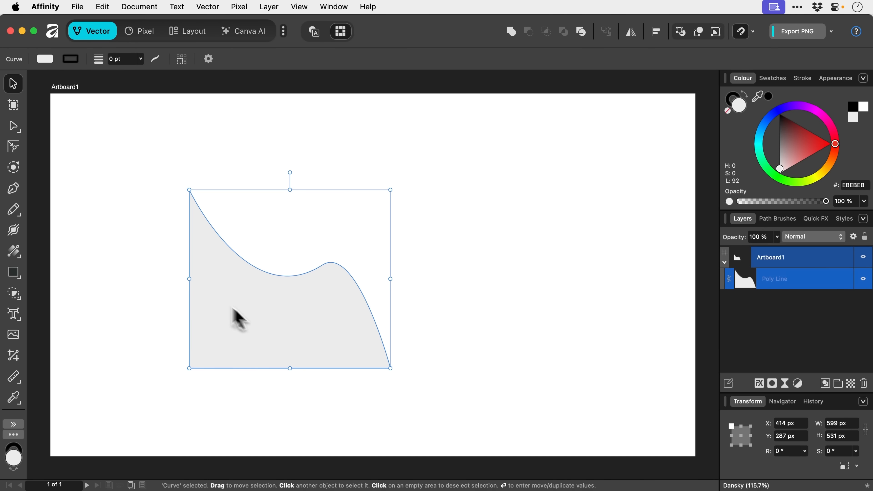
{"action": "mouse_move", "coordinate": [104, 233]}
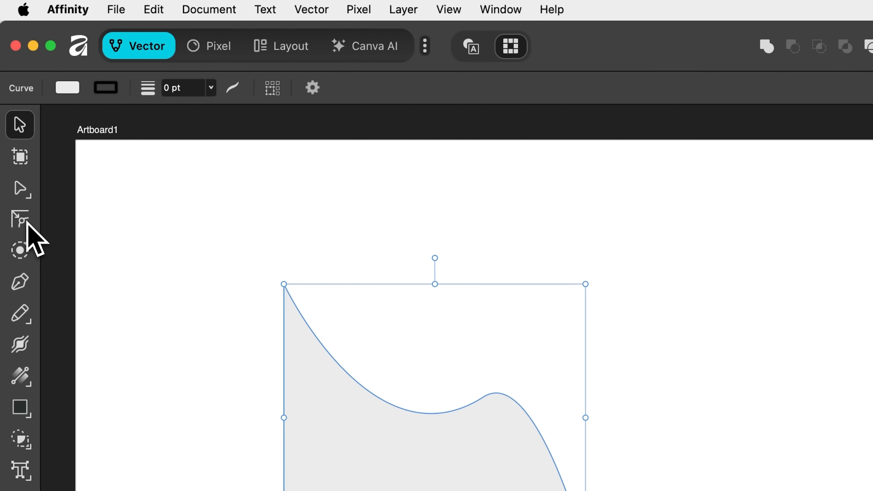
- Switch to the Point Transform Tool from the Node Tool flyout on the wavy curve
{"action": "left_click", "coordinate": [20, 189]}
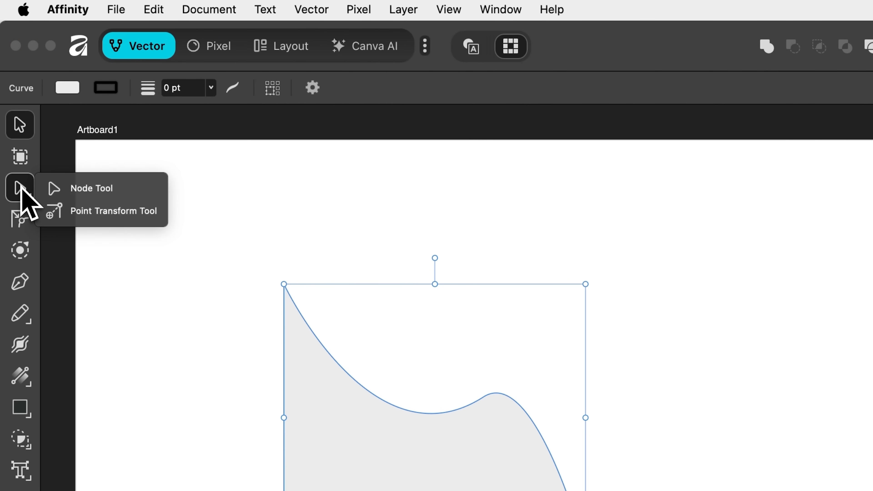
{"action": "mouse_move", "coordinate": [100, 211]}
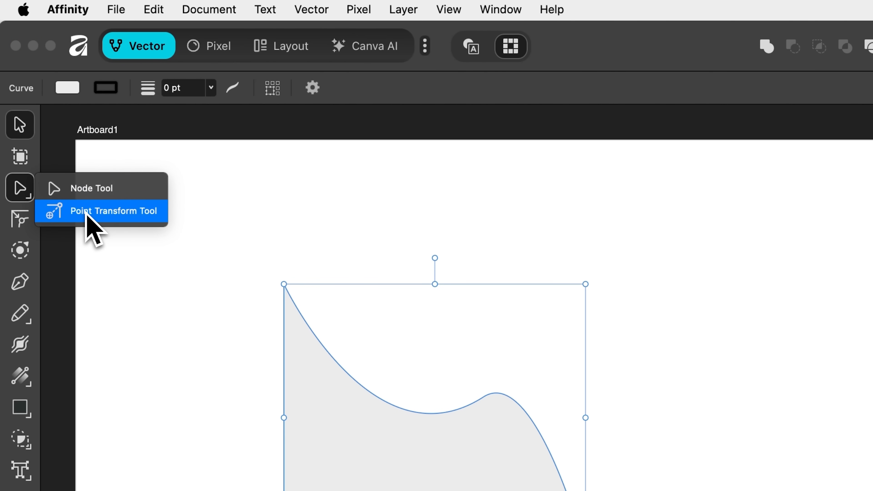
{"action": "left_click", "coordinate": [114, 211]}
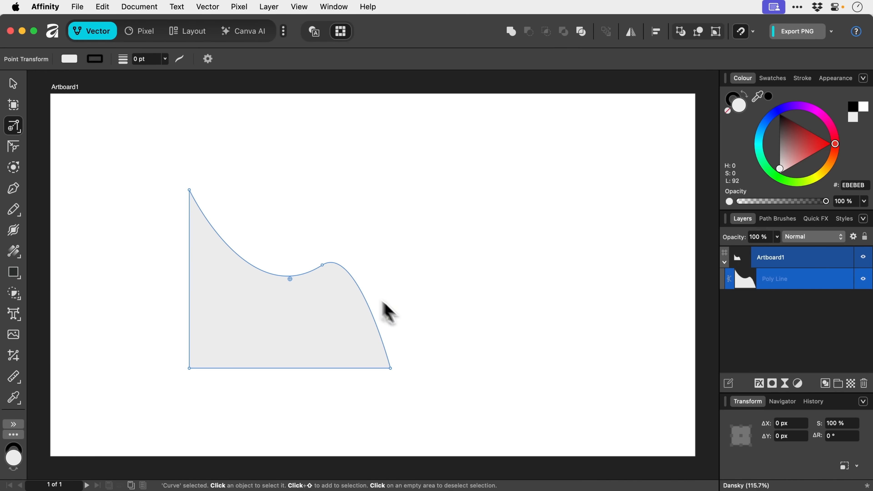
{"action": "mouse_move", "coordinate": [415, 332]}
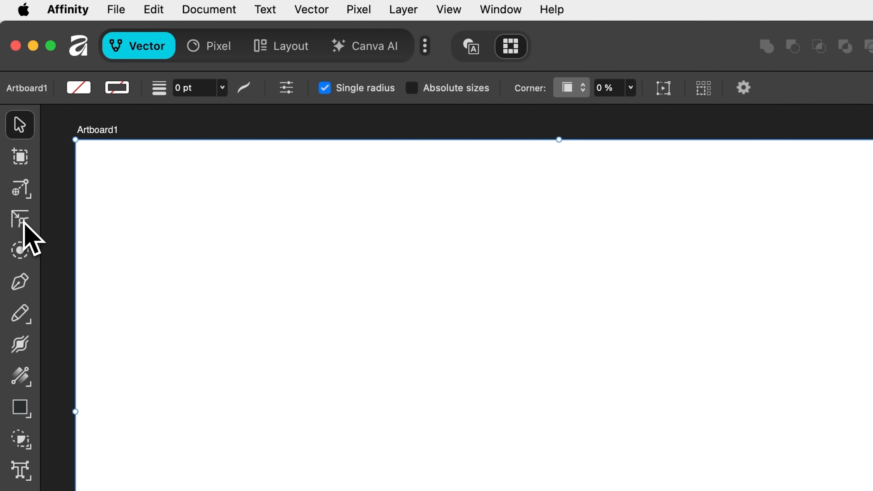
{"action": "mouse_move", "coordinate": [20, 220]}
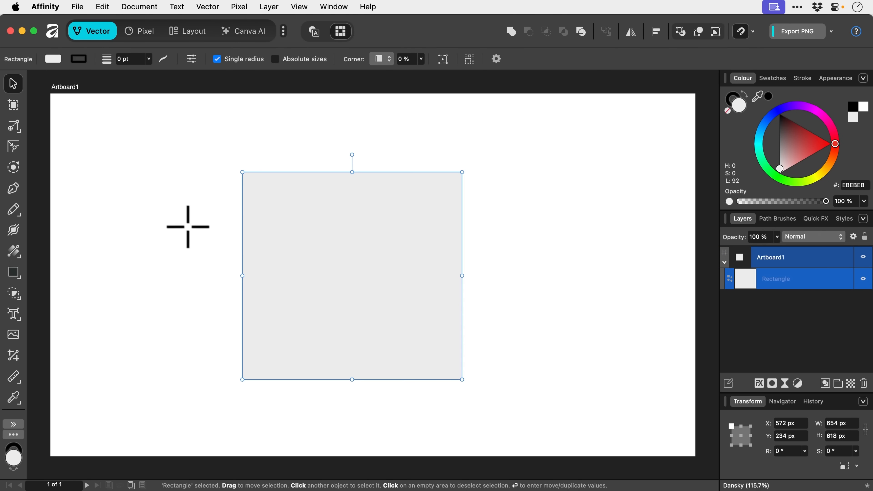
- Round three corners of the grey square with the Corner Tool into a teardrop, keeping bottom-left sharp
{"action": "left_click", "coordinate": [13, 147]}
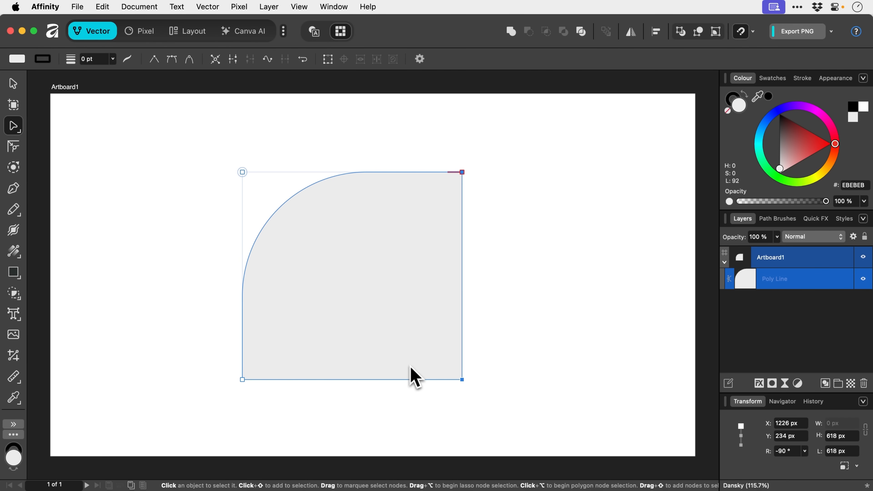
{"action": "left_click", "coordinate": [13, 147]}
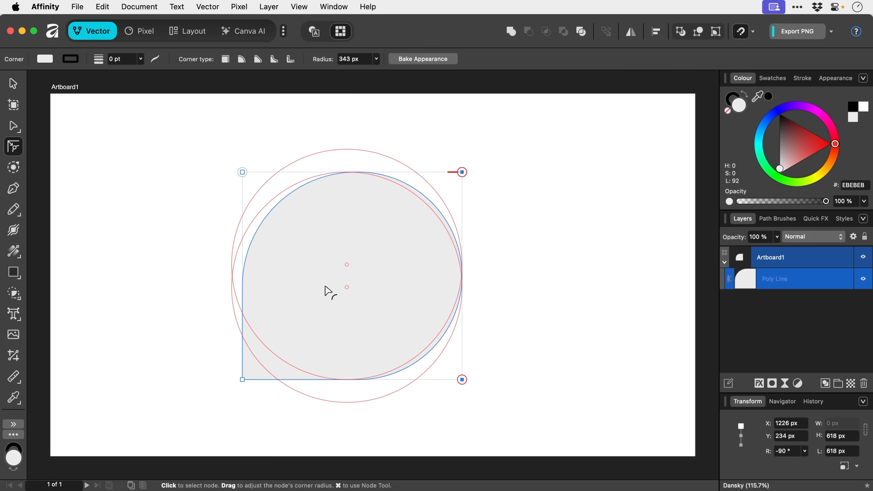
{"action": "left_click", "coordinate": [13, 83]}
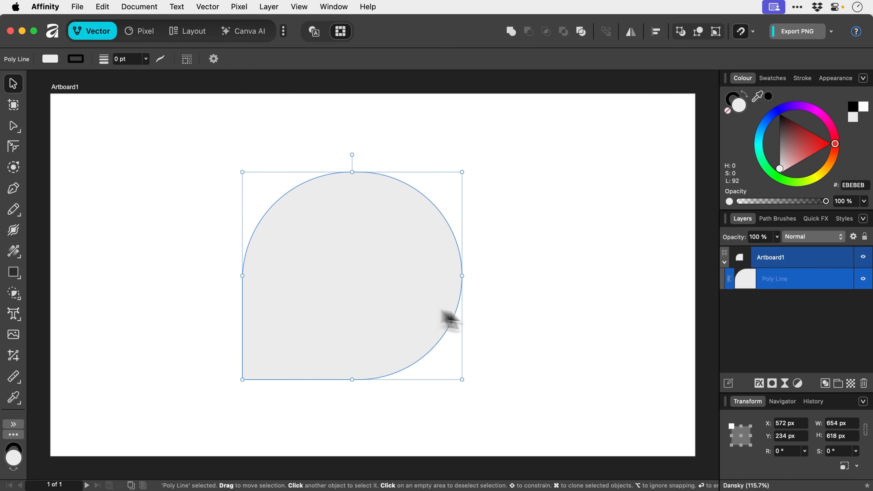
{"action": "left_click", "coordinate": [394, 296]}
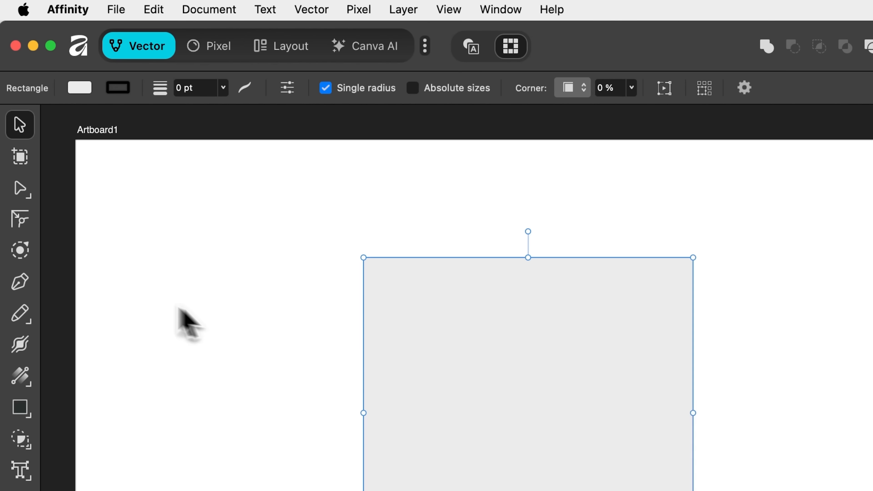
{"action": "mouse_move", "coordinate": [20, 250]}
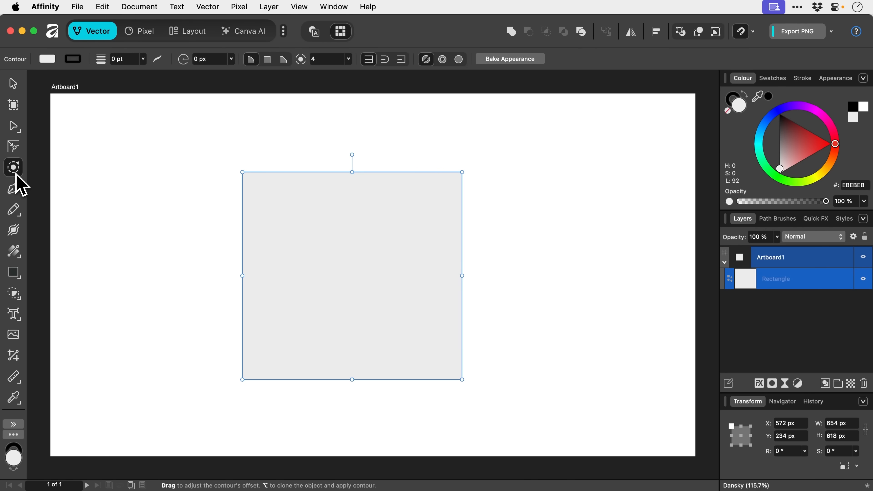
{"action": "mouse_move", "coordinate": [244, 178]}
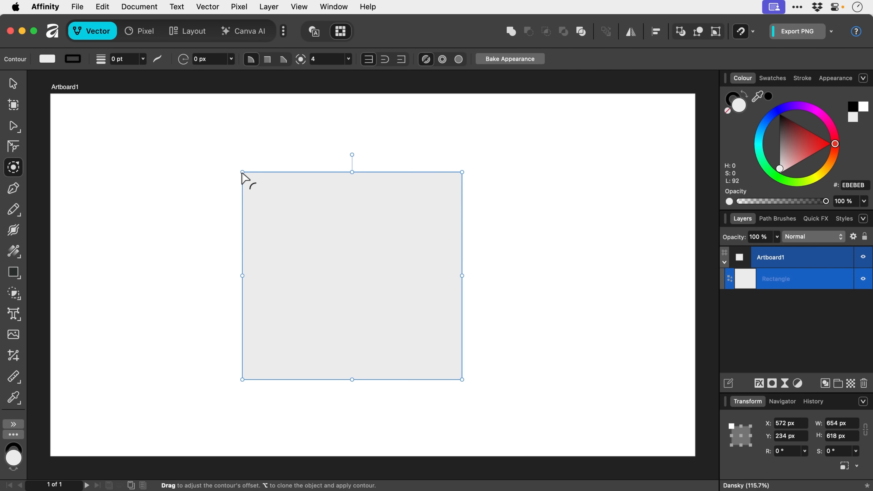
- Expand the square outward by about 100 px with a rounded contour, convert it to a curve and select corner nodes
{"action": "left_click_drag", "start_coordinate": [242, 173], "coordinate": [204, 155]}
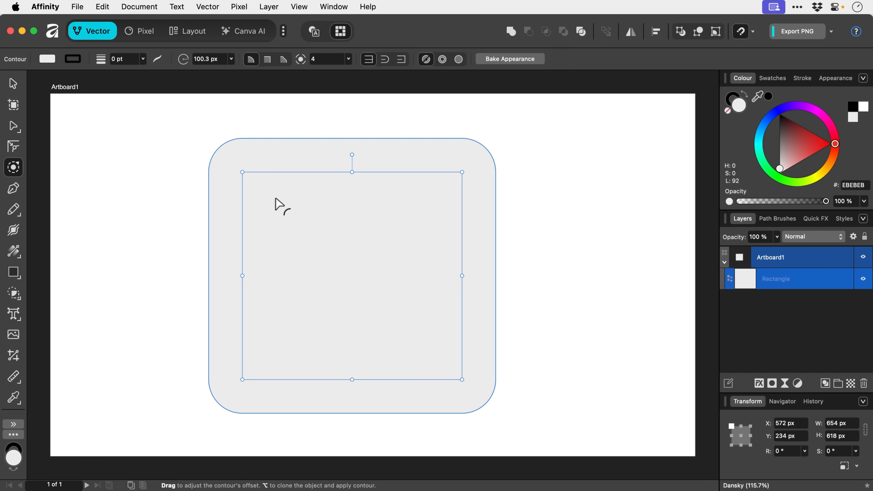
{"action": "mouse_move", "coordinate": [325, 84]}
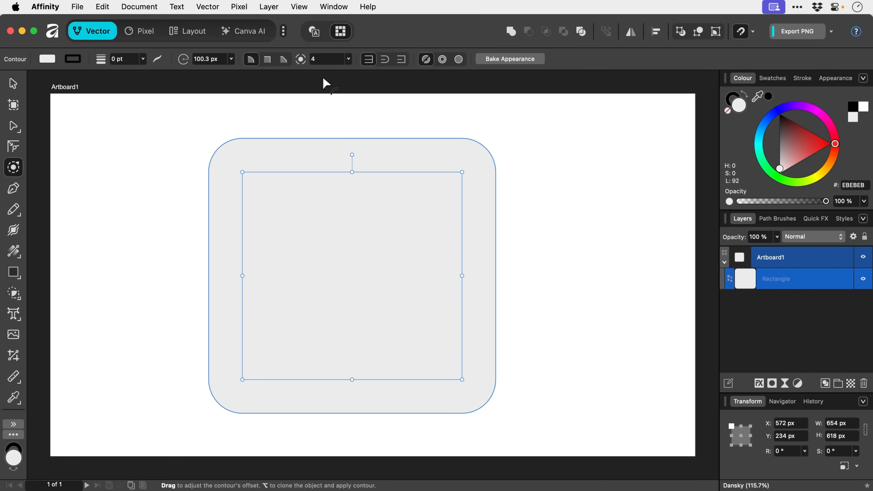
{"action": "left_click", "coordinate": [13, 126]}
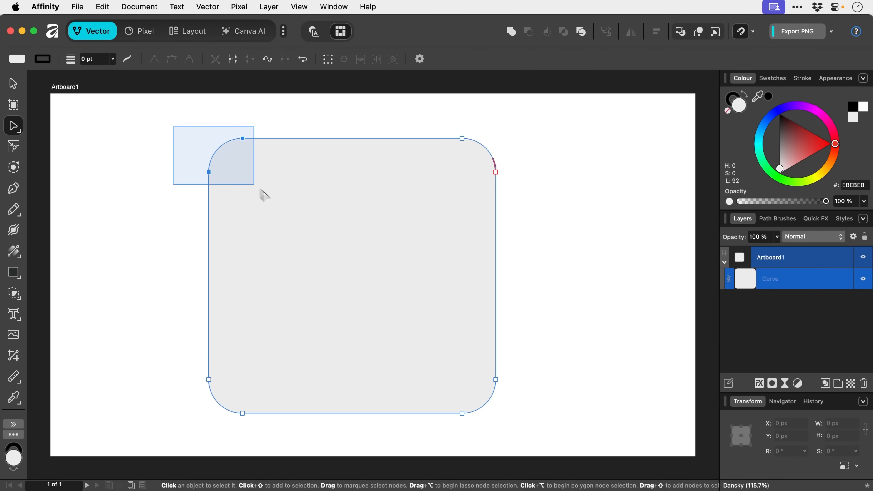
{"action": "left_click", "coordinate": [243, 139]}
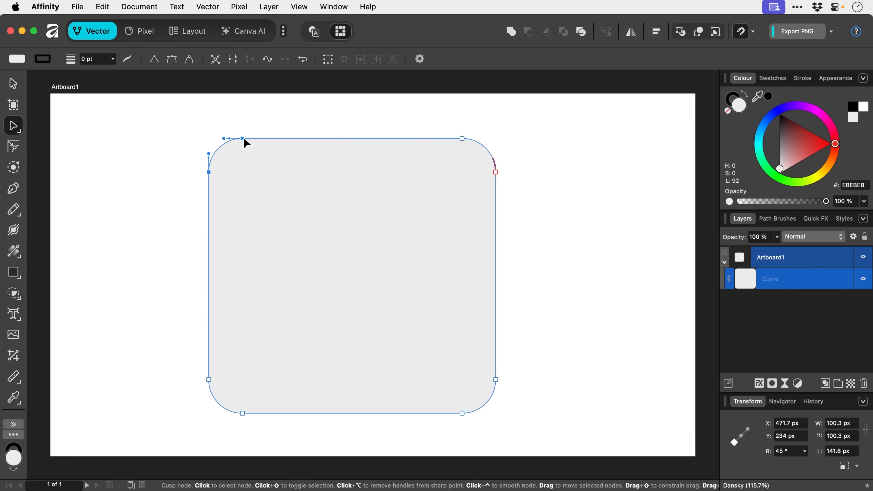
{"action": "left_click_drag", "start_coordinate": [243, 140], "coordinate": [217, 207]}
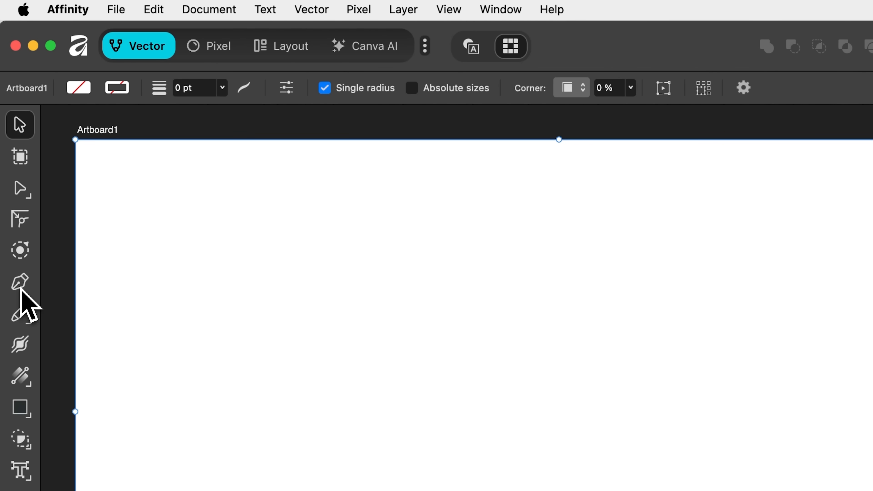
{"action": "mouse_move", "coordinate": [20, 282]}
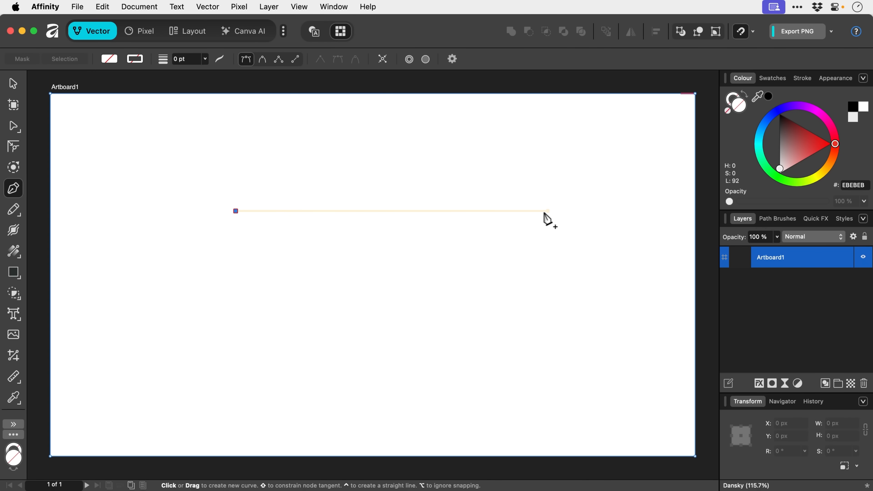
- Draw a Pen path mixing straight corner segments and smooth curves, reviewing its snapping settings midway
{"action": "left_click", "coordinate": [479, 210]}
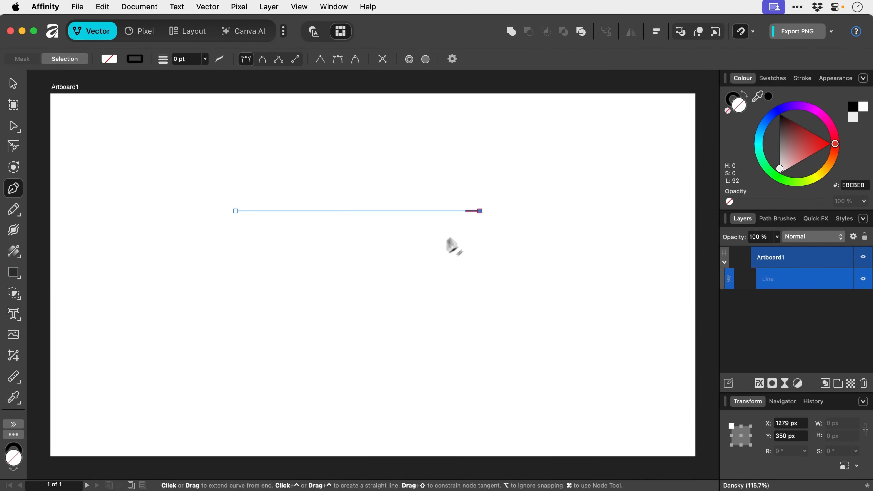
{"action": "left_click", "coordinate": [295, 335]}
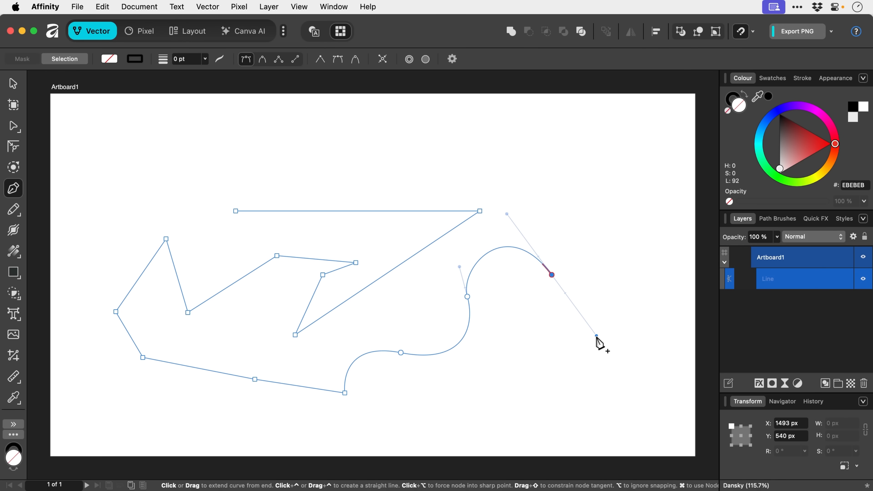
{"action": "mouse_move", "coordinate": [516, 345]}
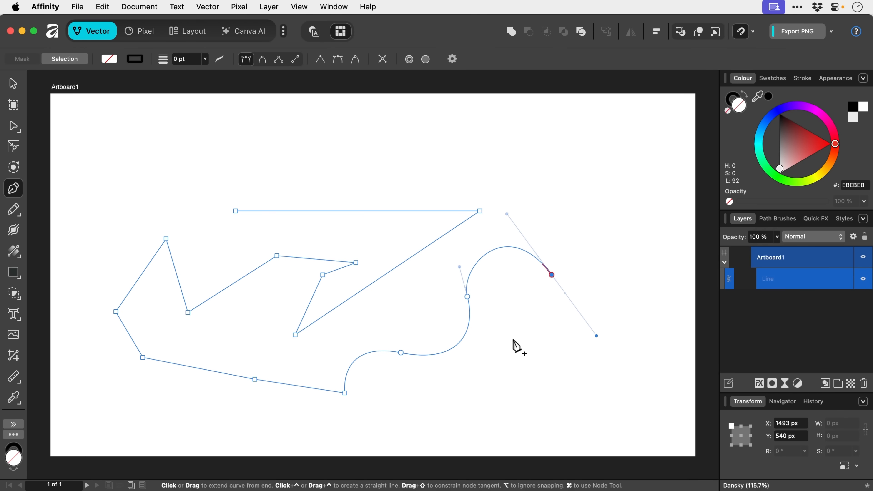
{"action": "mouse_move", "coordinate": [496, 262]}
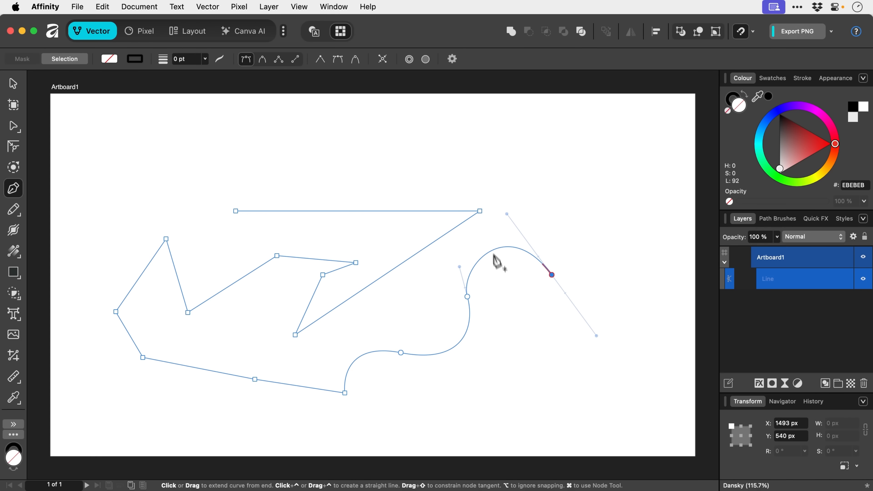
{"action": "left_click", "coordinate": [452, 59]}
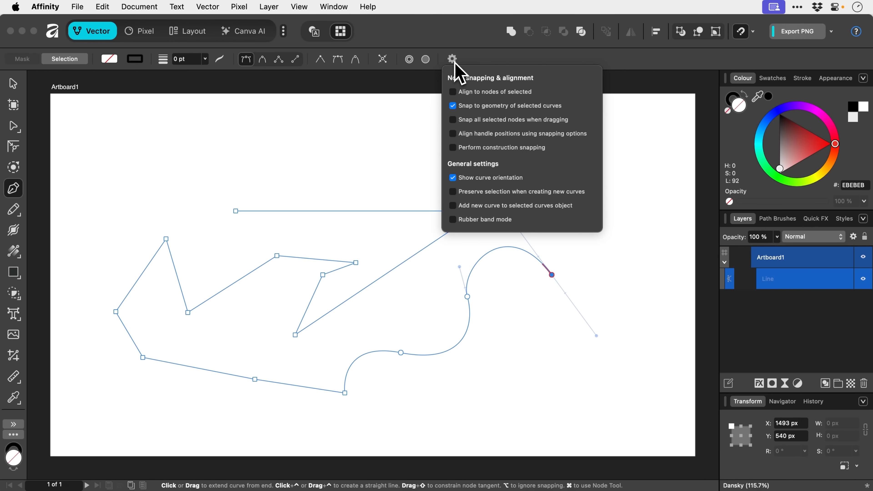
{"action": "left_click", "coordinate": [453, 218]}
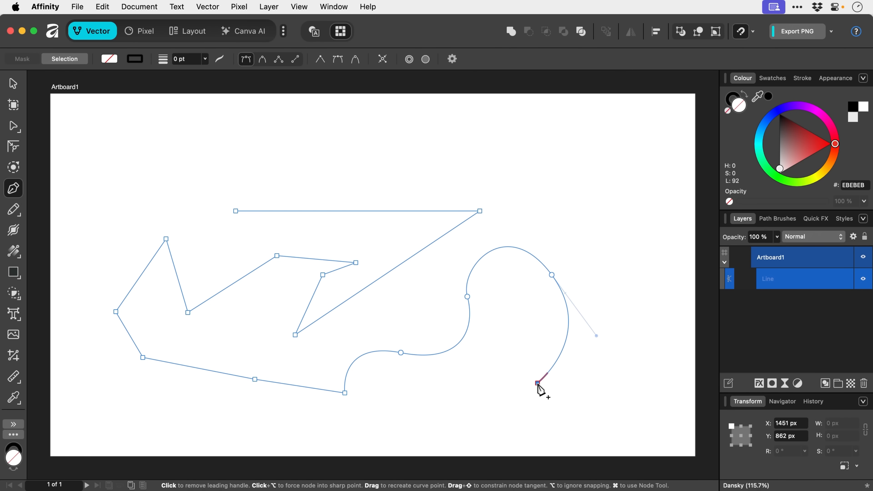
{"action": "left_click", "coordinate": [538, 384]}
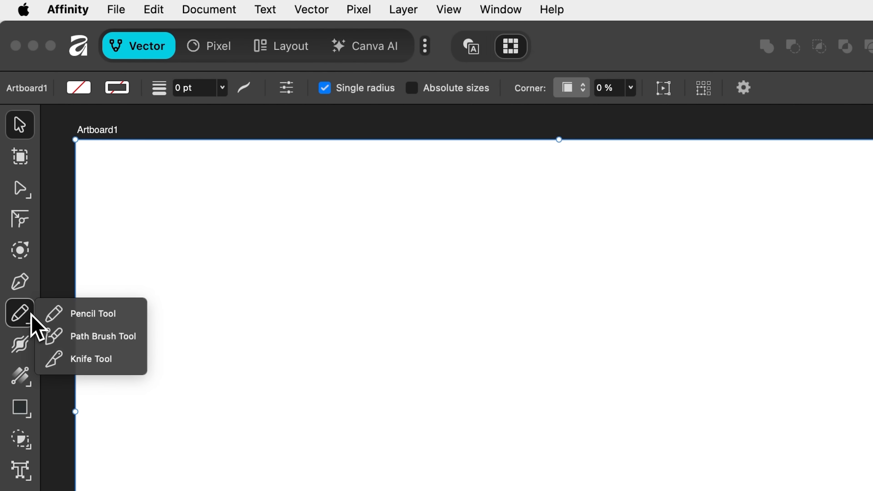
- Draw a freehand Pencil wavy curve, then another looping one with the Stabiliser turned on
{"action": "left_click", "coordinate": [93, 313]}
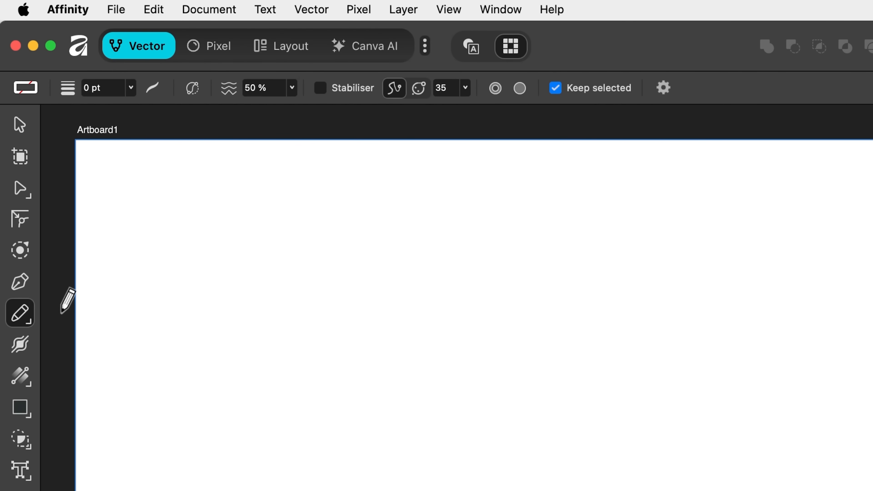
{"action": "left_click_drag", "start_coordinate": [129, 206], "coordinate": [395, 154]}
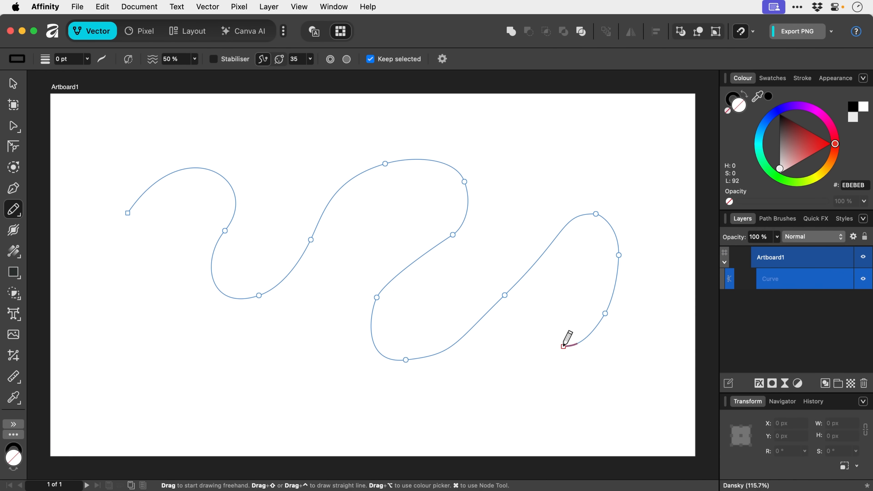
{"action": "mouse_move", "coordinate": [512, 301]}
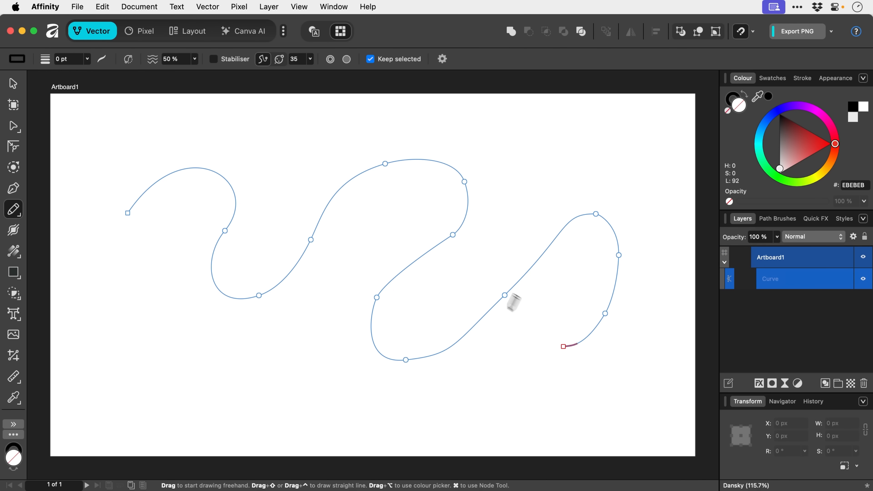
{"action": "left_click", "coordinate": [214, 59]}
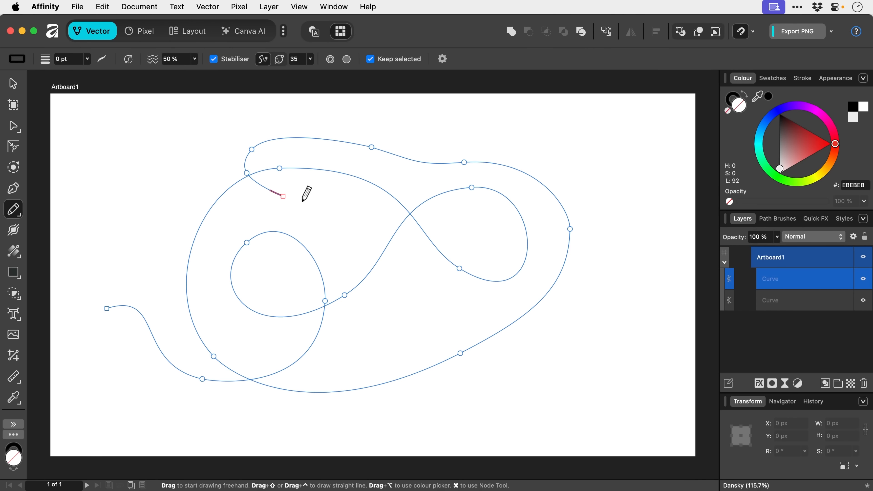
{"action": "left_click", "coordinate": [13, 83]}
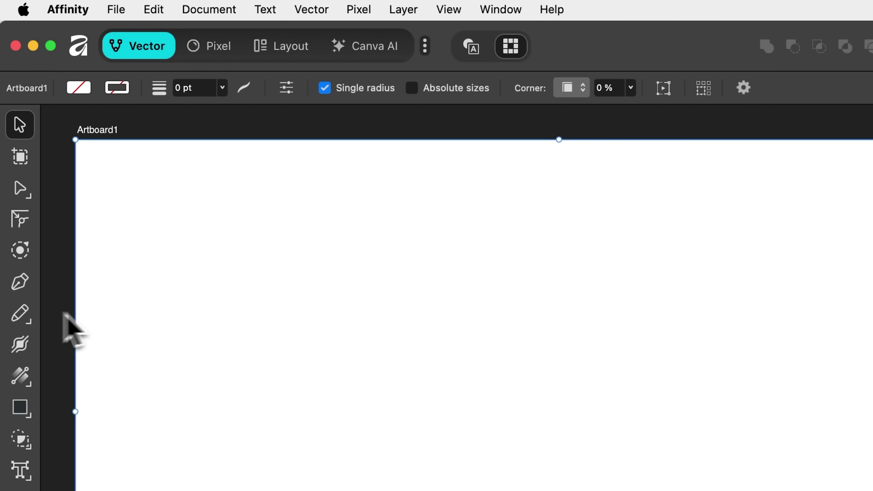
- Paint a thick black Path Brush stroke, then pick the Fuse image brush for a looping braided stroke
{"action": "left_click", "coordinate": [20, 313]}
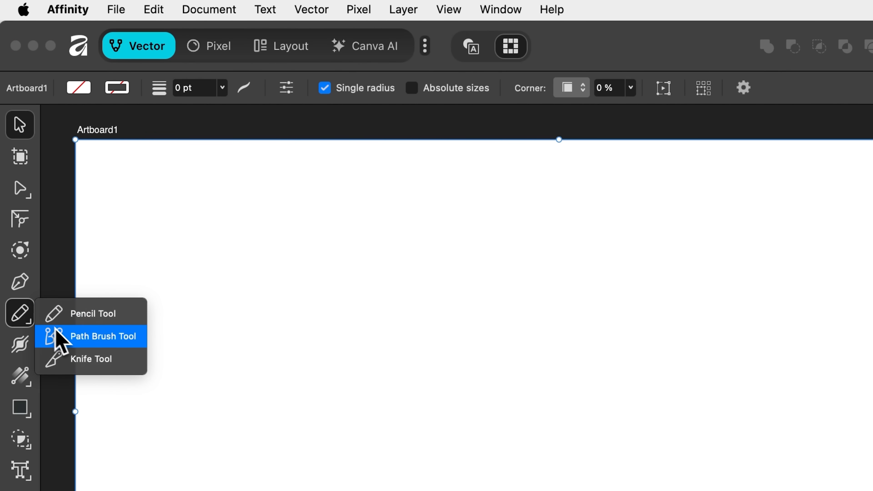
{"action": "left_click", "coordinate": [103, 336]}
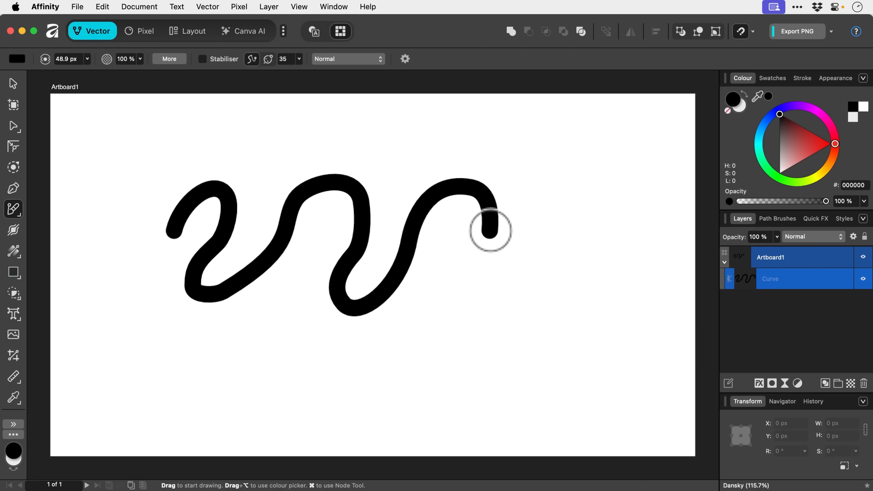
{"action": "mouse_move", "coordinate": [541, 231]}
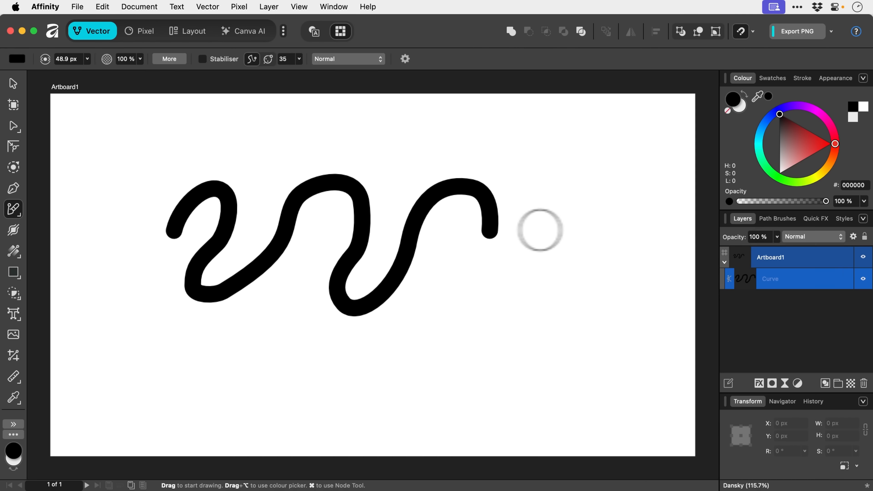
{"action": "left_click", "coordinate": [777, 218]}
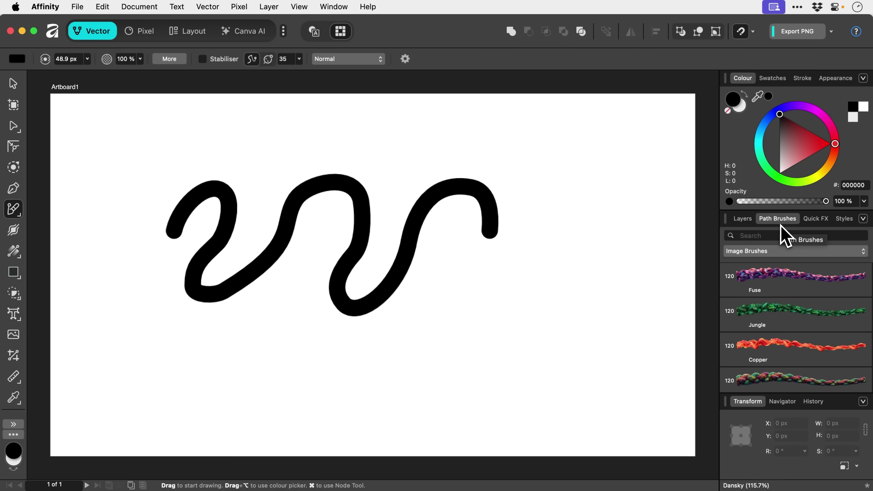
{"action": "left_click", "coordinate": [796, 279]}
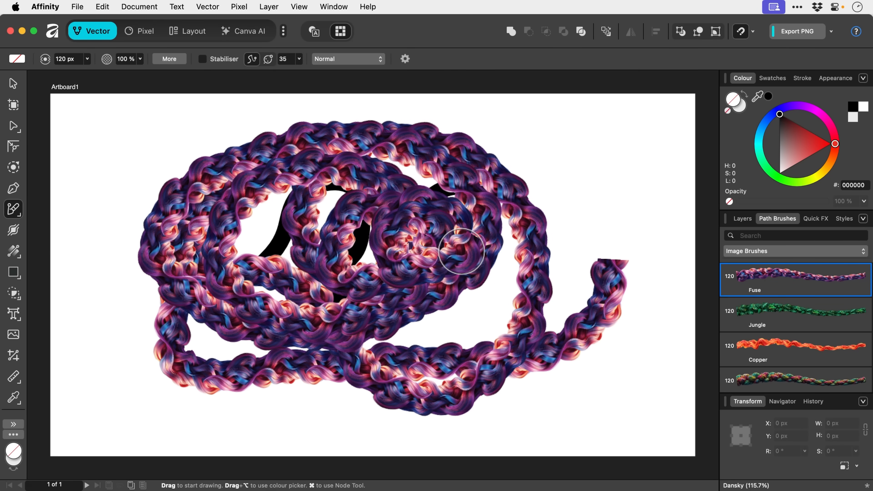
{"action": "mouse_move", "coordinate": [768, 255]}
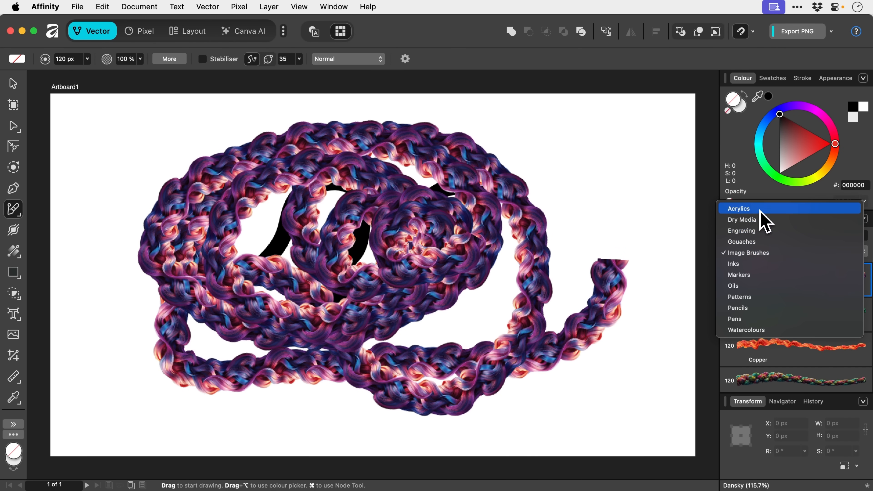
{"action": "mouse_move", "coordinate": [766, 222]}
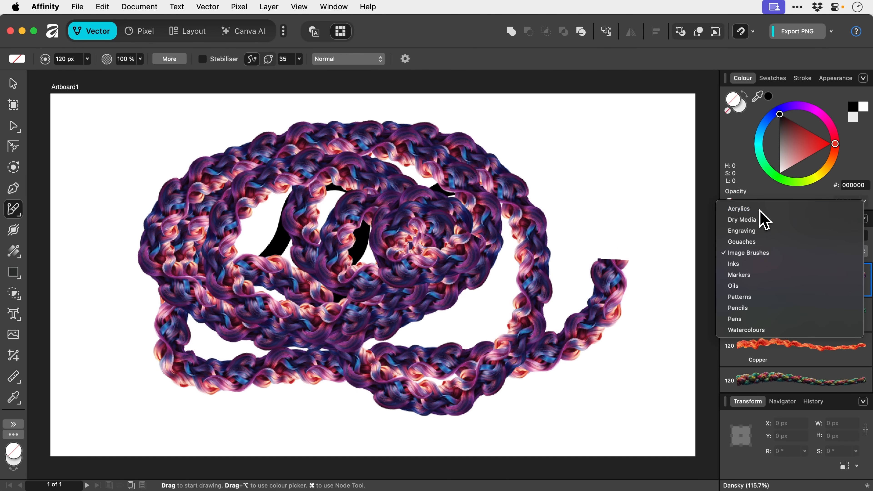
- Paint with Acrylic Stroke 02 and 03, then switch to Markers and paint with Classic Flat Marker 01
{"action": "left_click", "coordinate": [739, 208]}
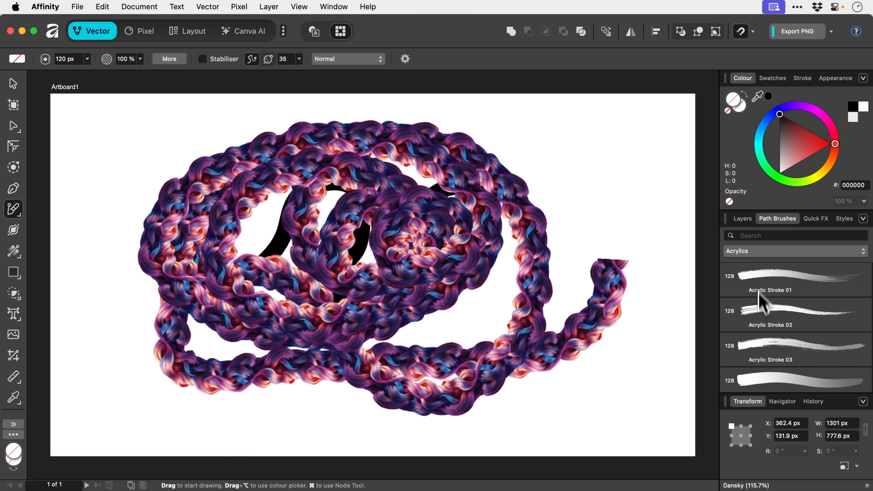
{"action": "left_click", "coordinate": [796, 315]}
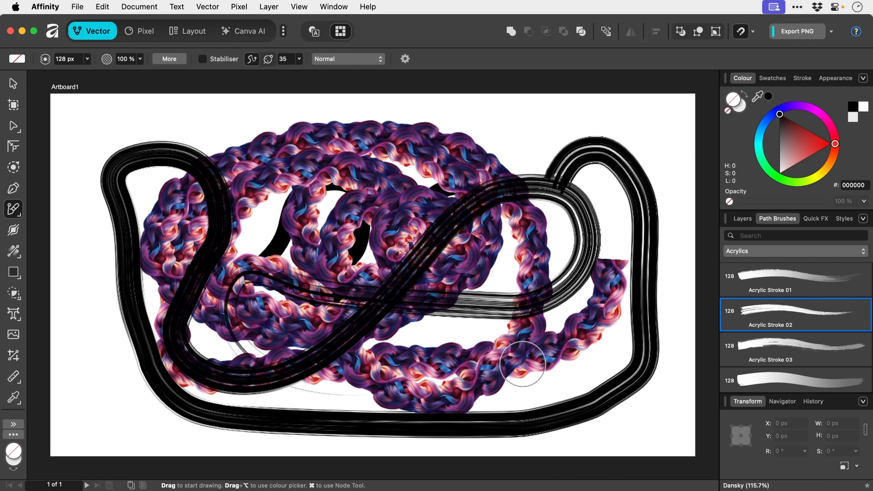
{"action": "left_click", "coordinate": [795, 351]}
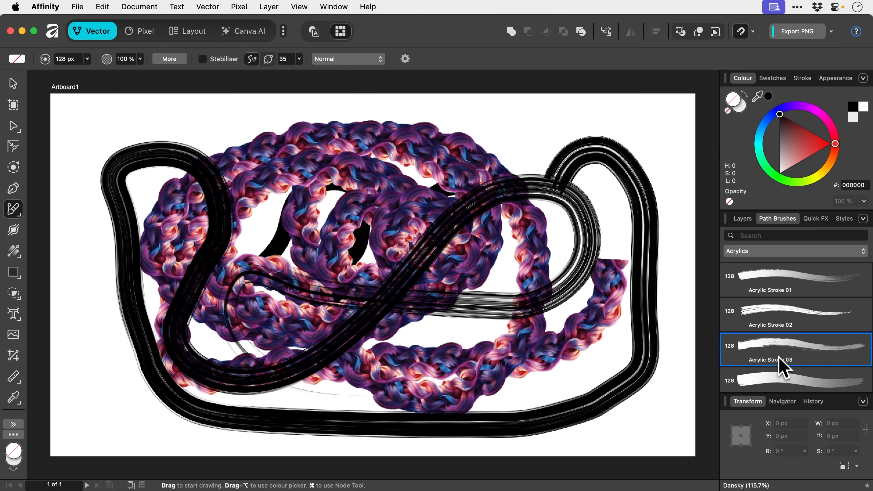
{"action": "left_click", "coordinate": [794, 251]}
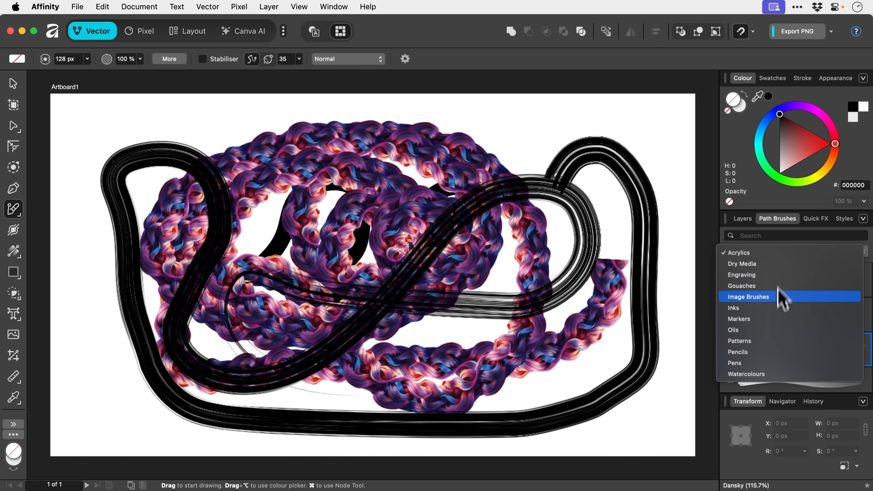
{"action": "left_click", "coordinate": [739, 318]}
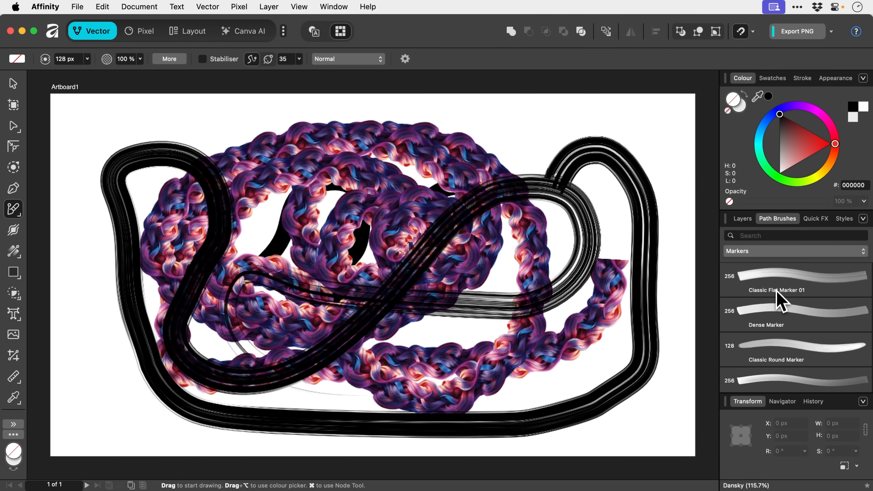
{"action": "left_click", "coordinate": [793, 281]}
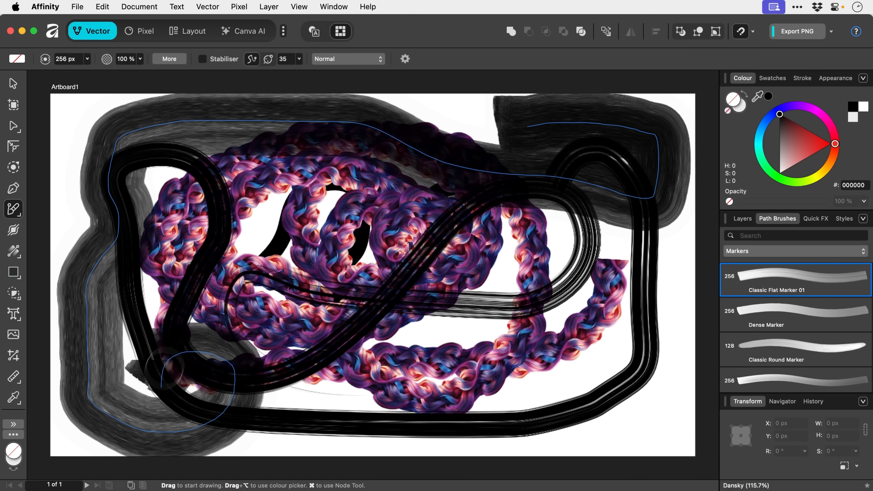
{"action": "left_click", "coordinate": [12, 83]}
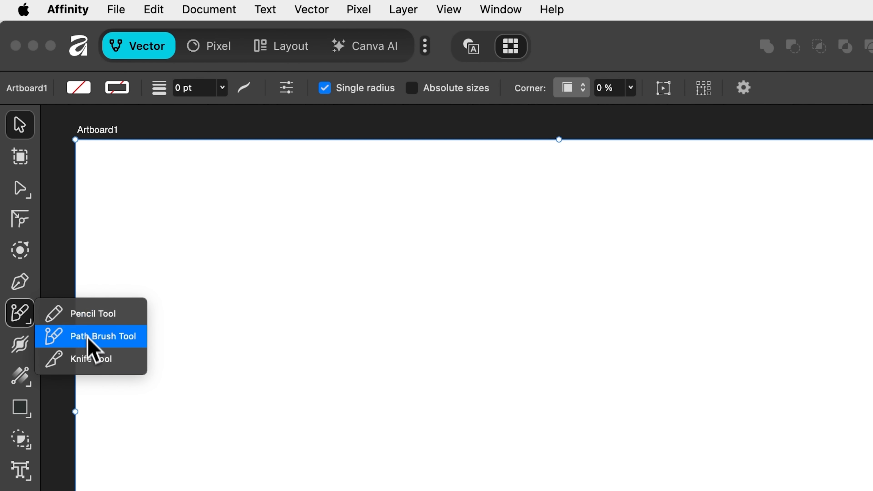
- Select the wavy curve and switch to the Knife Tool to cut it near its left end
{"action": "left_click", "coordinate": [90, 358]}
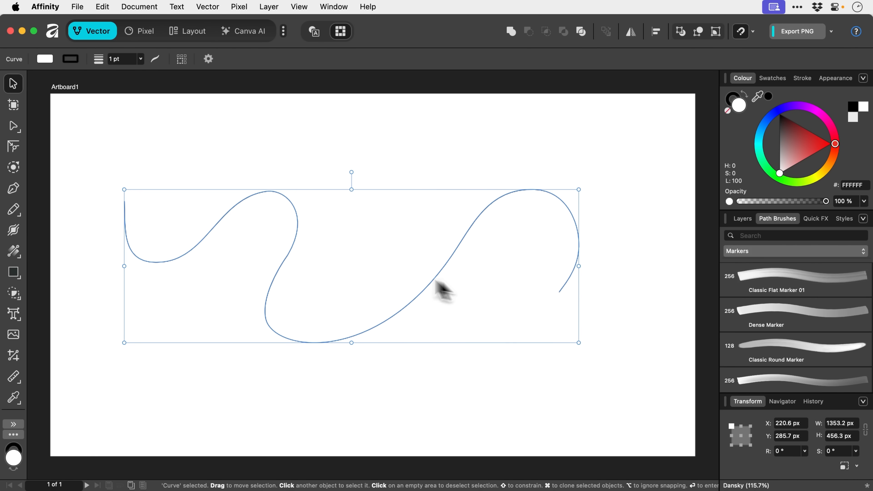
{"action": "mouse_move", "coordinate": [348, 270]}
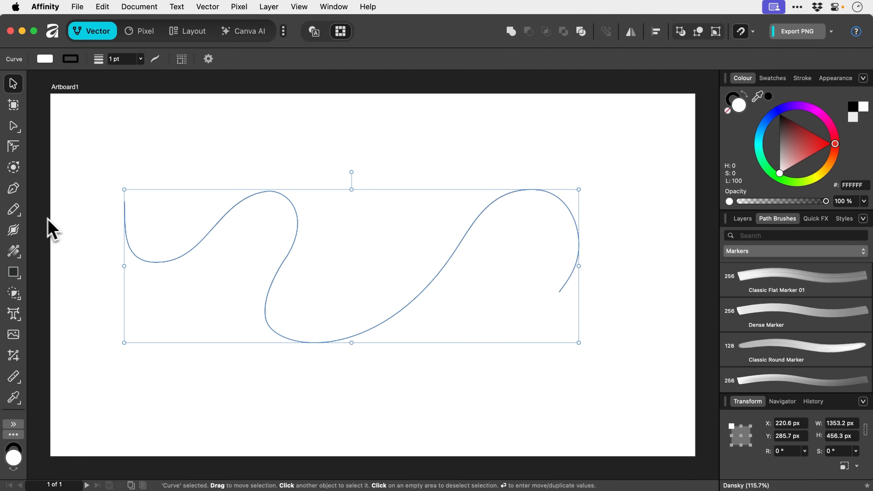
{"action": "left_click", "coordinate": [14, 209]}
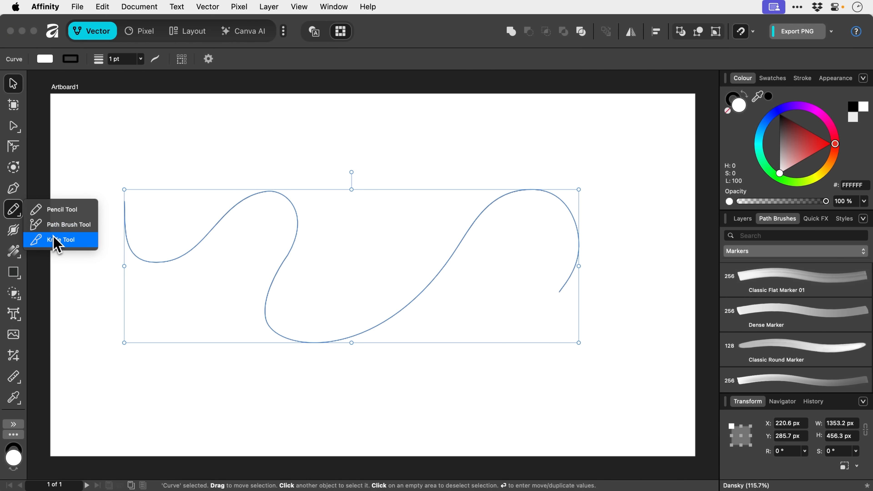
{"action": "left_click", "coordinate": [62, 239]}
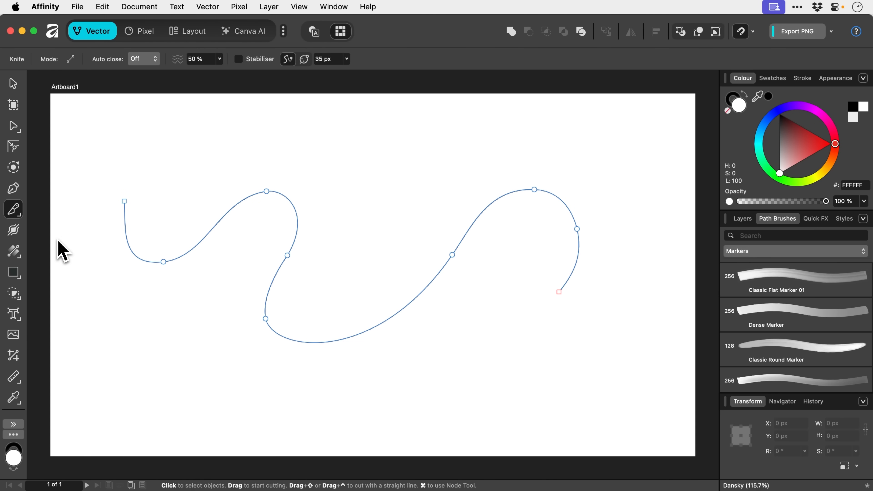
{"action": "mouse_move", "coordinate": [193, 262]}
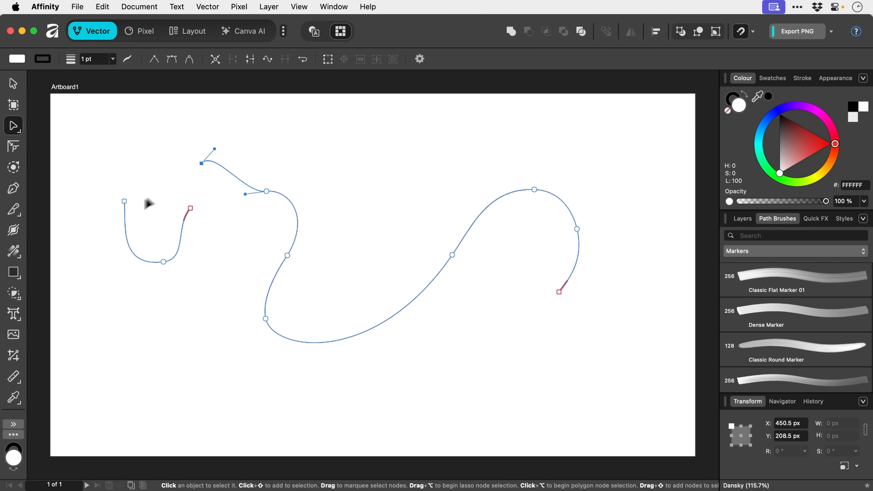
- Slice a black square apart with freehand and straight Knife cuts, then clear the artboard
{"action": "left_click", "coordinate": [13, 273]}
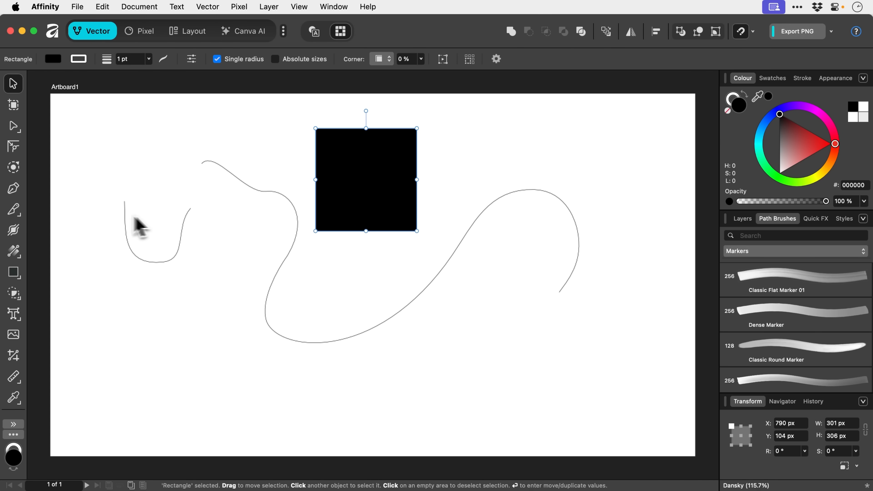
{"action": "left_click", "coordinate": [13, 209]}
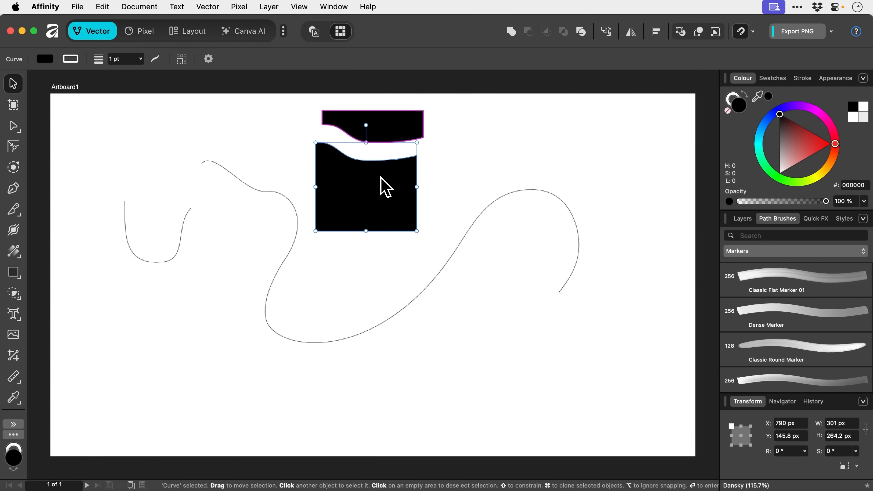
{"action": "left_click", "coordinate": [13, 208]}
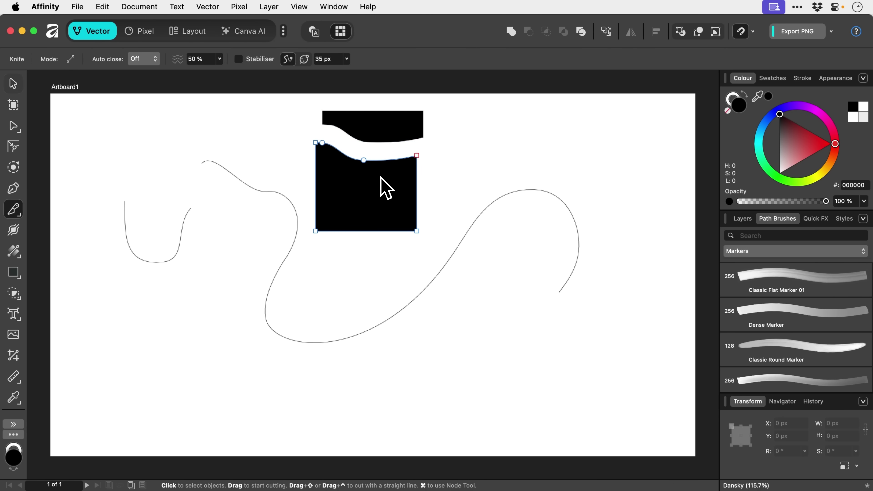
{"action": "mouse_move", "coordinate": [303, 168]}
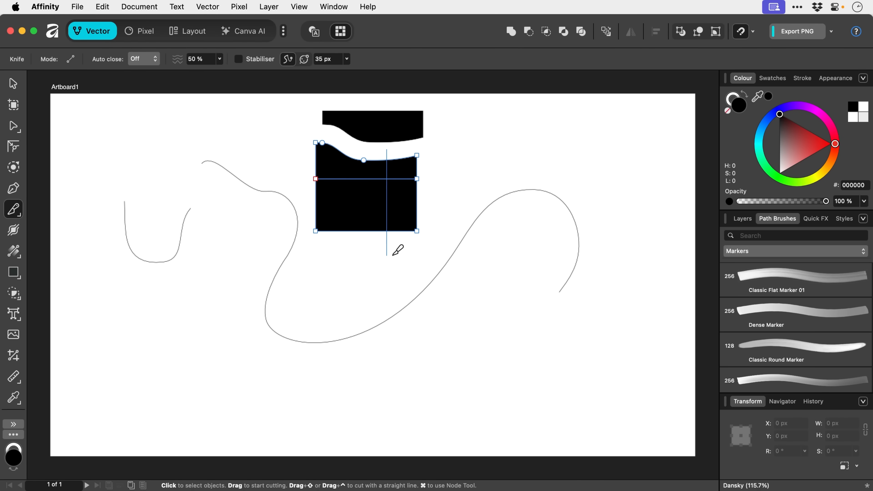
{"action": "left_click", "coordinate": [13, 83]}
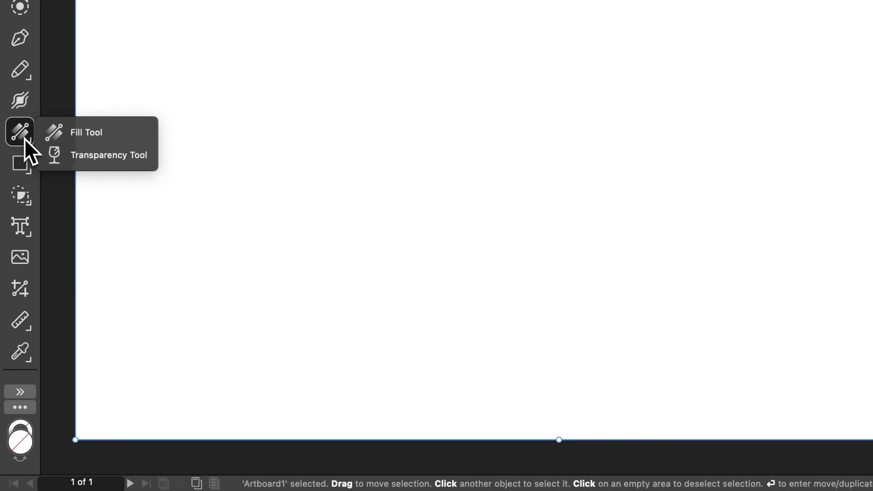
- Draw a rectangle and give it a red-to-blue linear gradient fill with the Fill Tool
{"action": "left_click", "coordinate": [20, 163]}
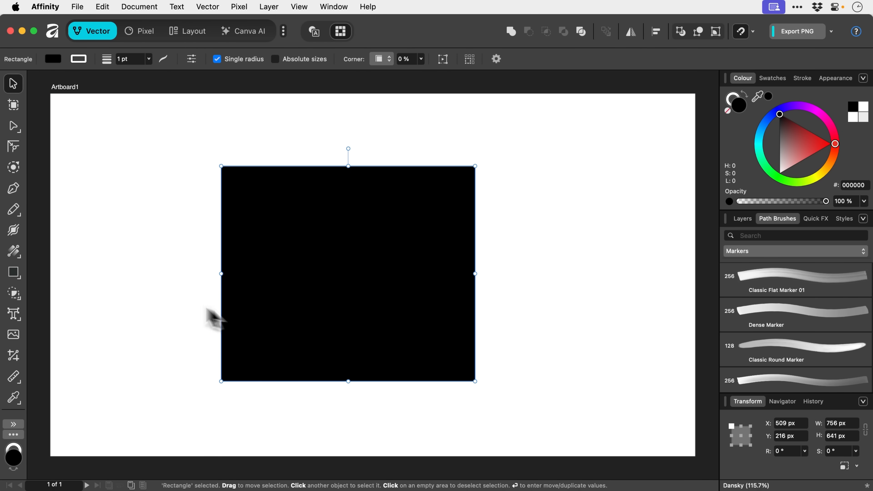
{"action": "left_click", "coordinate": [13, 252]}
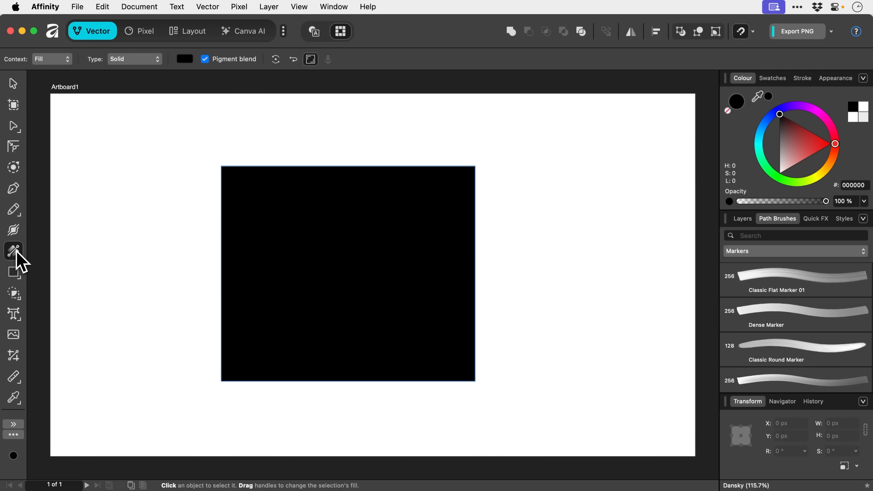
{"action": "mouse_move", "coordinate": [112, 108]}
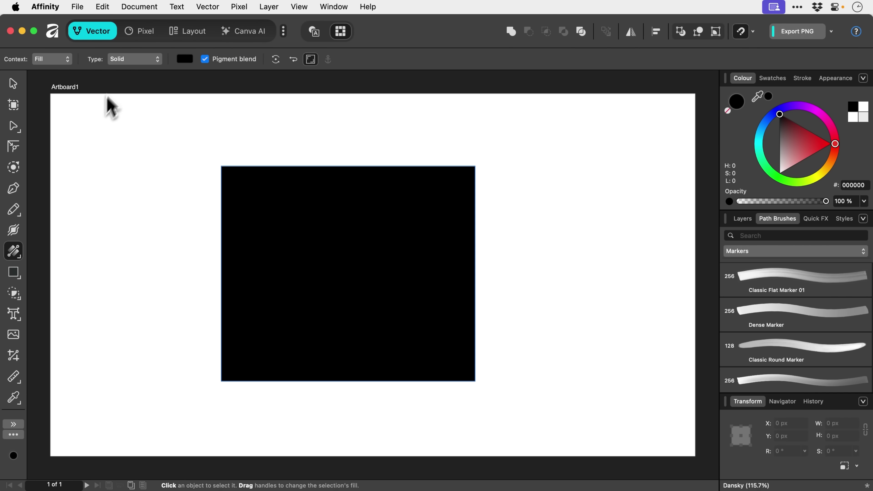
{"action": "left_click", "coordinate": [134, 59]}
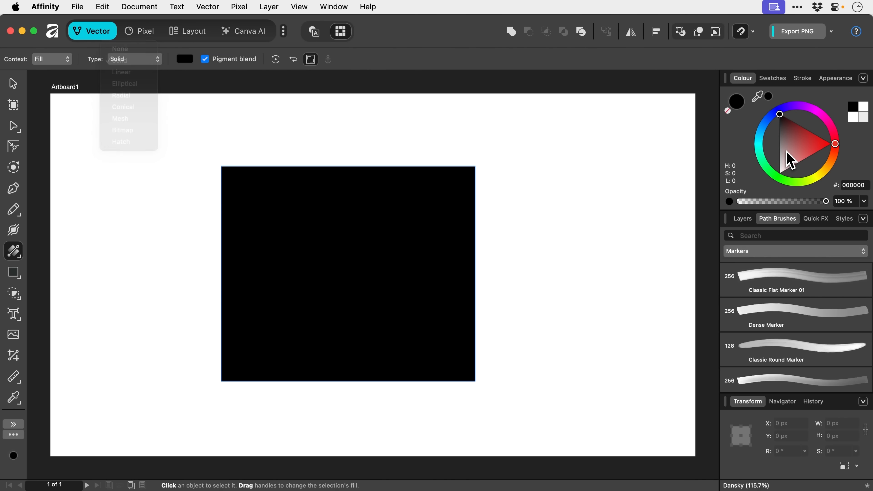
{"action": "left_click", "coordinate": [833, 144]}
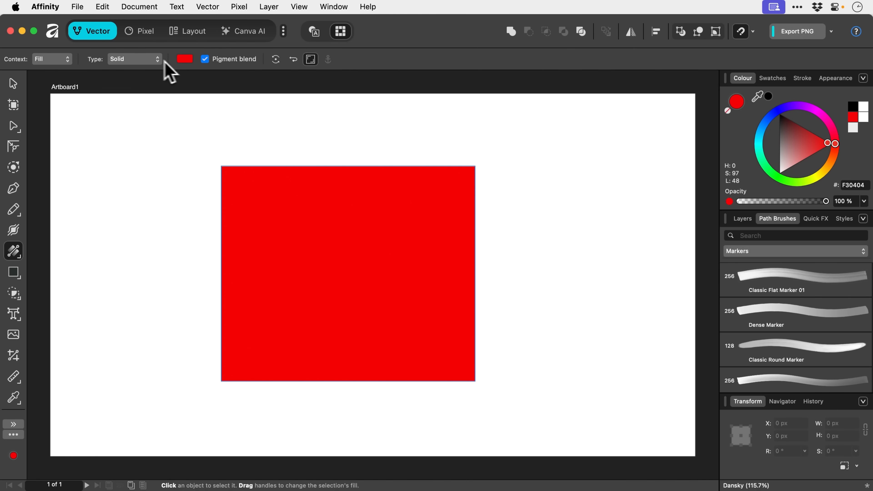
{"action": "left_click", "coordinate": [134, 59]}
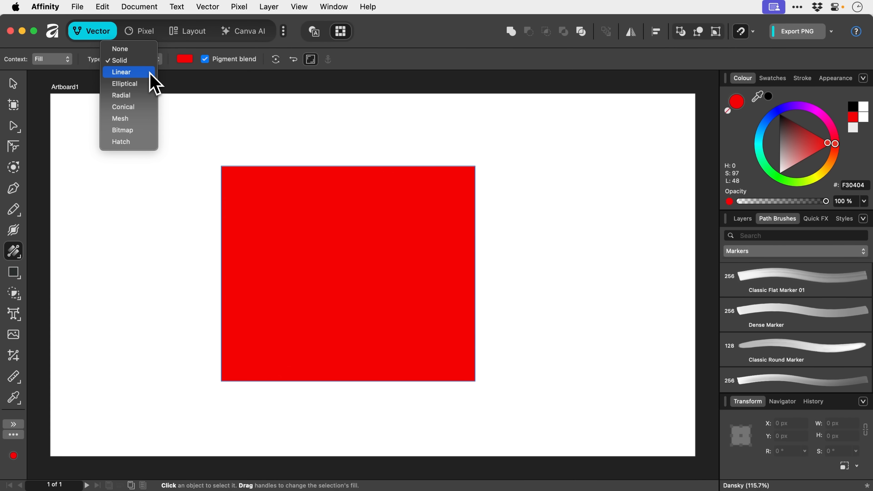
{"action": "mouse_move", "coordinate": [121, 95]}
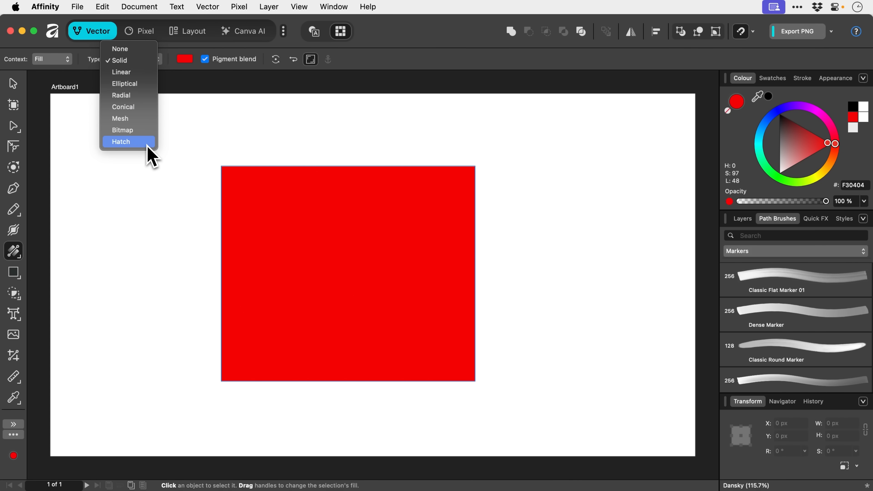
{"action": "left_click", "coordinate": [121, 72]}
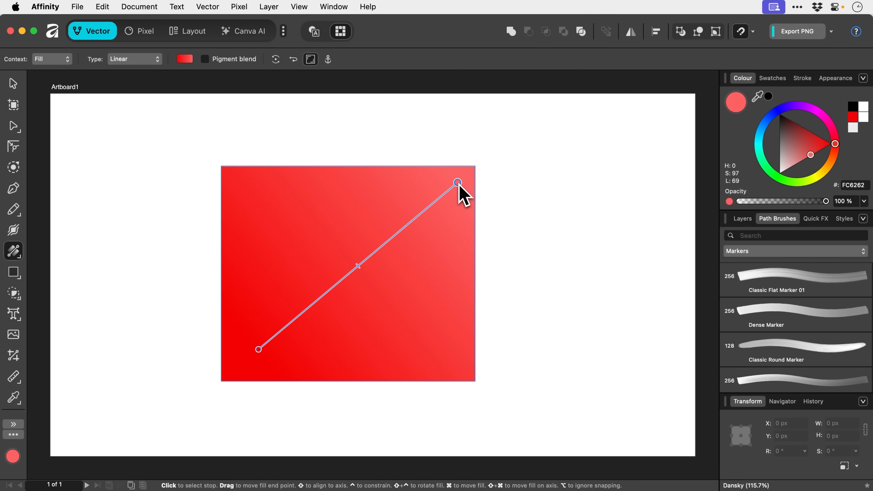
{"action": "mouse_move", "coordinate": [579, 178]}
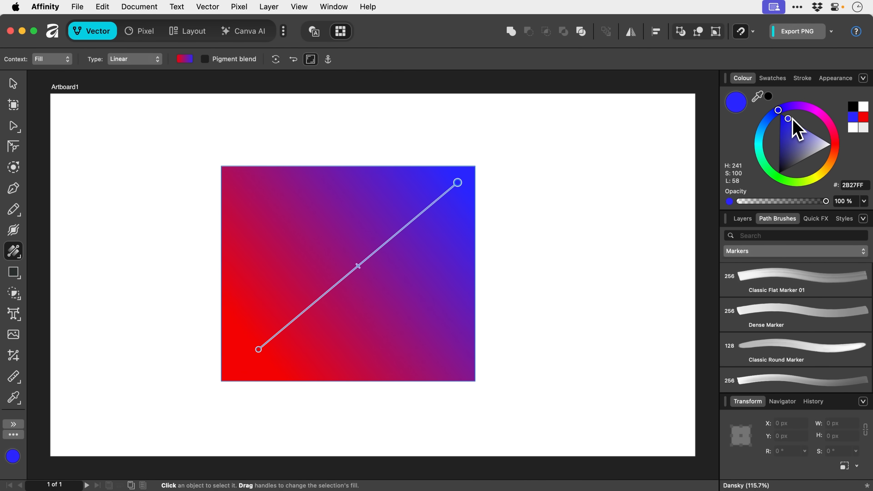
{"action": "mouse_move", "coordinate": [308, 346]}
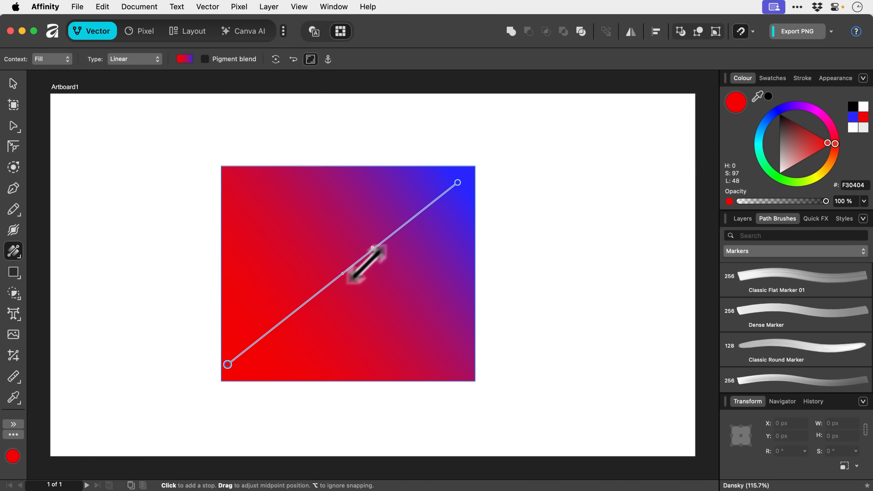
- Apply a linear transparency gradient so the rectangle fades out toward its bottom-left corner
{"action": "left_click", "coordinate": [12, 83]}
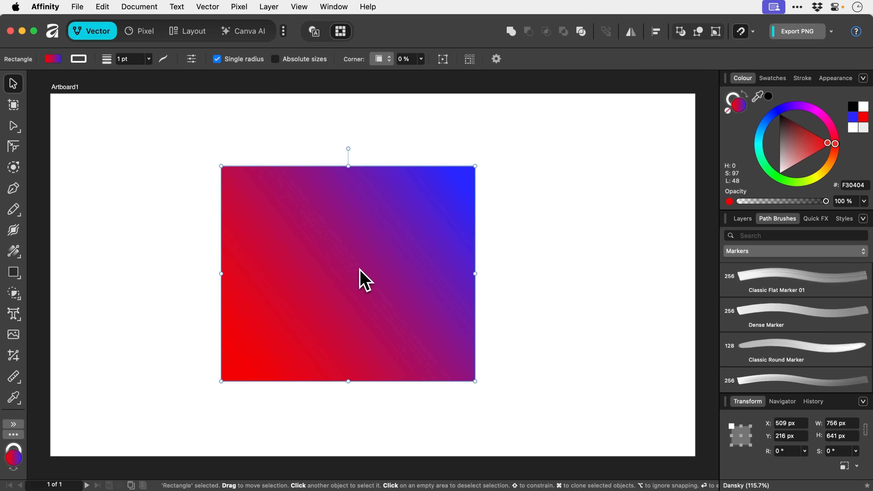
{"action": "mouse_move", "coordinate": [317, 275]}
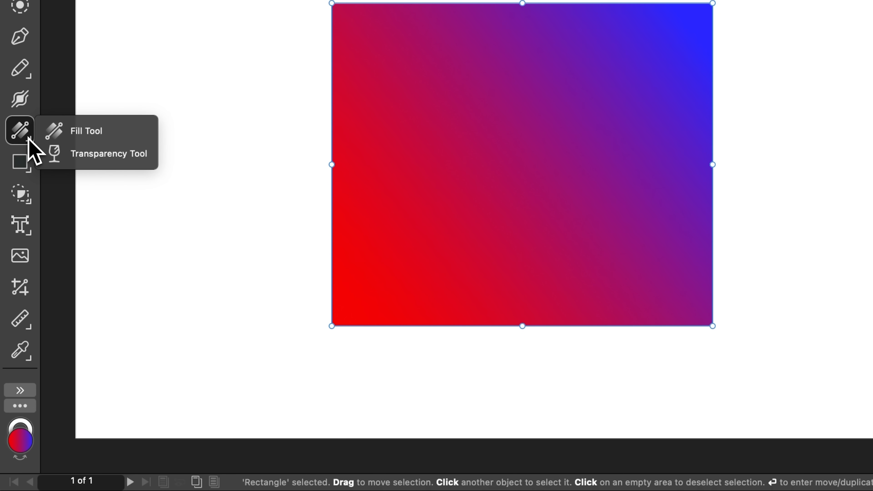
{"action": "mouse_move", "coordinate": [109, 154]}
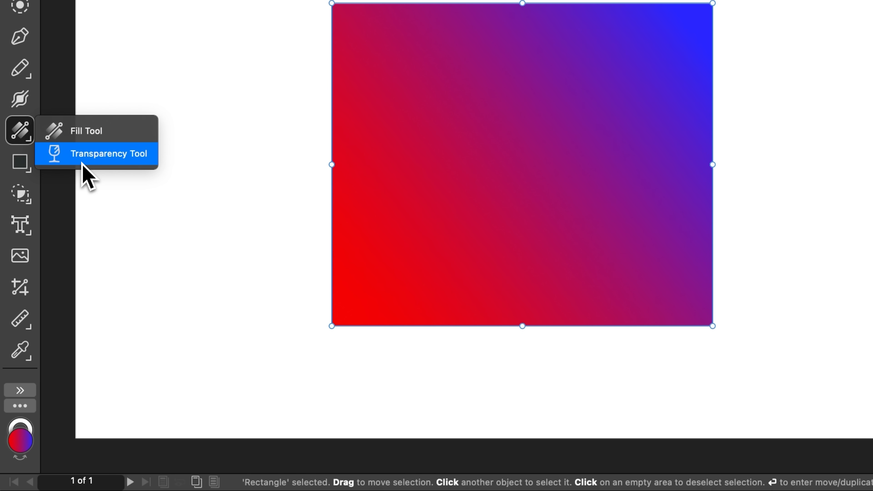
{"action": "left_click", "coordinate": [110, 153]}
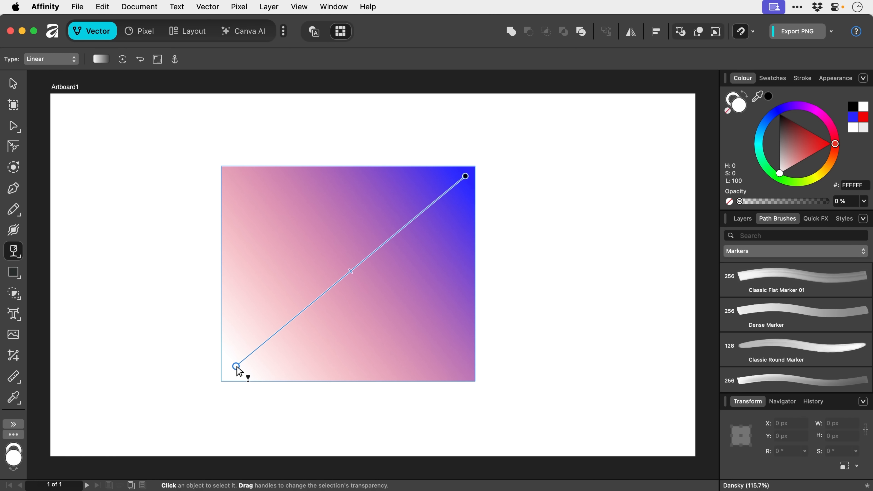
{"action": "mouse_move", "coordinate": [246, 372]}
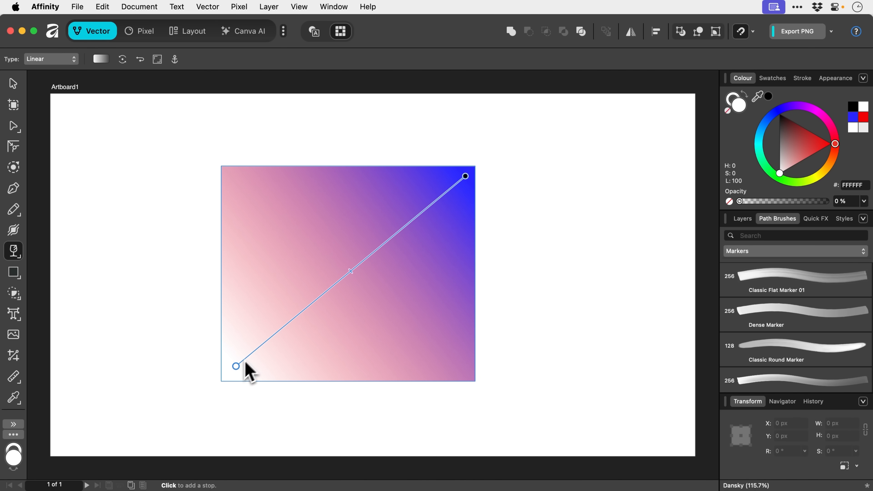
{"action": "mouse_move", "coordinate": [350, 272]}
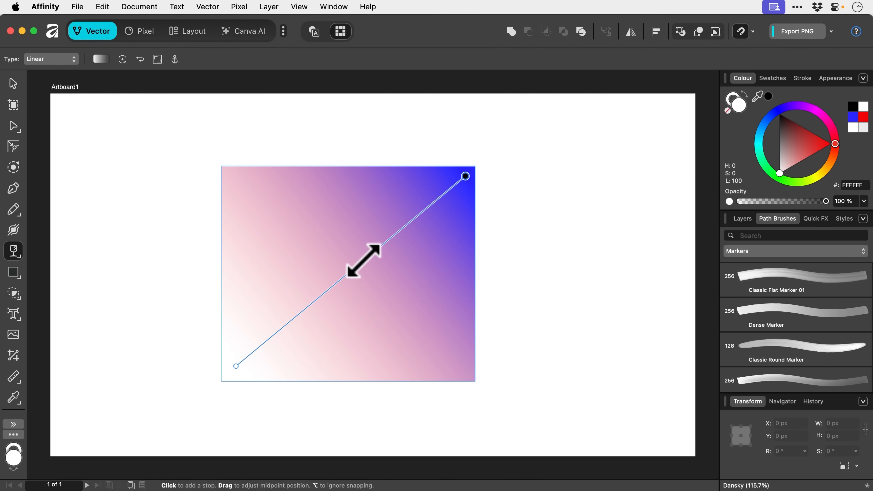
{"action": "left_click", "coordinate": [13, 83]}
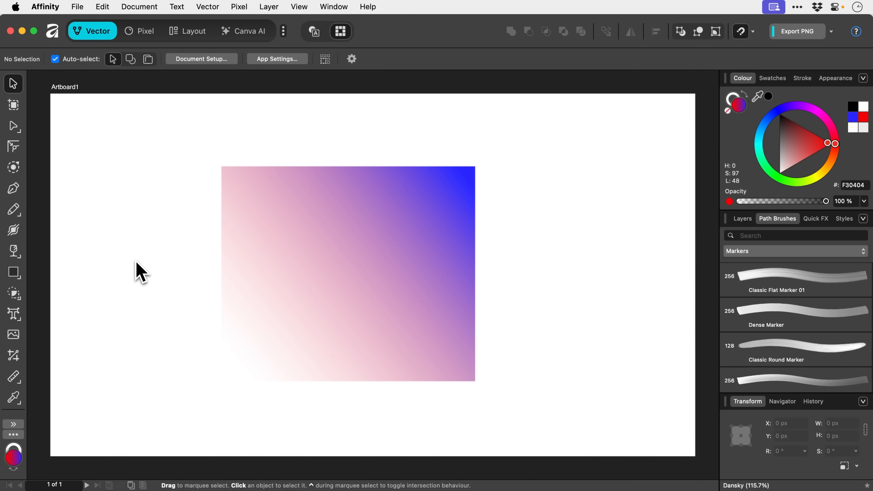
- Replace the rectangle with a cog, thin it into a ring via inner radius, and set 13 teeth
{"action": "left_click", "coordinate": [278, 271]}
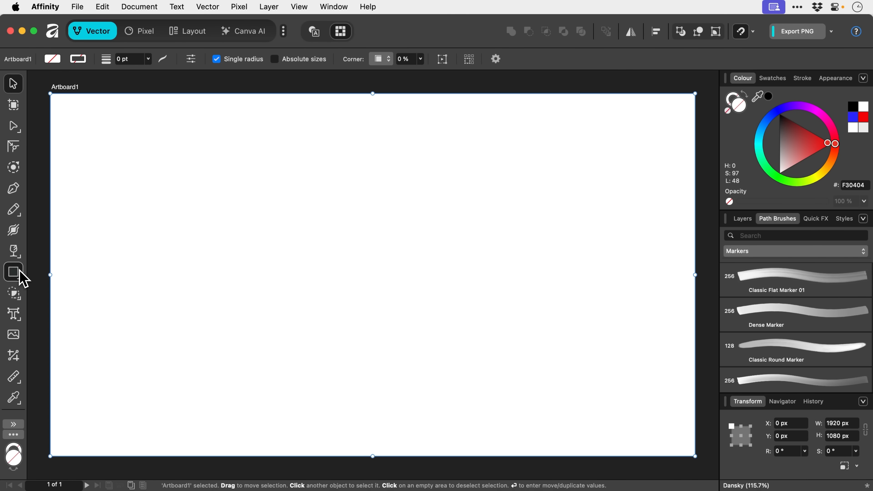
{"action": "left_click", "coordinate": [13, 272]}
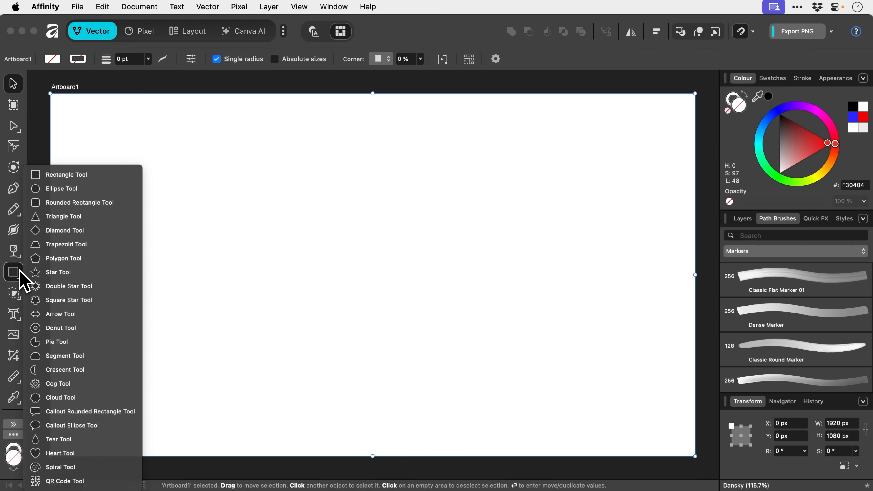
{"action": "mouse_move", "coordinate": [57, 272]}
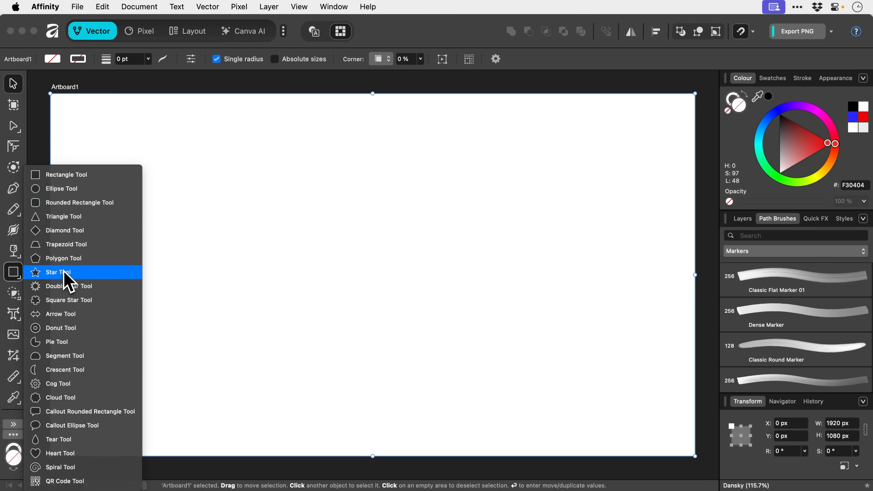
{"action": "mouse_move", "coordinate": [67, 313]}
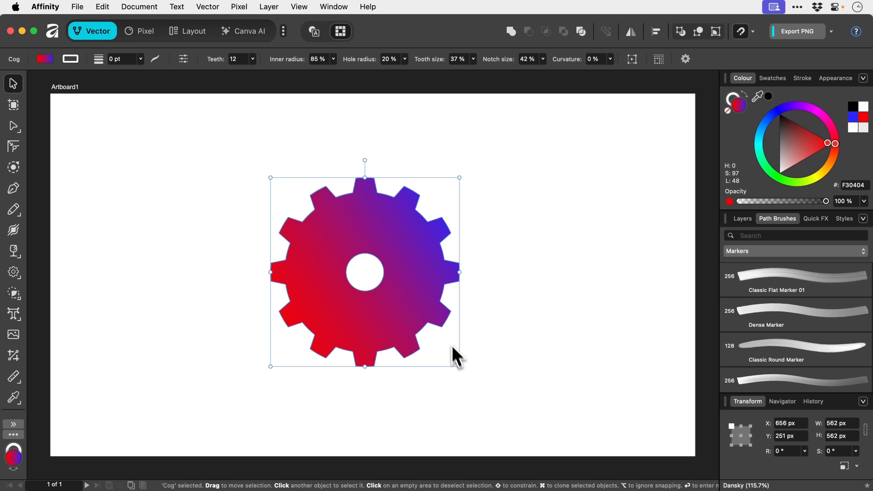
{"action": "left_click", "coordinate": [332, 59]}
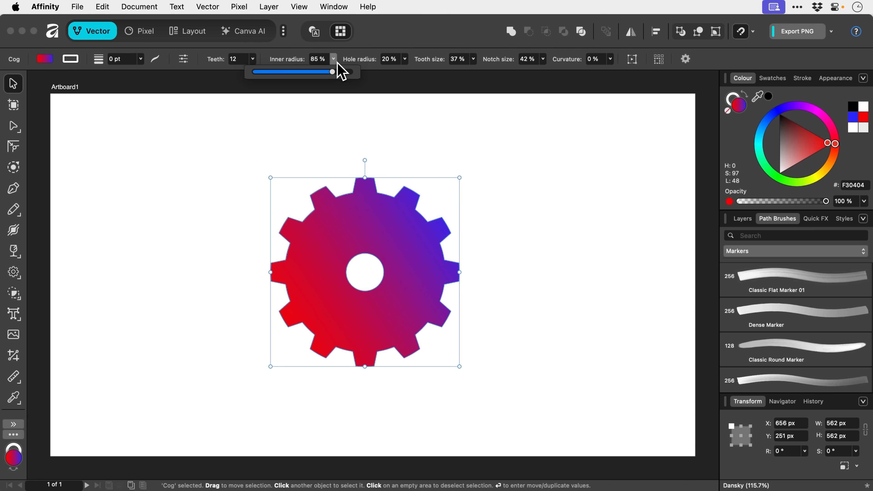
{"action": "left_click_drag", "start_coordinate": [332, 72], "coordinate": [331, 72]}
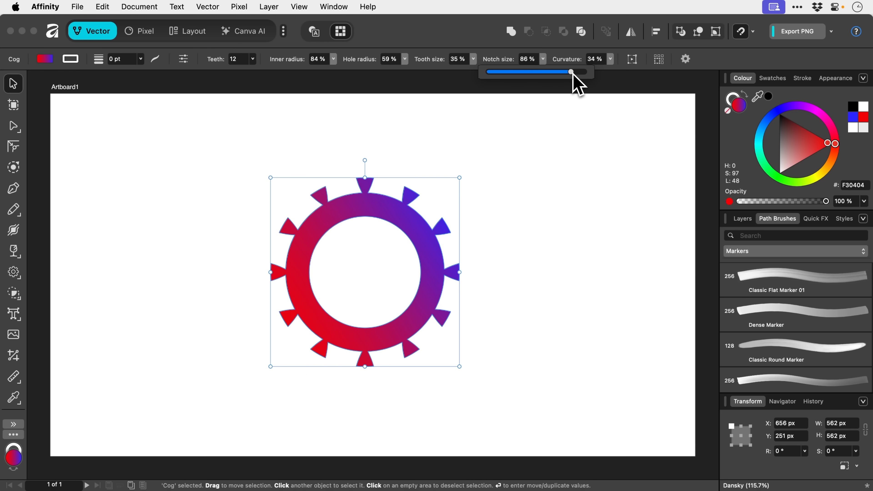
{"action": "mouse_move", "coordinate": [258, 65]}
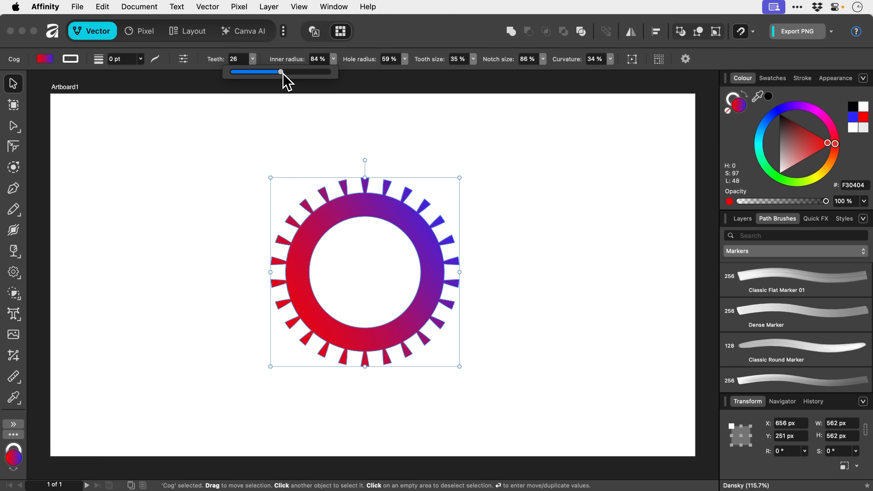
{"action": "left_click_drag", "start_coordinate": [280, 72], "coordinate": [236, 72]}
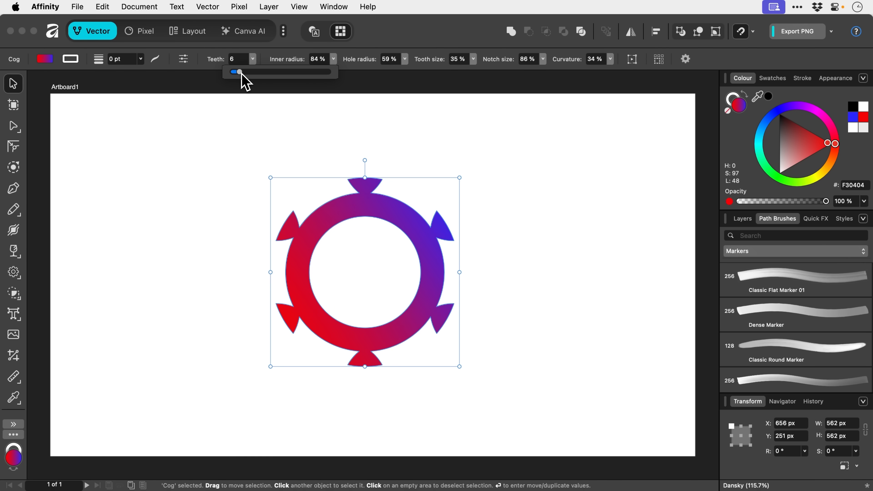
{"action": "left_click_drag", "start_coordinate": [238, 72], "coordinate": [253, 71]}
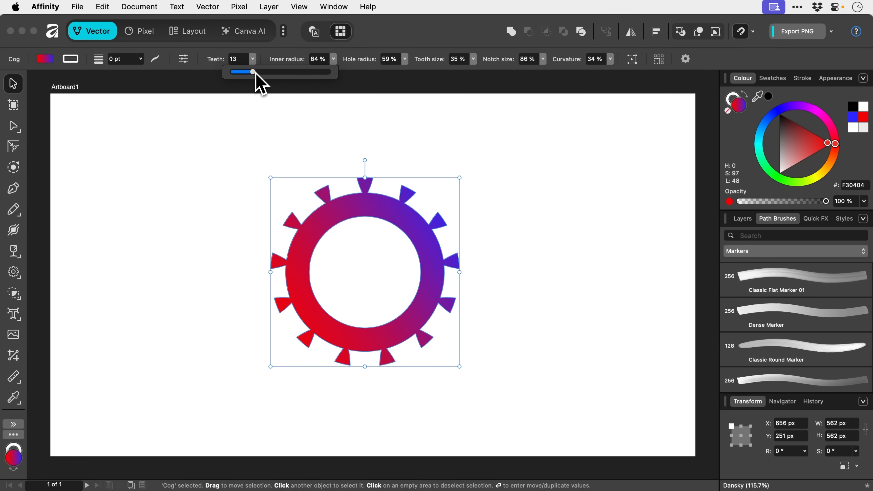
{"action": "right_click", "coordinate": [370, 209]}
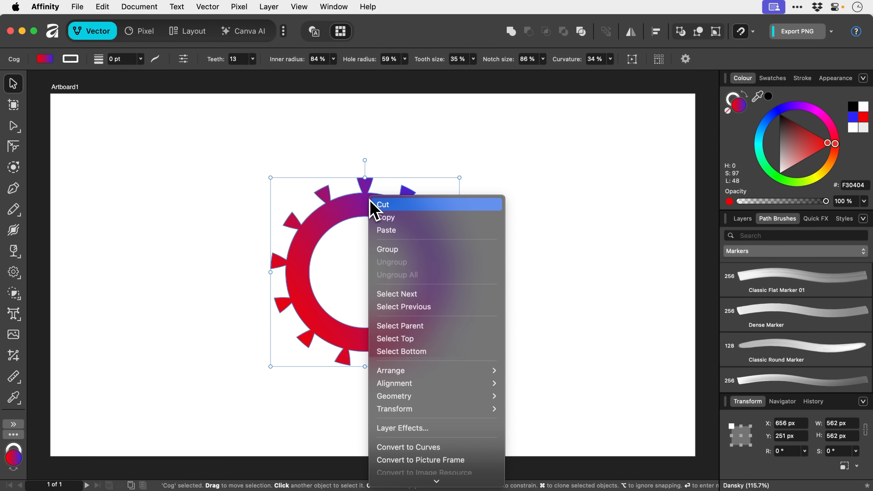
{"action": "mouse_move", "coordinate": [416, 447]}
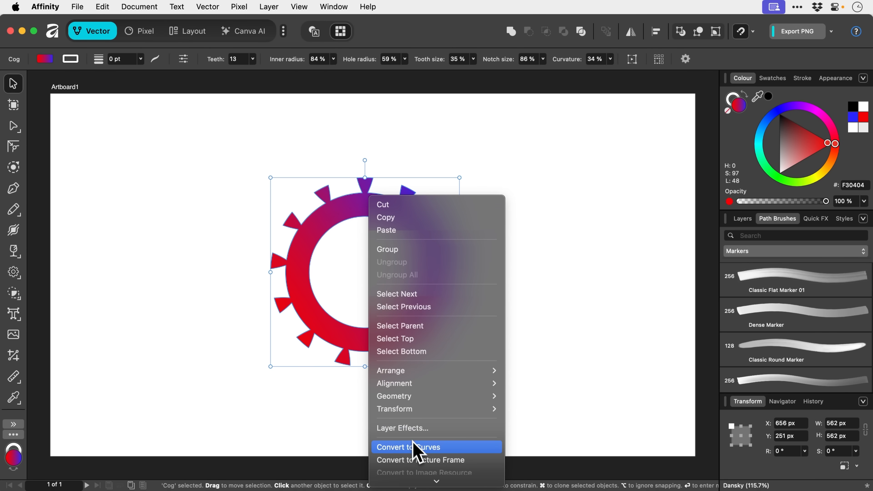
{"action": "mouse_move", "coordinate": [275, 197]}
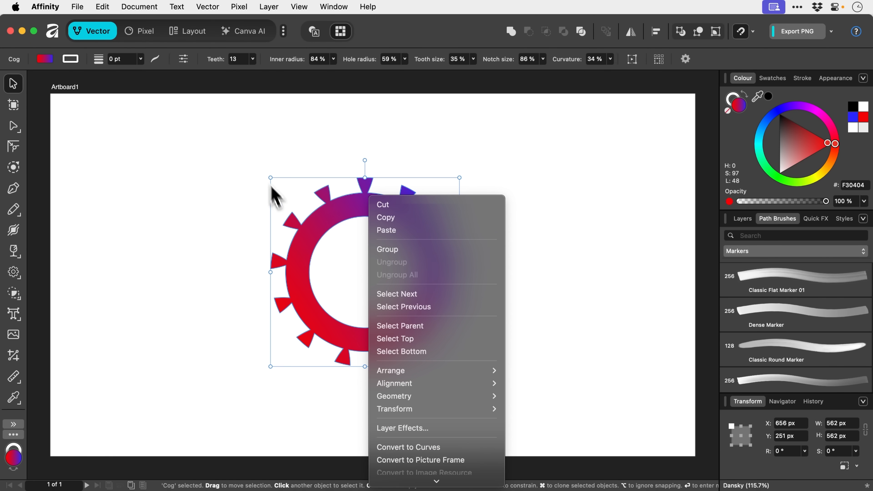
{"action": "mouse_move", "coordinate": [262, 168]}
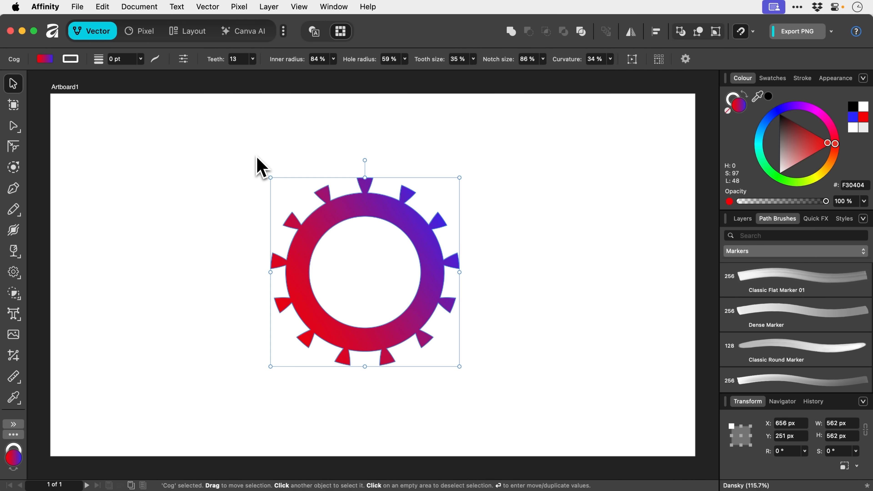
{"action": "mouse_move", "coordinate": [208, 94]}
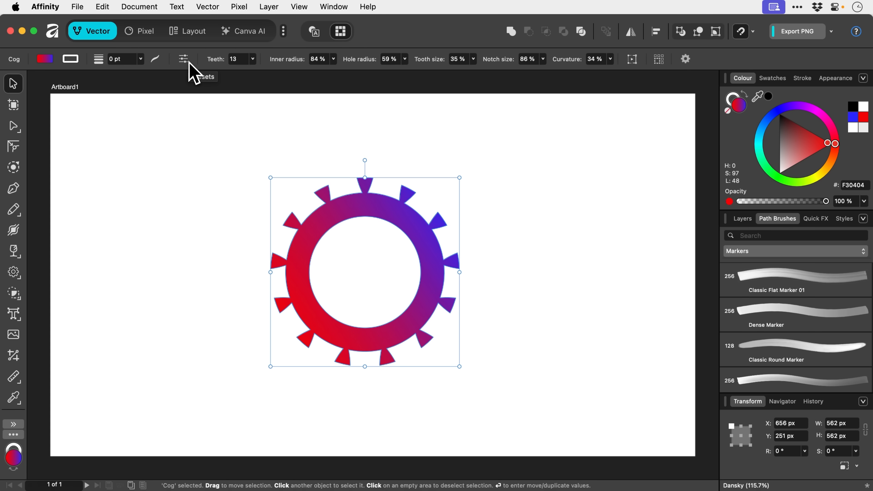
- Try several Cog presets, settle on the 24-ray sunburst, and recolour it orange
{"action": "left_click", "coordinate": [183, 60]}
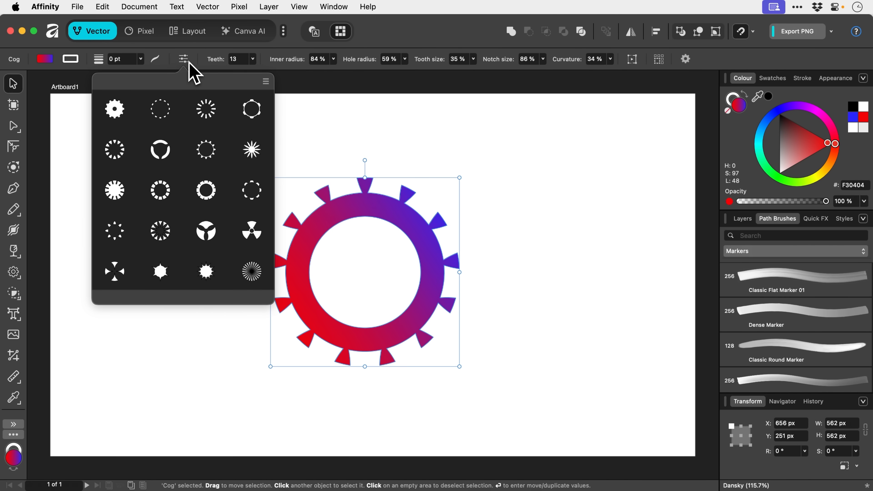
{"action": "left_click", "coordinate": [161, 108]}
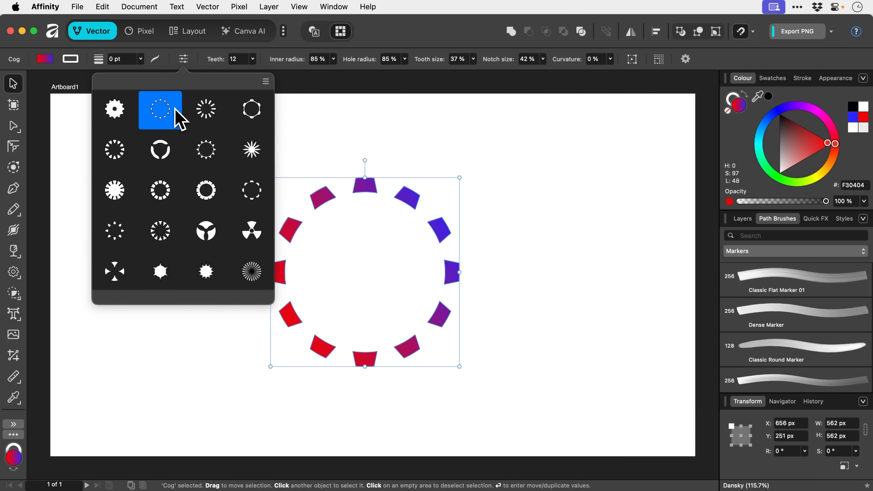
{"action": "left_click", "coordinate": [160, 151]}
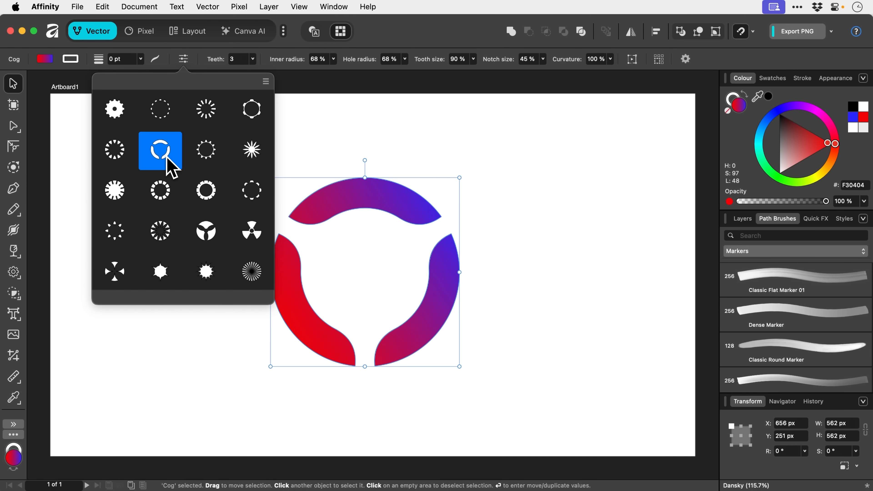
{"action": "left_click", "coordinate": [206, 108]}
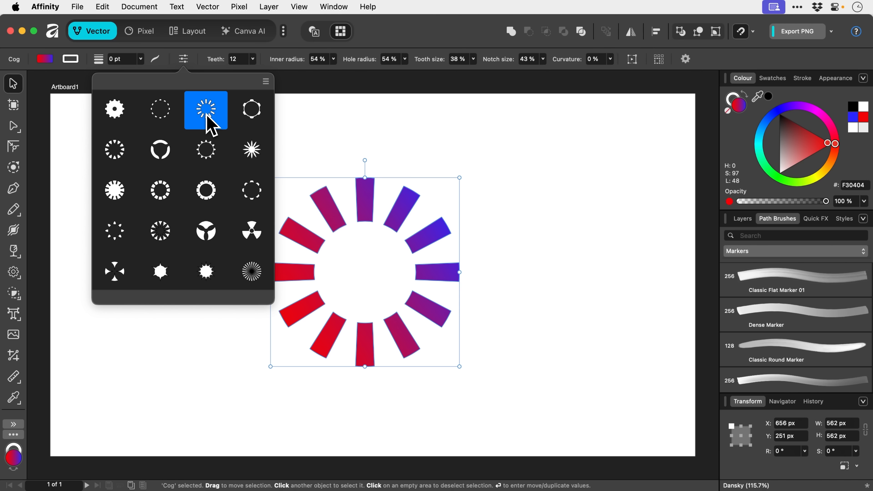
{"action": "mouse_move", "coordinate": [234, 277]}
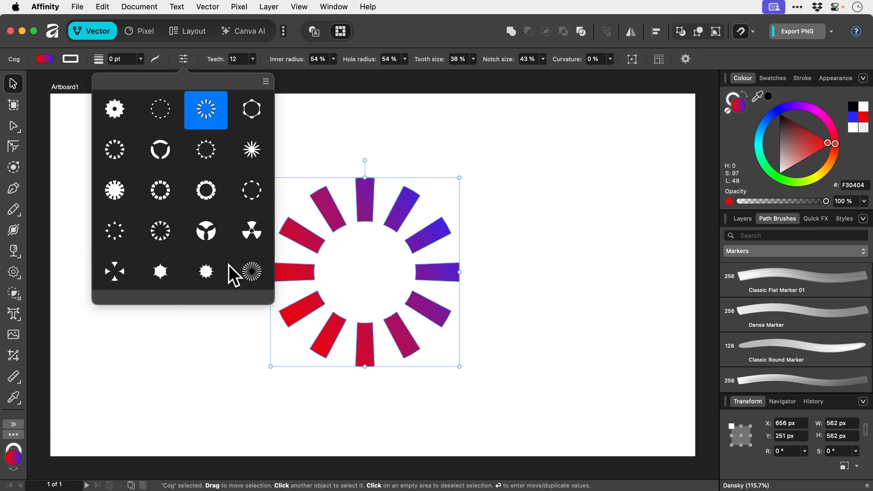
{"action": "left_click", "coordinate": [205, 272]}
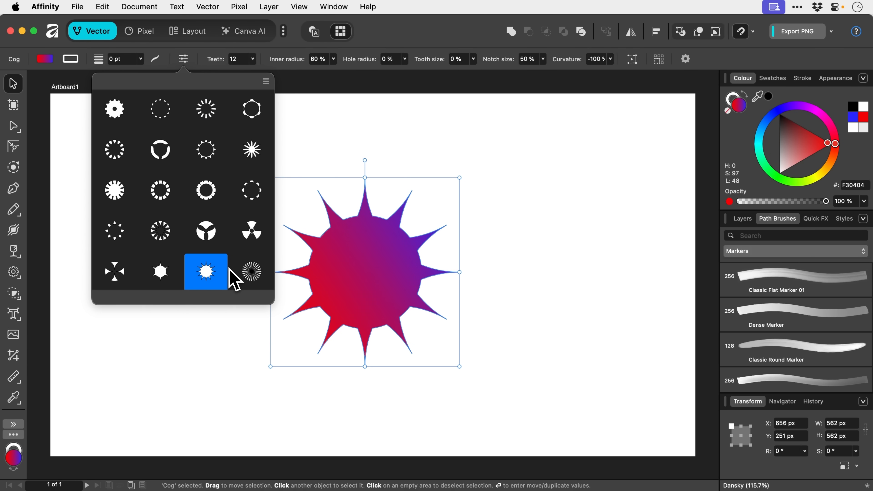
{"action": "left_click", "coordinate": [251, 272]}
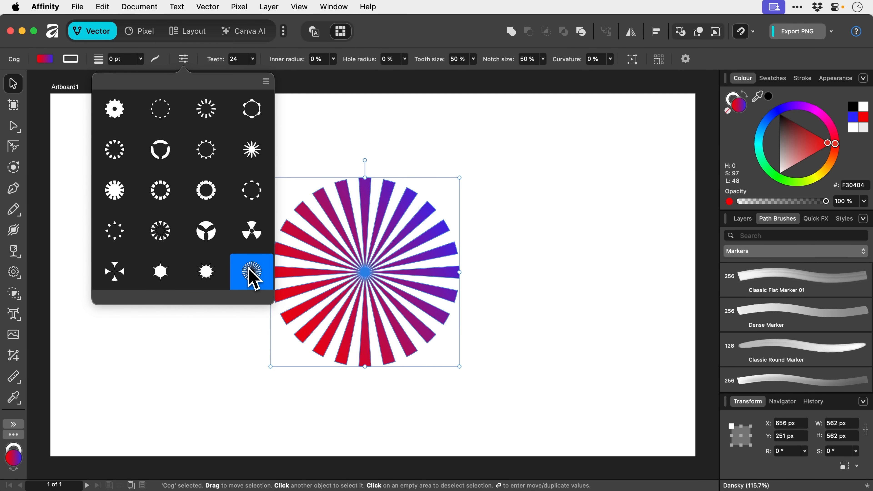
{"action": "mouse_move", "coordinate": [599, 201]}
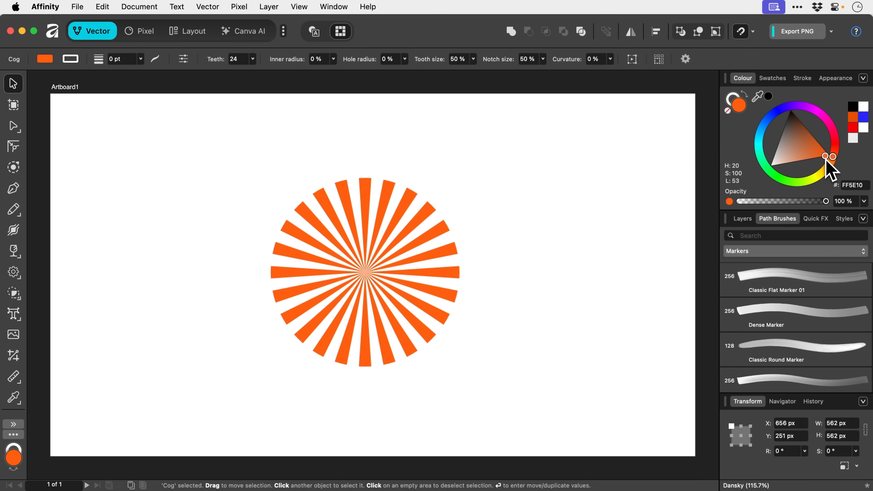
{"action": "left_click", "coordinate": [543, 271]}
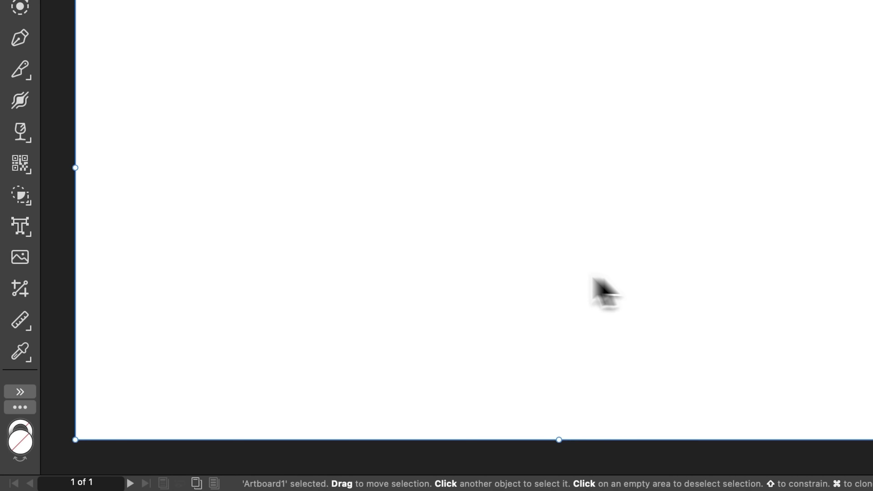
{"action": "mouse_move", "coordinate": [20, 194]}
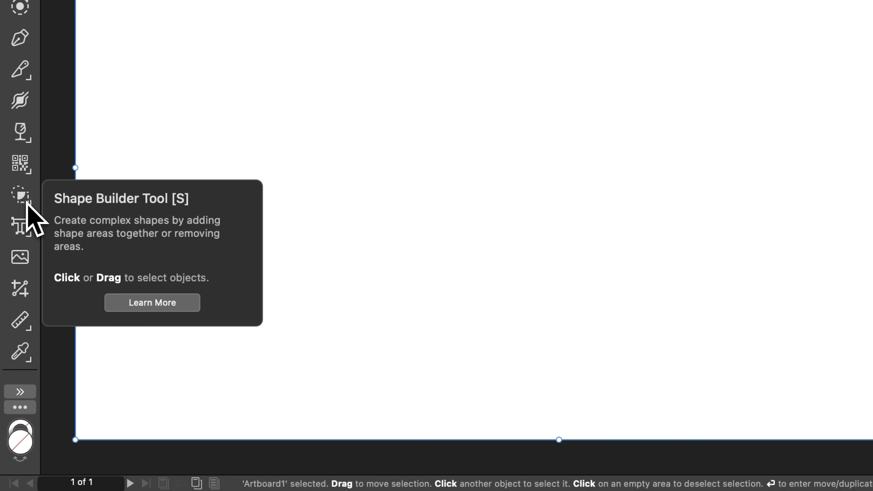
{"action": "mouse_move", "coordinate": [20, 163]}
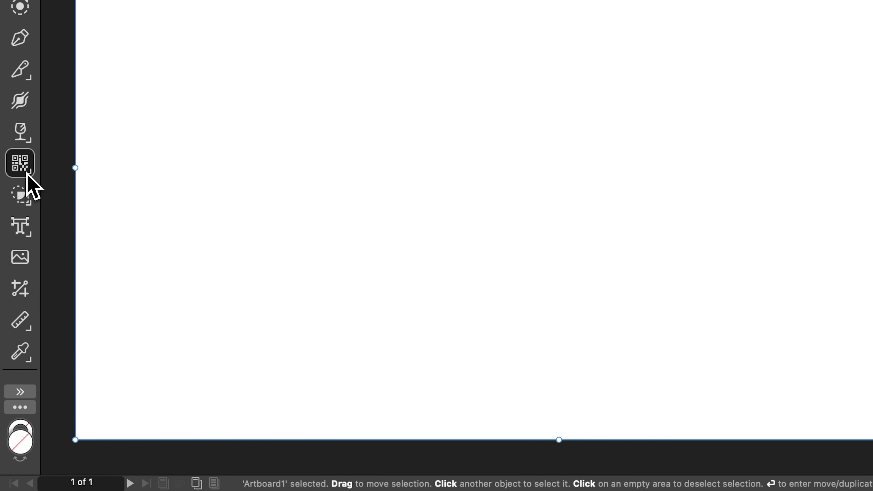
- Recolour the second overlapping star blue, leaving the first red
{"action": "left_click", "coordinate": [20, 163]}
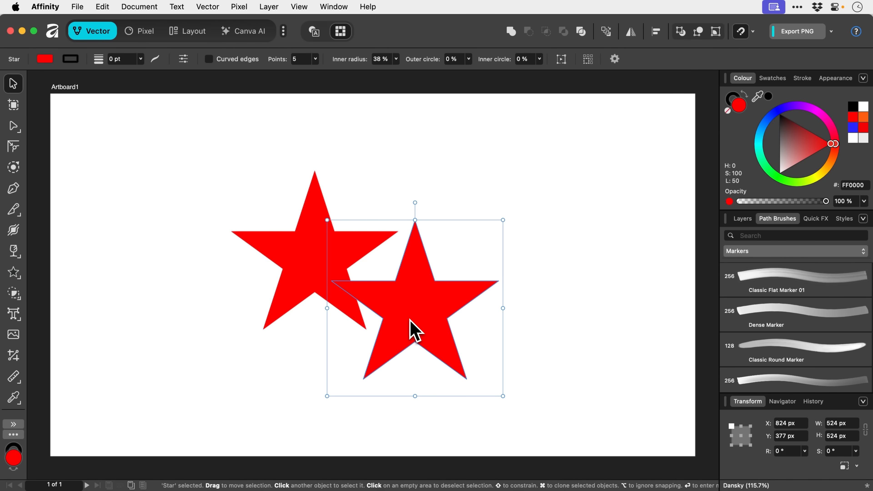
{"action": "mouse_move", "coordinate": [840, 144]}
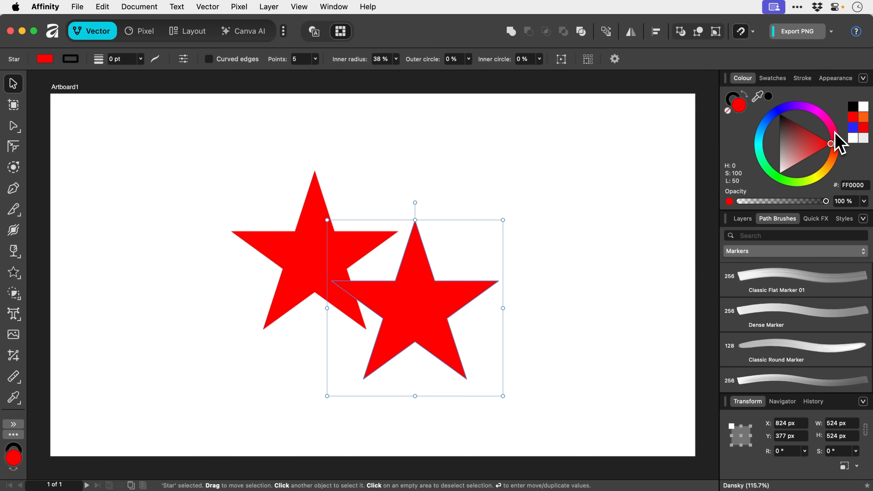
{"action": "left_click", "coordinate": [784, 110]}
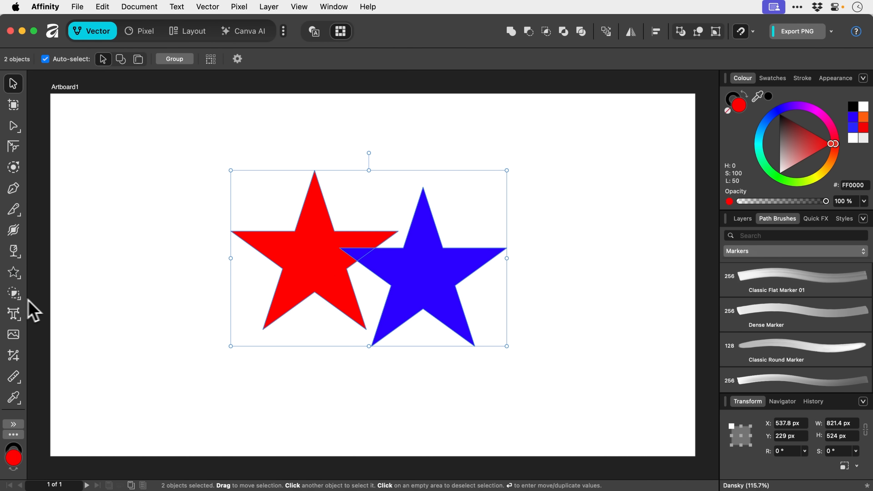
{"action": "mouse_move", "coordinate": [13, 293]}
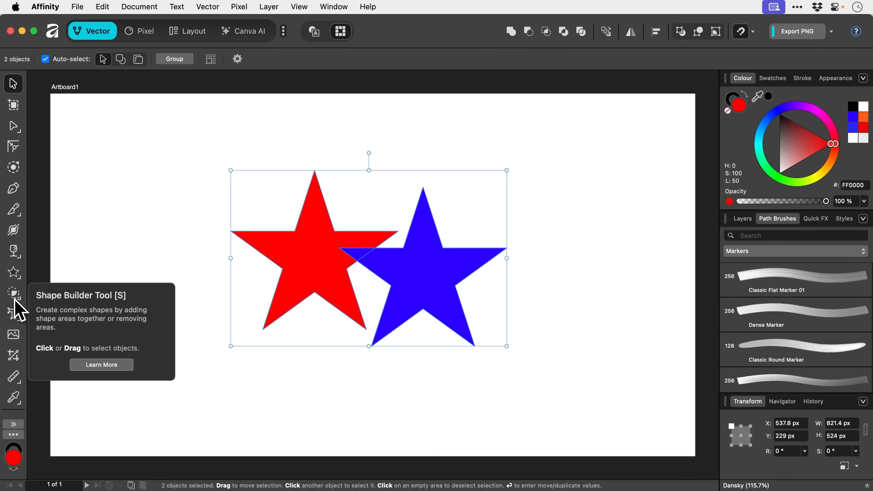
{"action": "left_click", "coordinate": [13, 292]}
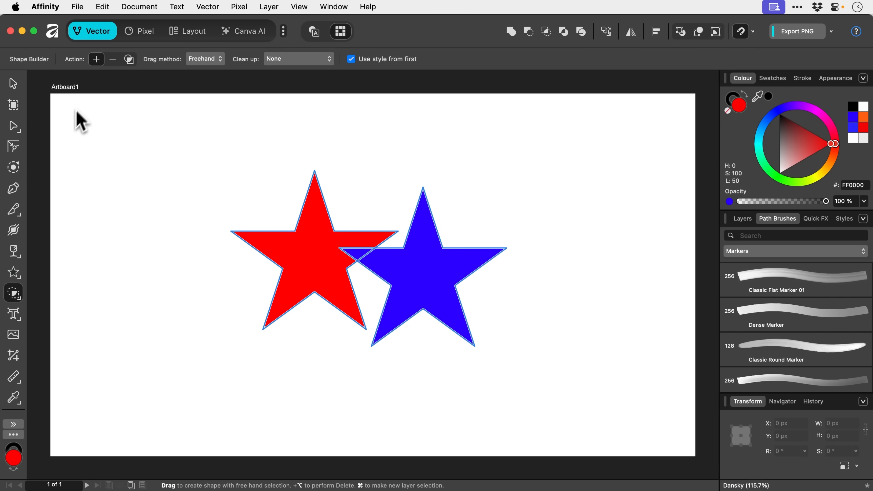
{"action": "mouse_move", "coordinate": [96, 60]}
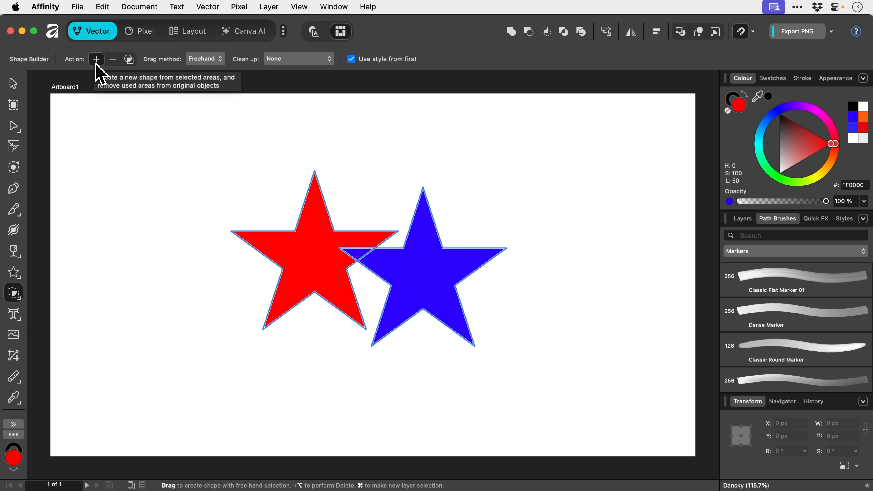
{"action": "mouse_move", "coordinate": [239, 183]}
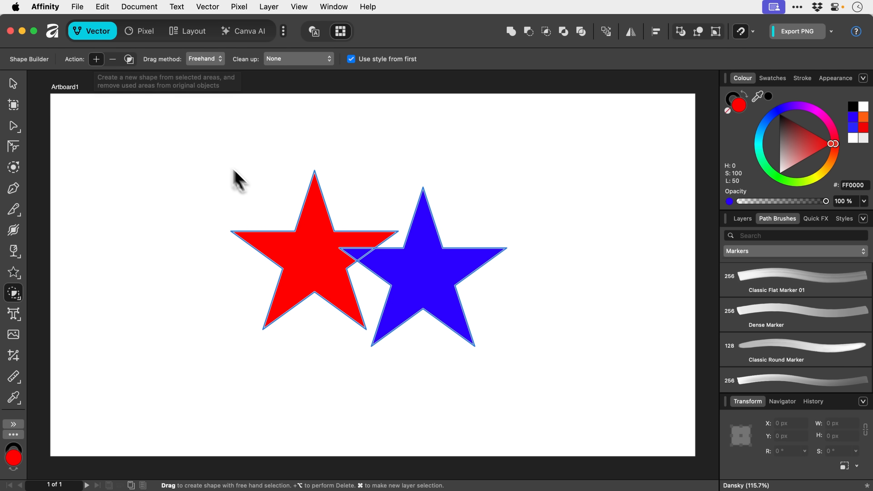
{"action": "left_click", "coordinate": [312, 262]}
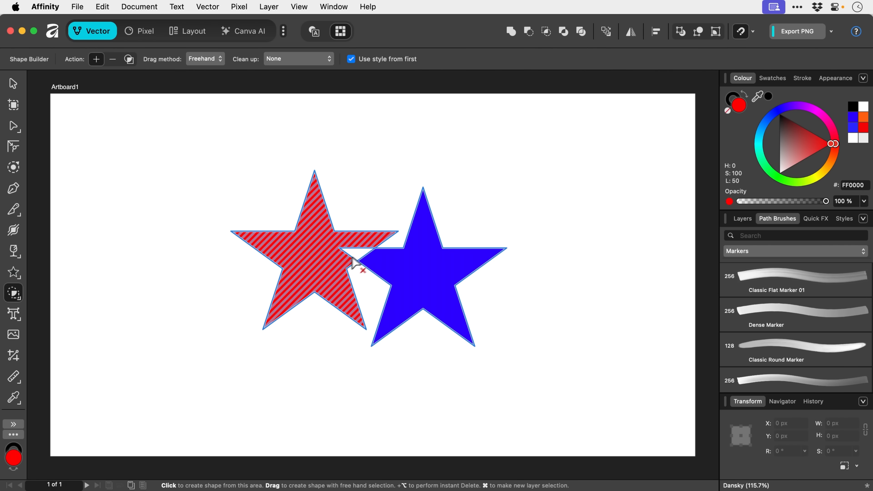
{"action": "mouse_move", "coordinate": [308, 290]}
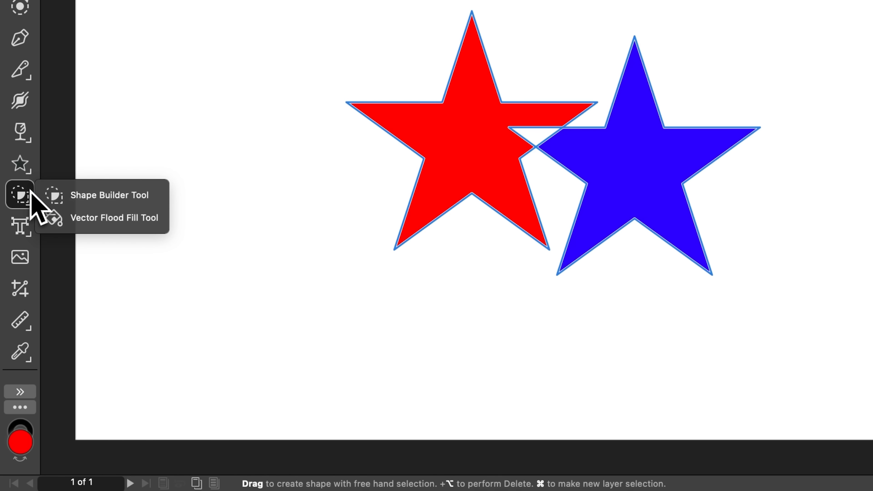
- Flood-fill both the blue and red stars bright green with the Vector Flood Fill Tool
{"action": "left_click", "coordinate": [113, 218]}
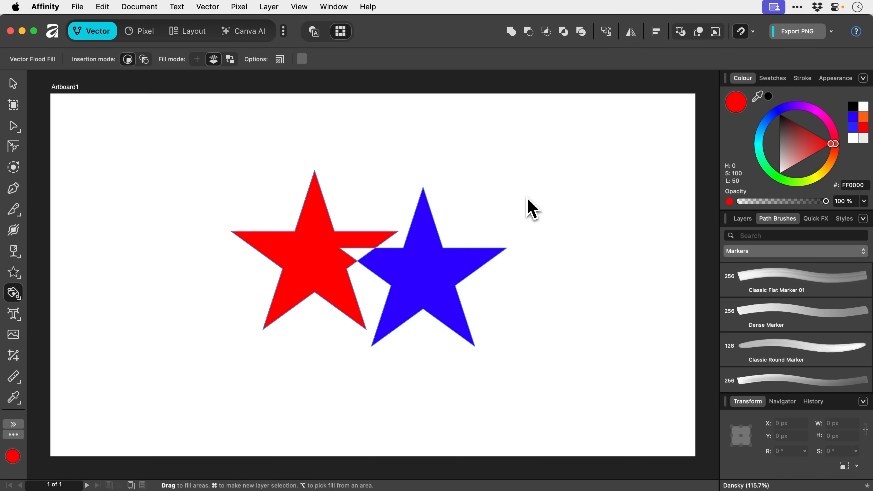
{"action": "mouse_move", "coordinate": [765, 147]}
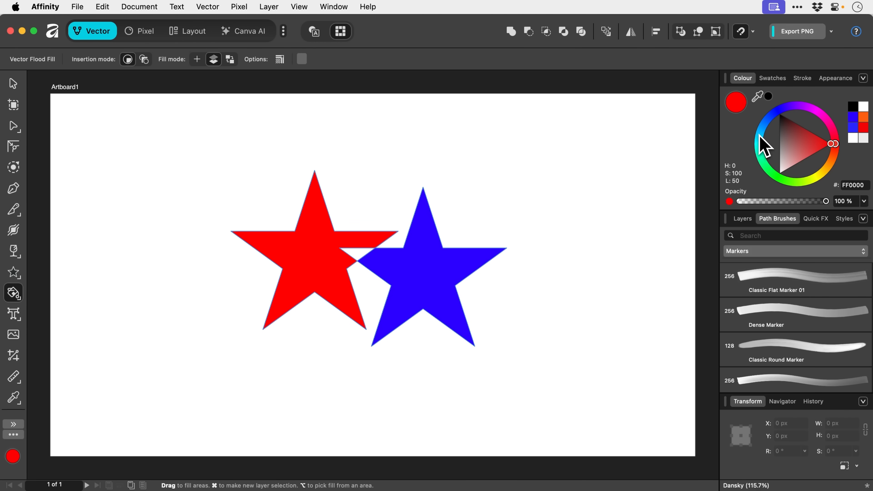
{"action": "left_click", "coordinate": [784, 110]}
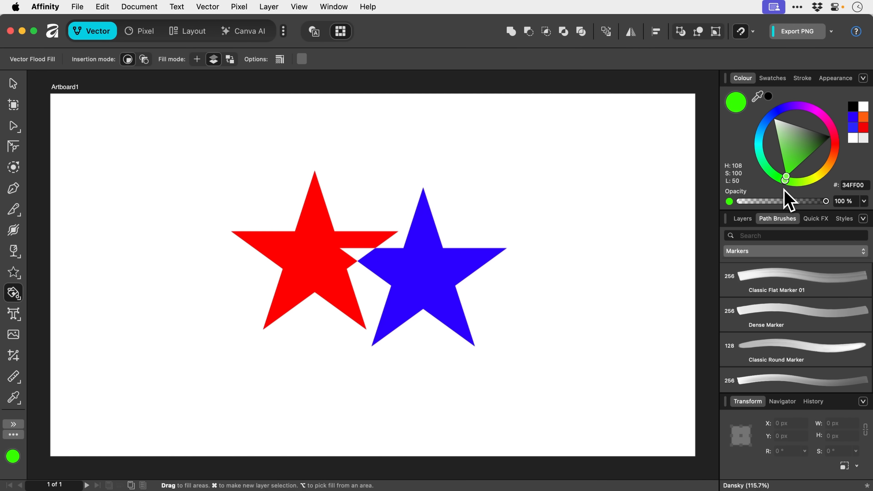
{"action": "left_click", "coordinate": [421, 254]}
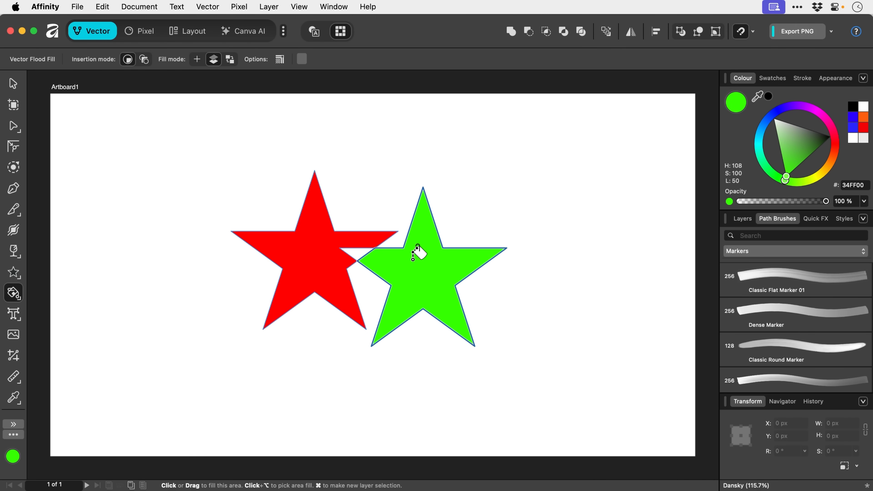
{"action": "left_click", "coordinate": [317, 251]}
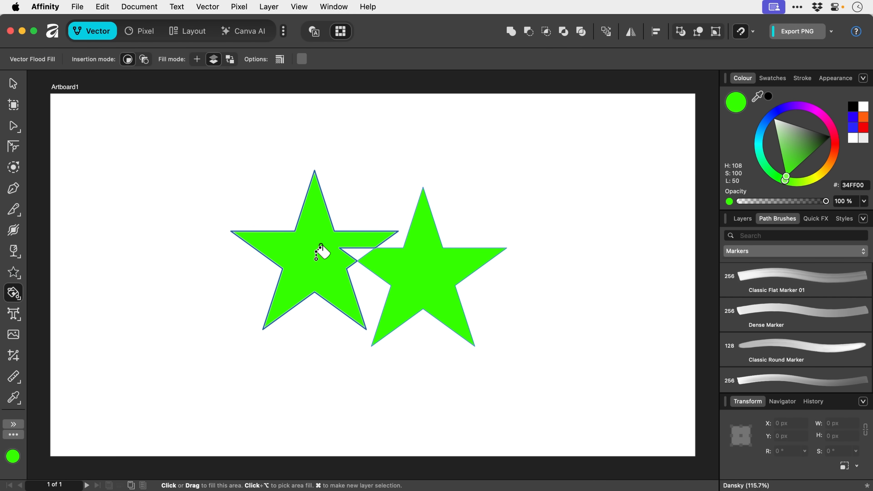
{"action": "left_click", "coordinate": [13, 83]}
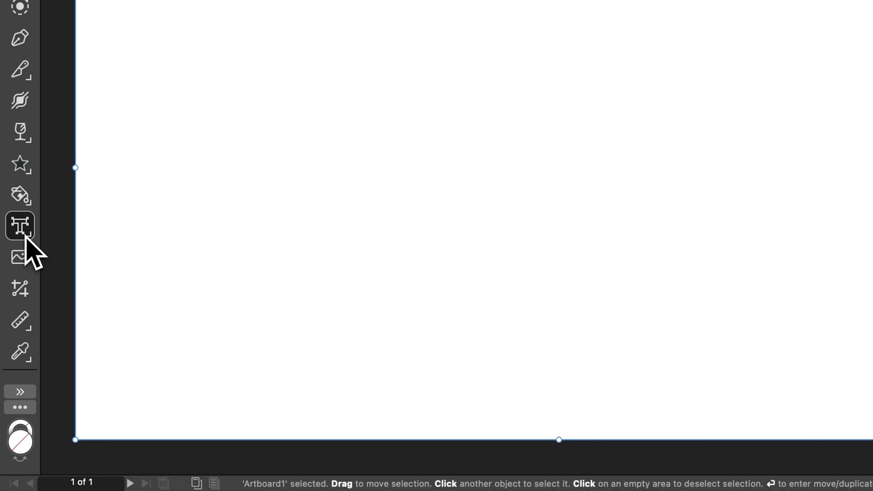
- Place an Artistic Text line reading 'dsadadasdasdas' on the artboard
{"action": "left_click", "coordinate": [20, 226]}
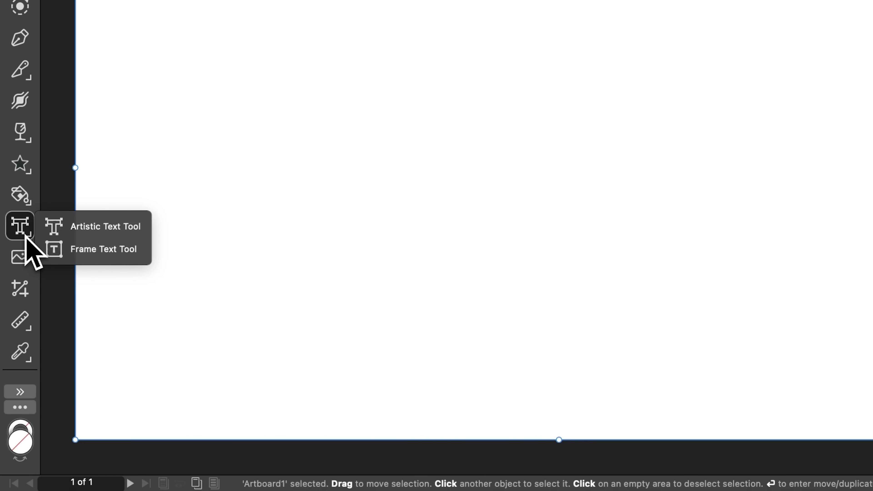
{"action": "left_click", "coordinate": [104, 226]}
{"action": "type", "text": "dsadadasdasdas"}
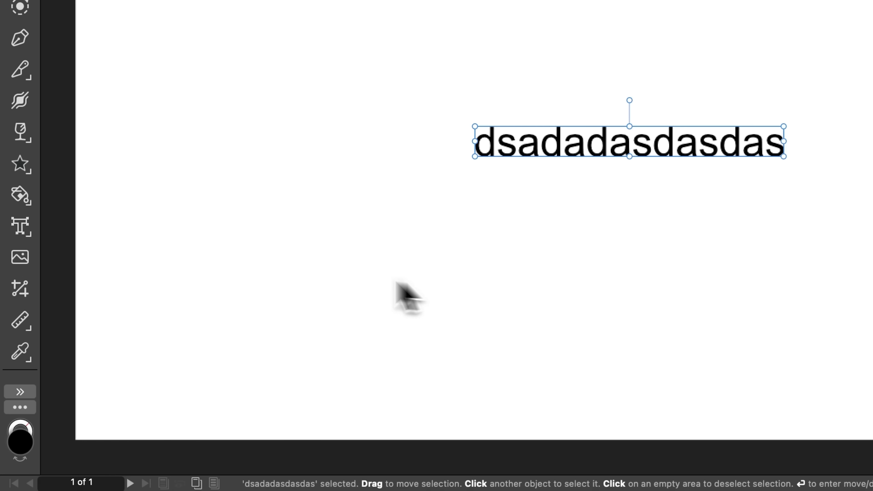
{"action": "left_click", "coordinate": [20, 227]}
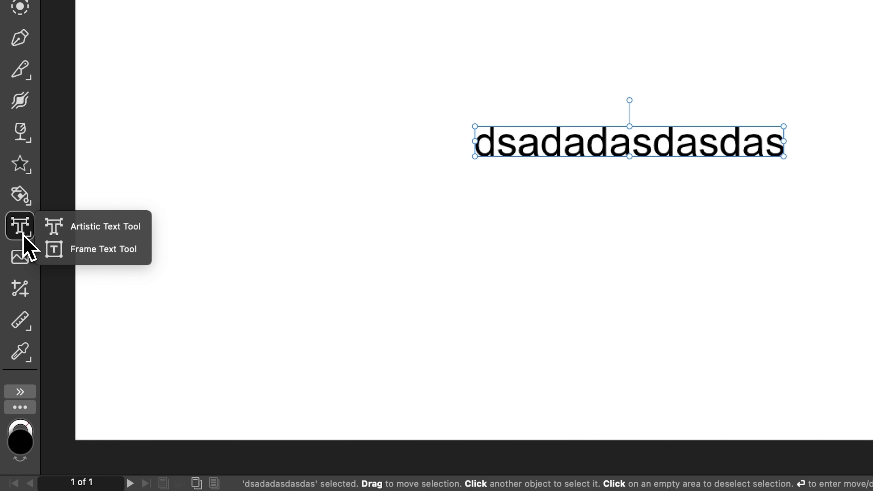
{"action": "mouse_move", "coordinate": [92, 226]}
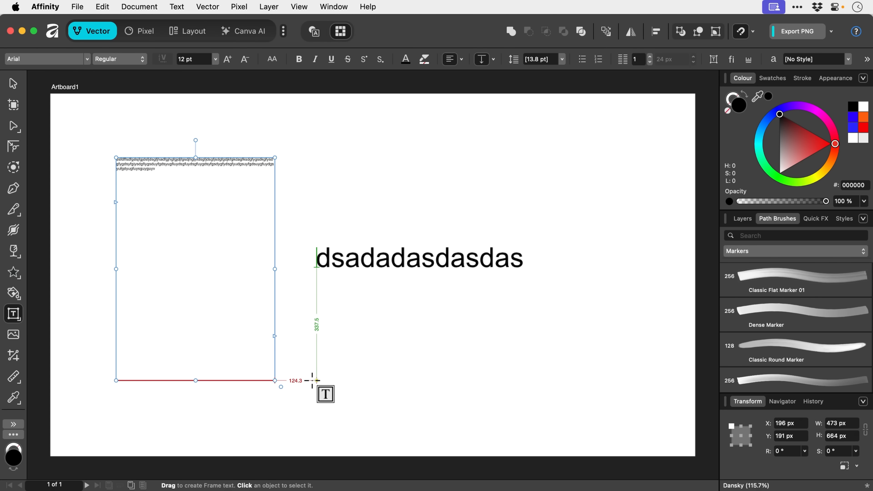
- Draw a text frame and fill it with placeholder filler text via Text > Insert
{"action": "left_click", "coordinate": [13, 83]}
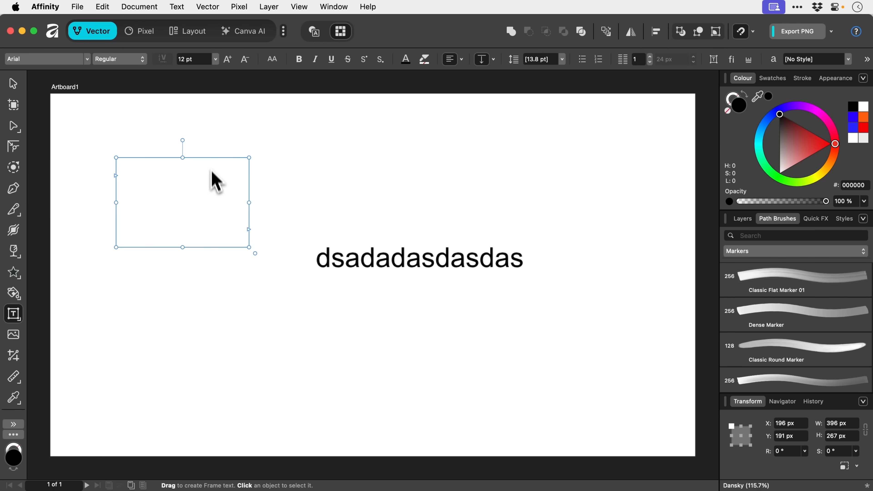
{"action": "left_click", "coordinate": [176, 7]}
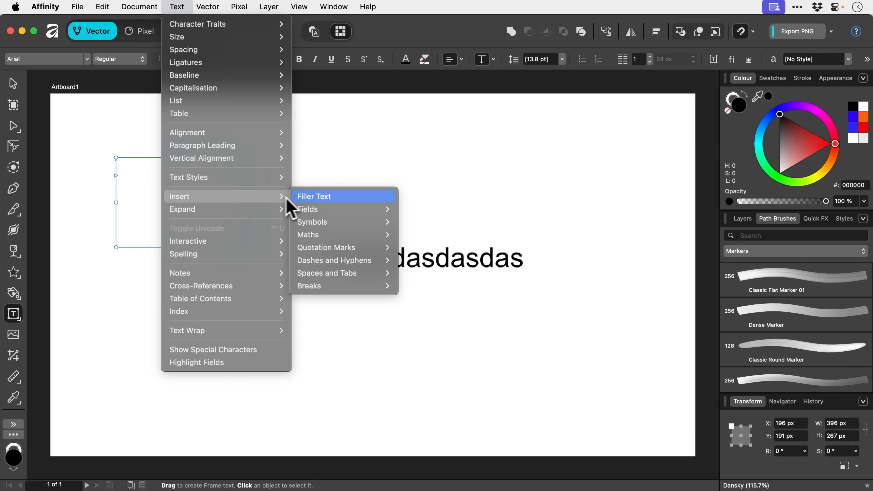
{"action": "left_click", "coordinate": [314, 196]}
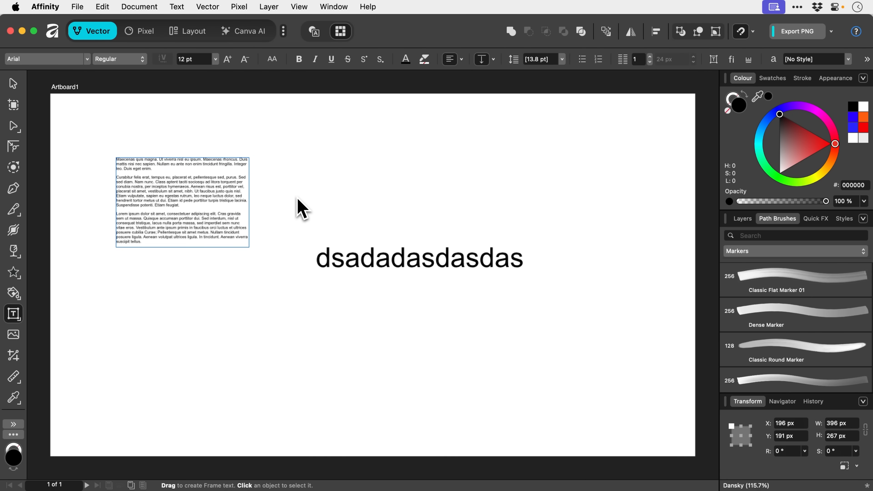
- Enlarge the filler text frame and set its text size to 48 pt
{"action": "left_click", "coordinate": [13, 84]}
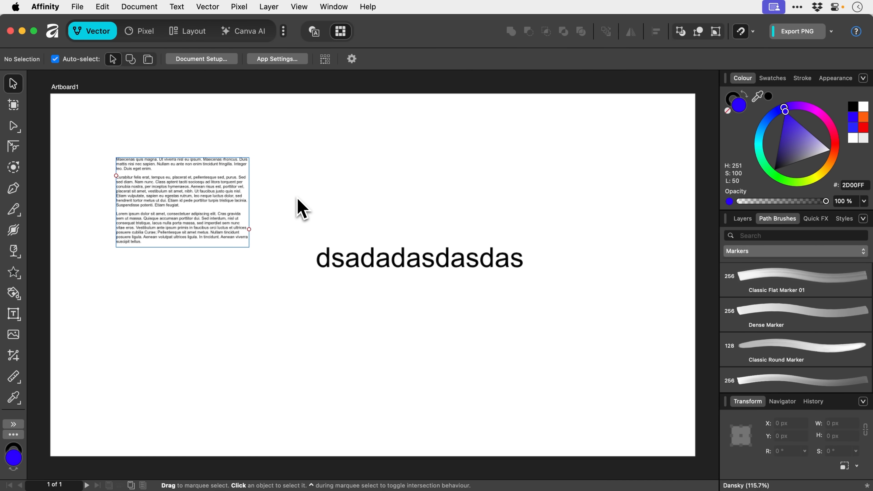
{"action": "left_click", "coordinate": [181, 201]}
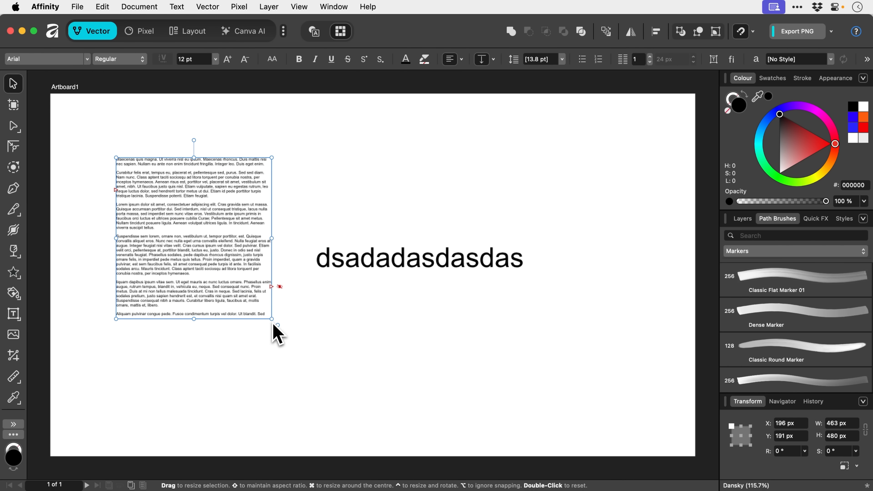
{"action": "left_click", "coordinate": [215, 59]}
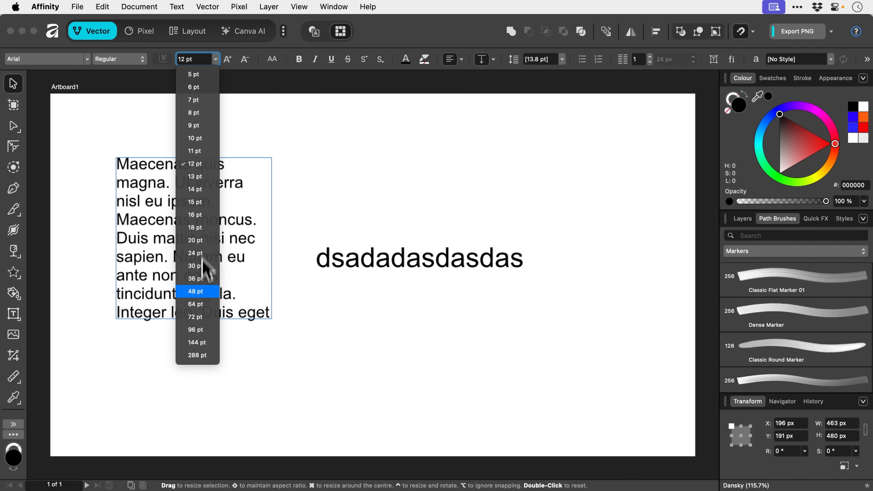
{"action": "left_click", "coordinate": [194, 227]}
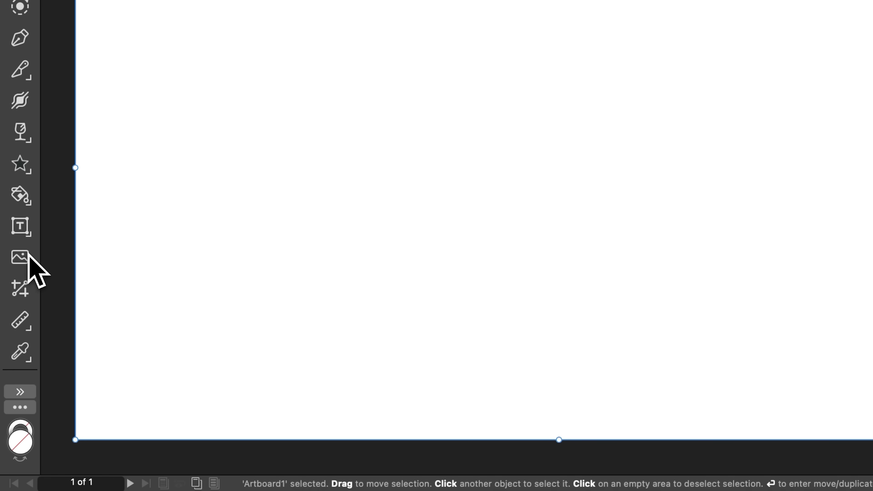
{"action": "mouse_move", "coordinate": [19, 256]}
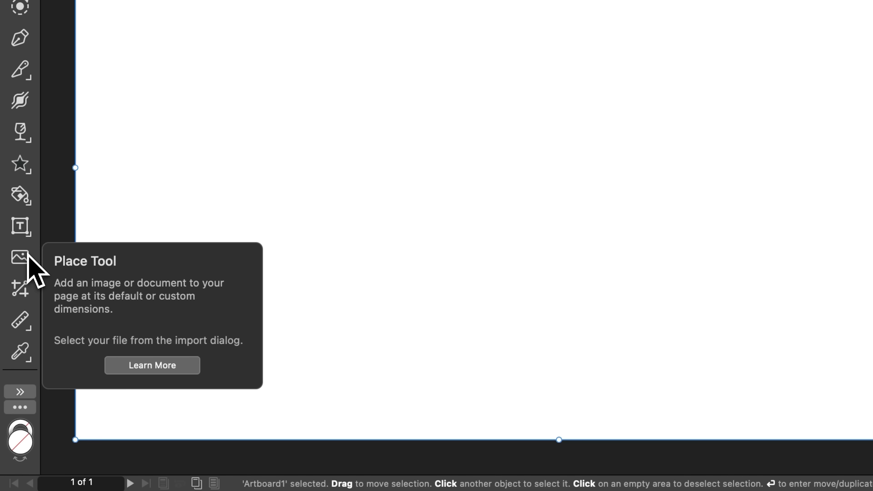
{"action": "mouse_move", "coordinate": [20, 287]}
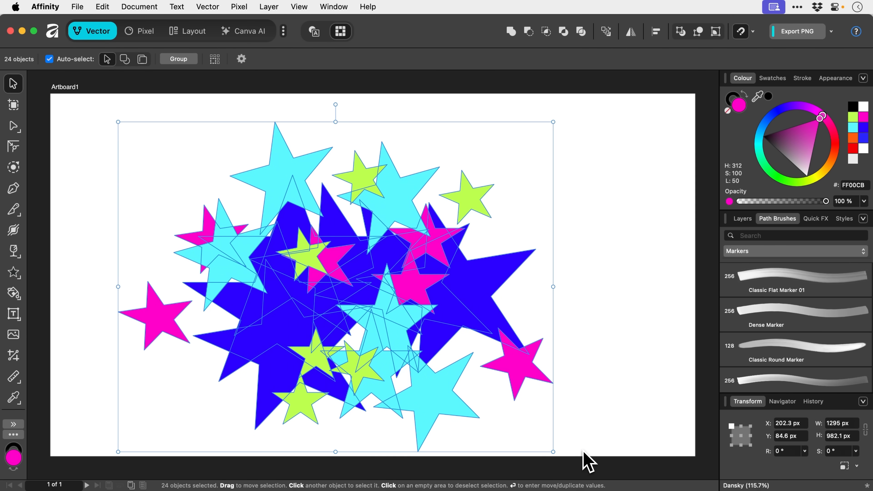
- Group the 24 stars and vector-crop the group down to a narrow upright rectangle
{"action": "left_click", "coordinate": [178, 59]}
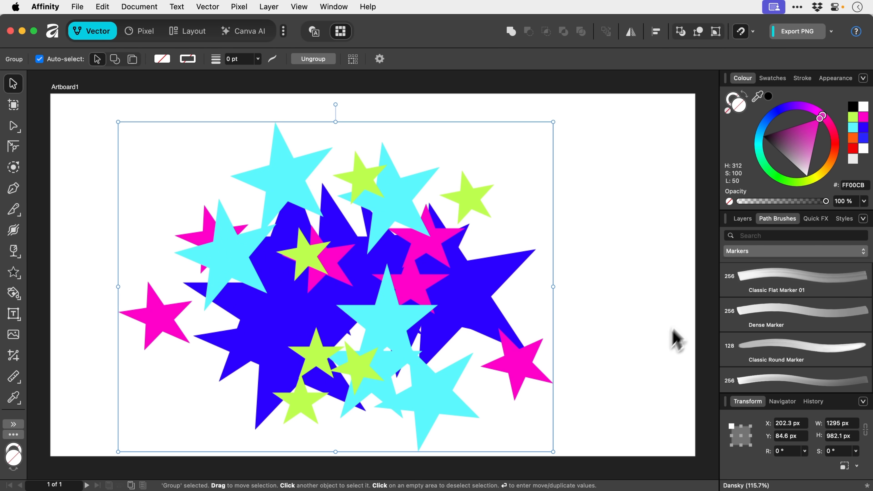
{"action": "left_click", "coordinate": [743, 218]}
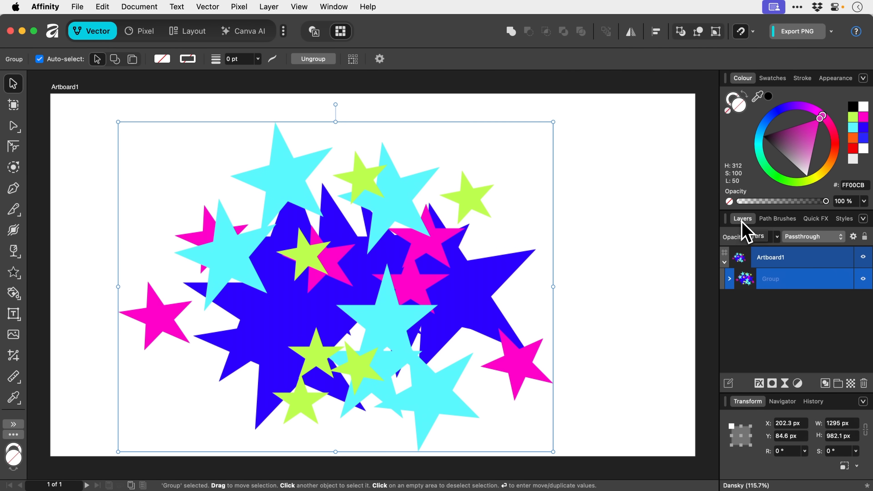
{"action": "mouse_move", "coordinate": [732, 292]}
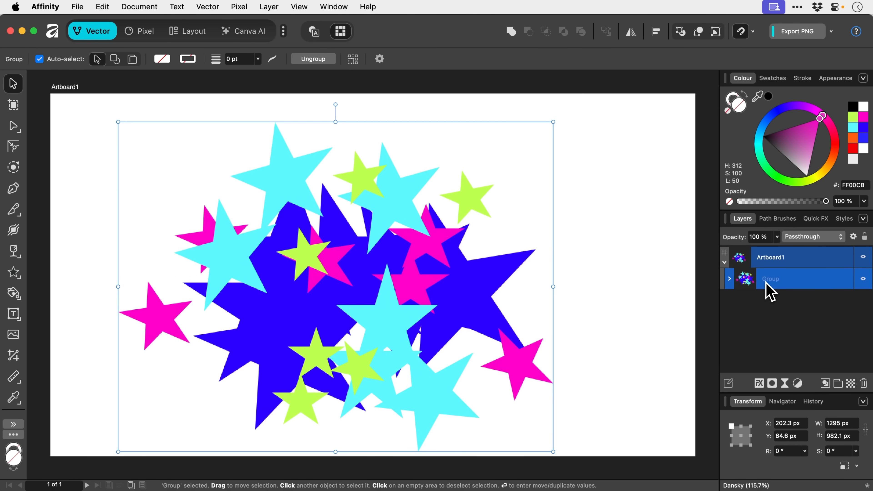
{"action": "mouse_move", "coordinate": [618, 317]}
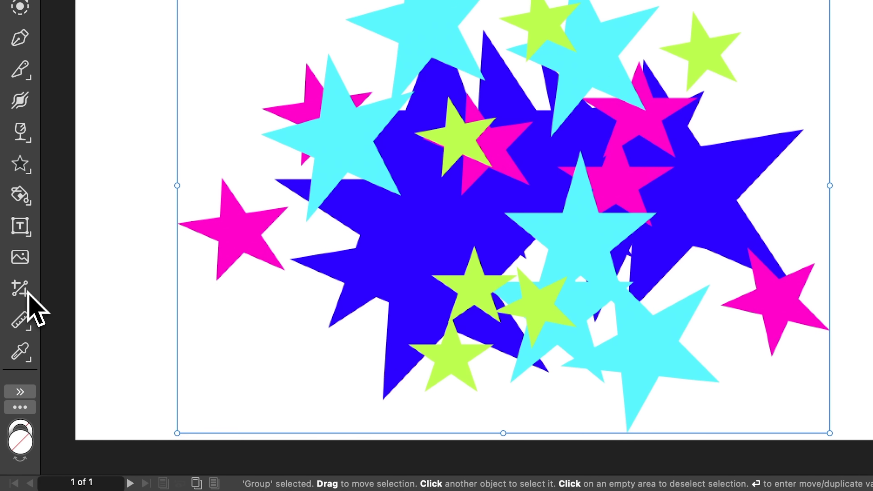
{"action": "left_click", "coordinate": [20, 255]}
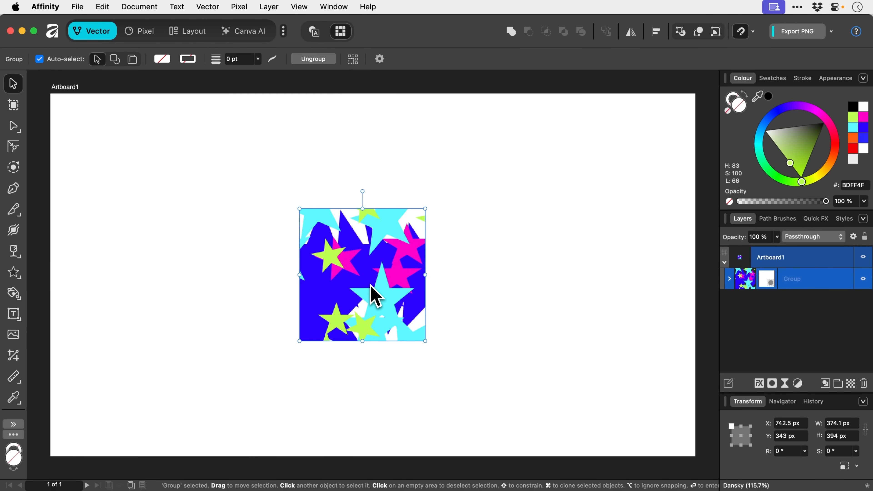
{"action": "left_click", "coordinate": [13, 333]}
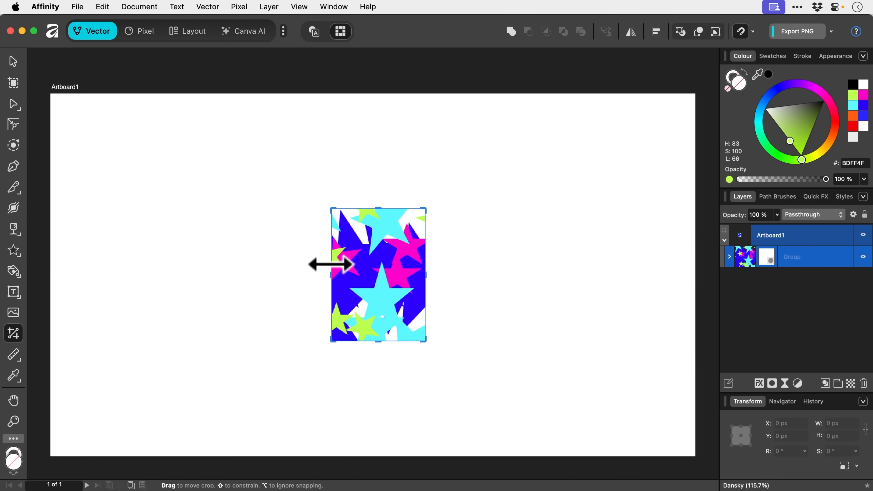
{"action": "left_click", "coordinate": [13, 83]}
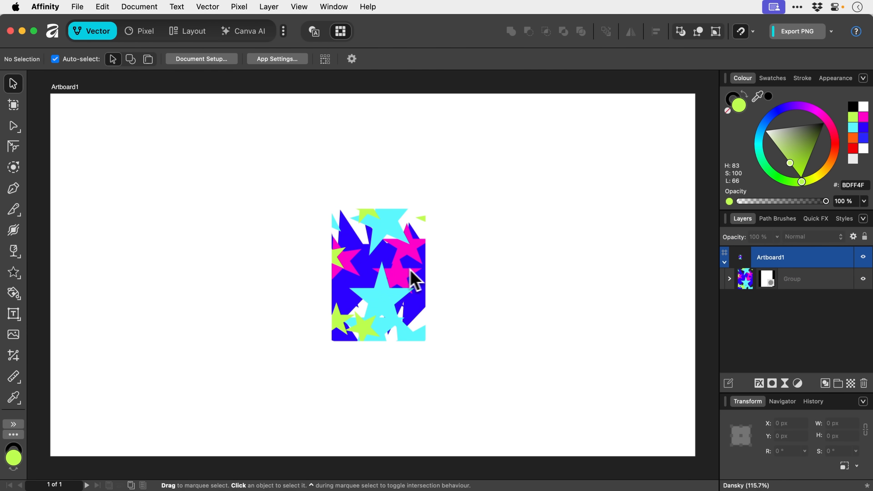
- Measure the selected star group's edges with the Measure Tool: 440.7 px wide, 622 px tall
{"action": "left_click", "coordinate": [379, 275]}
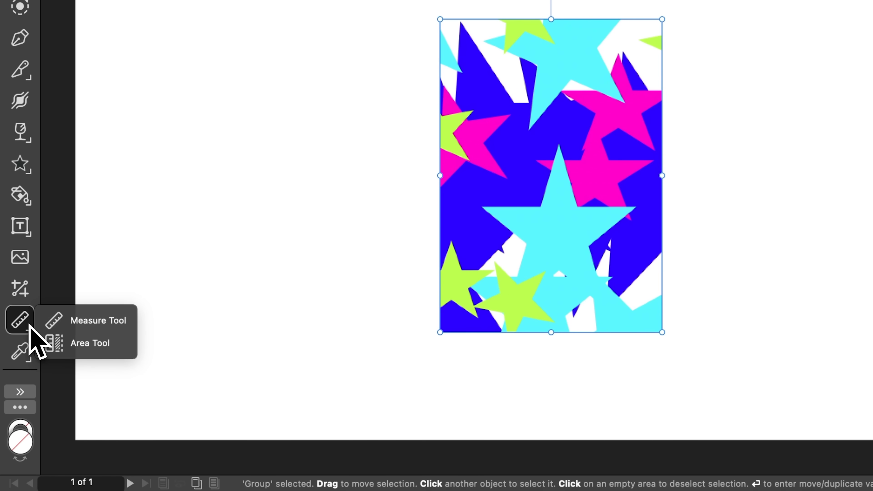
{"action": "left_click", "coordinate": [99, 321]}
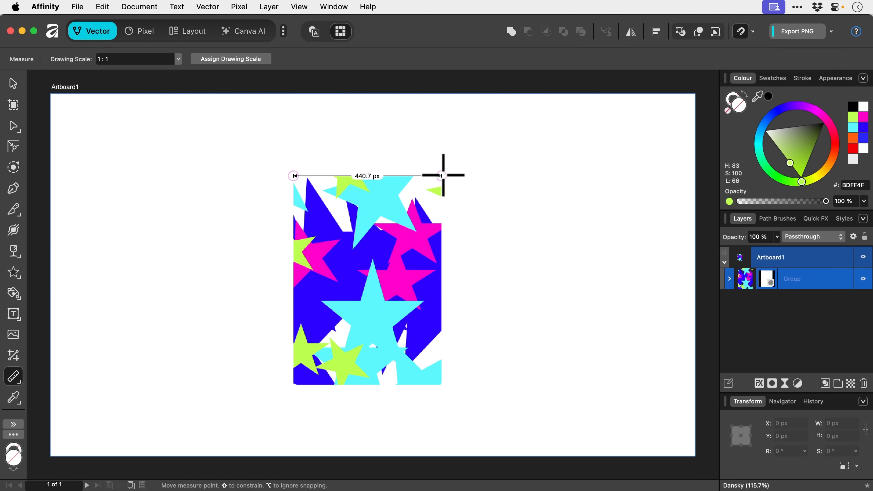
{"action": "mouse_move", "coordinate": [443, 278]}
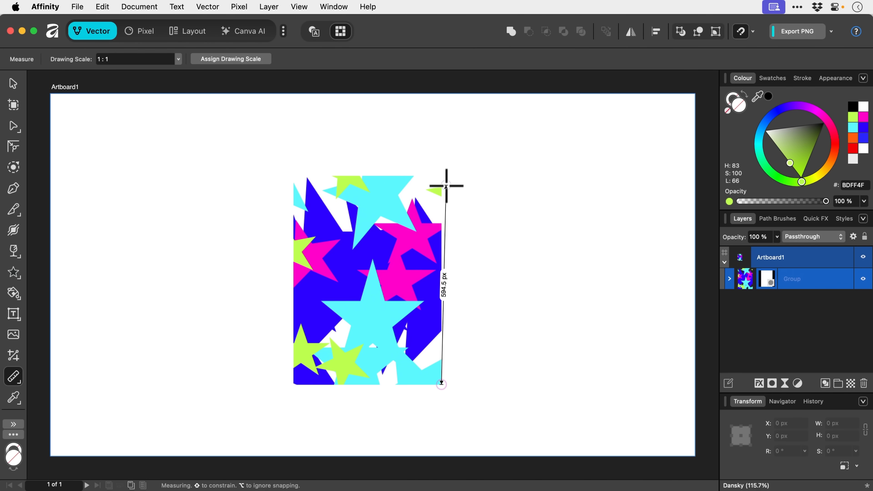
{"action": "mouse_move", "coordinate": [483, 228]}
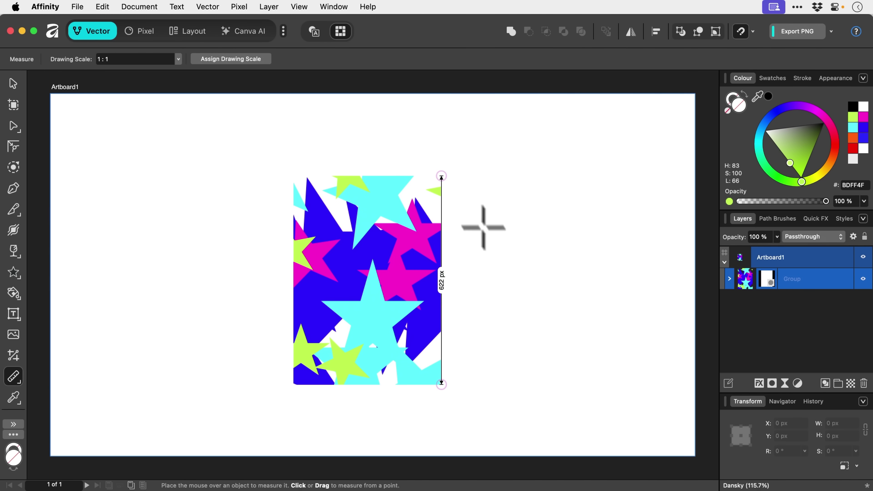
{"action": "mouse_move", "coordinate": [504, 261]}
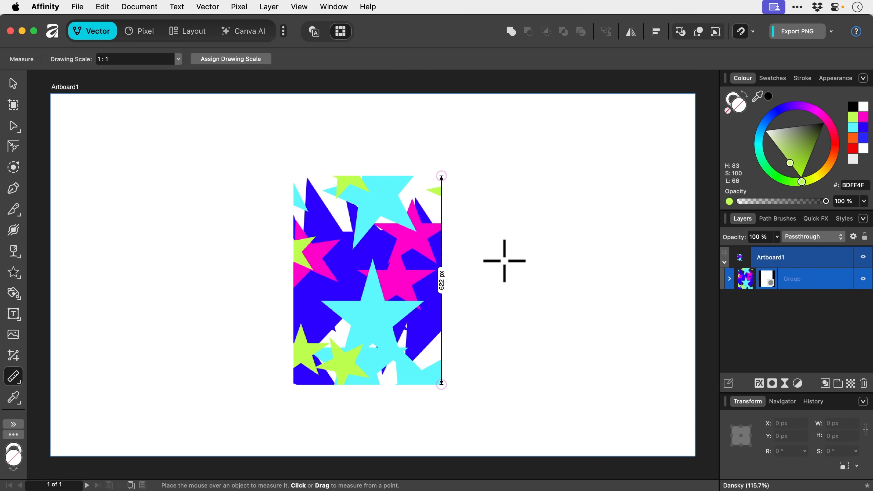
{"action": "left_click", "coordinate": [13, 83]}
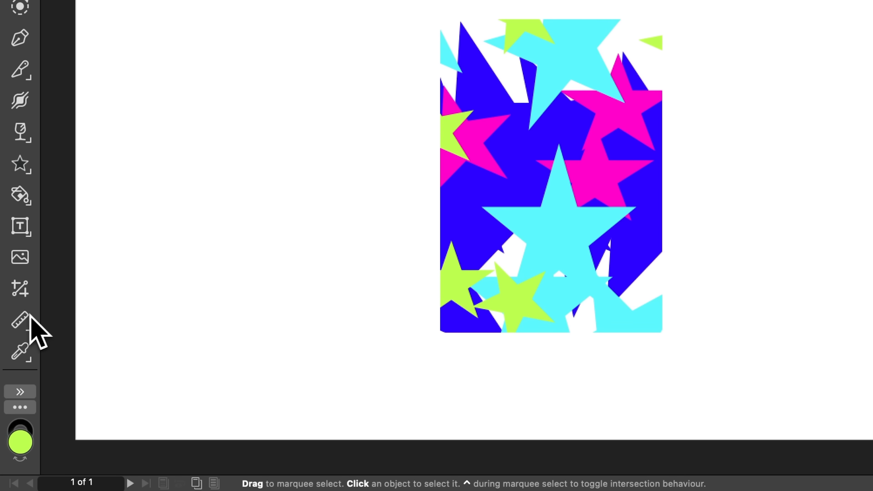
- Read the star group with the Area Tool: area 551373.8 px², perimeter 11578.3 px
{"action": "left_click", "coordinate": [20, 321]}
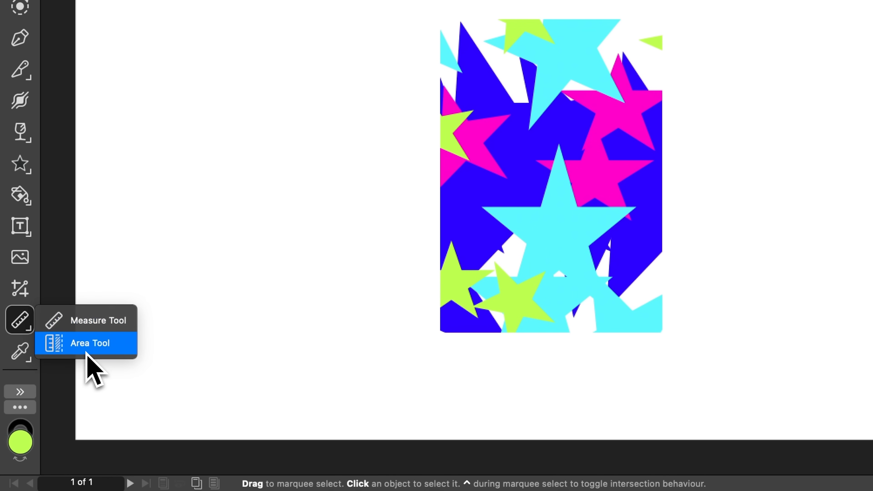
{"action": "left_click", "coordinate": [90, 342]}
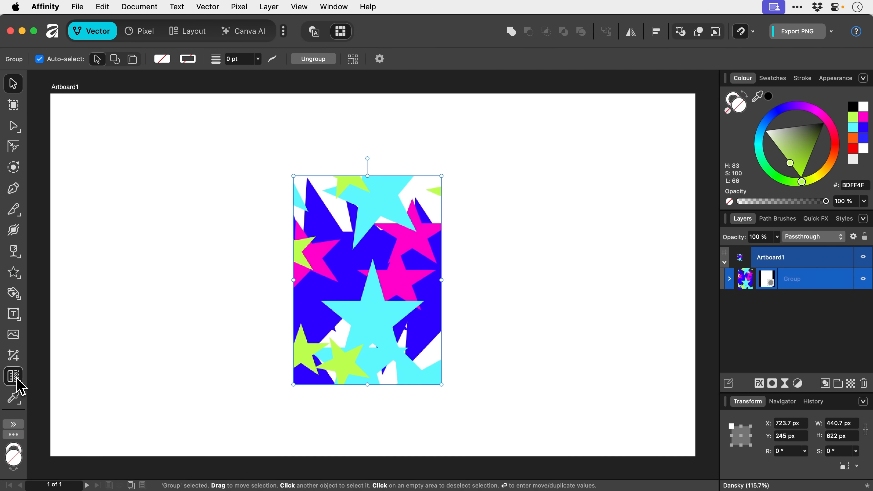
{"action": "left_click", "coordinate": [13, 376]}
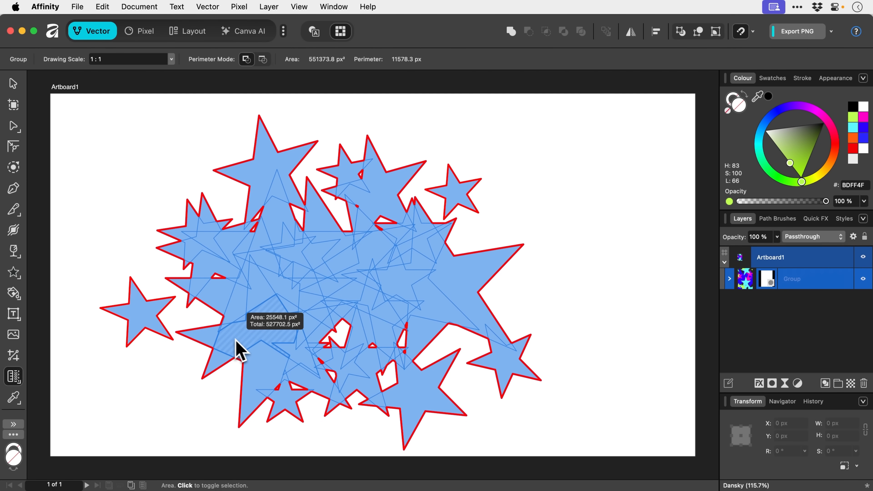
{"action": "mouse_move", "coordinate": [243, 343]}
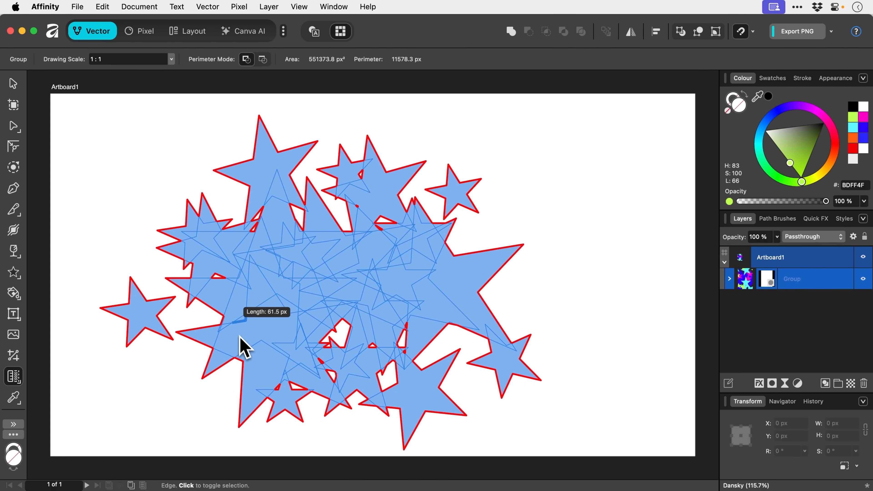
{"action": "mouse_move", "coordinate": [240, 314]}
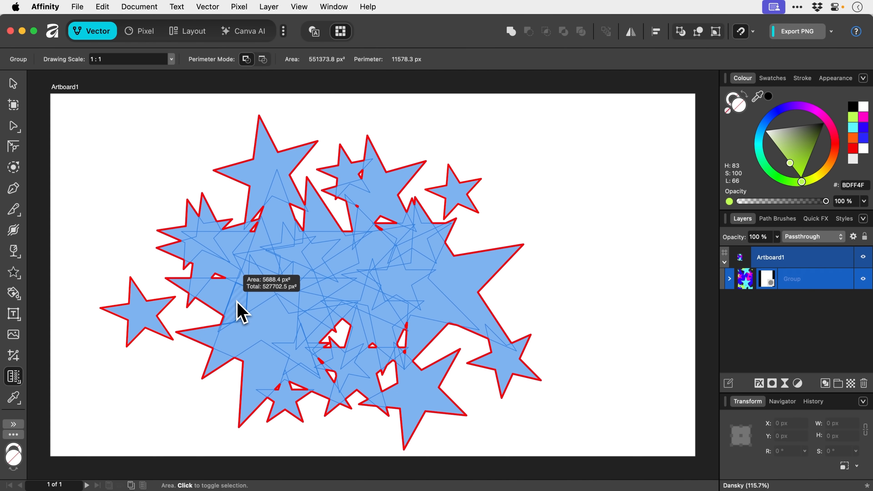
{"action": "mouse_move", "coordinate": [275, 287]}
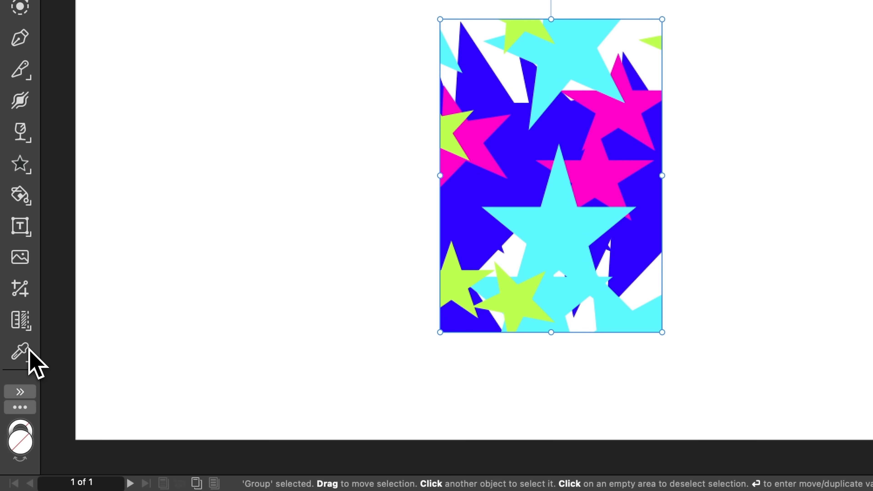
- Sample a cyan star with the Colour Picker and apply it as the whole artwork's fill
{"action": "left_click", "coordinate": [19, 352]}
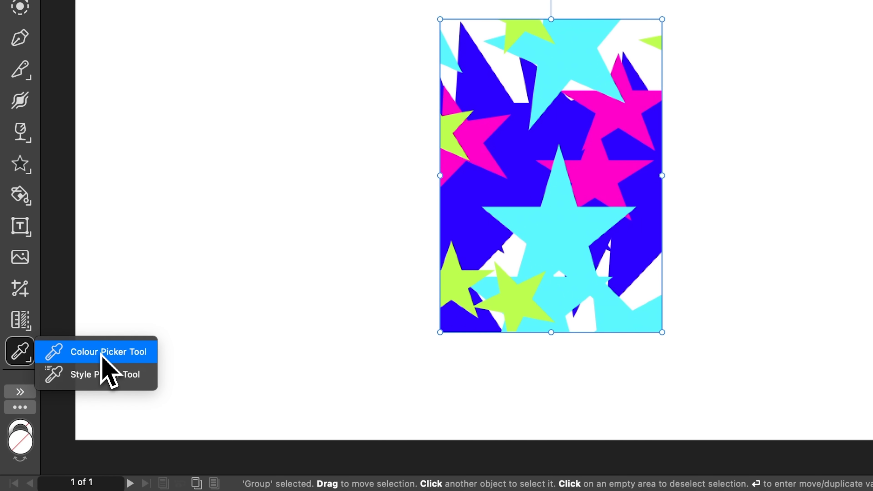
{"action": "left_click", "coordinate": [109, 351]}
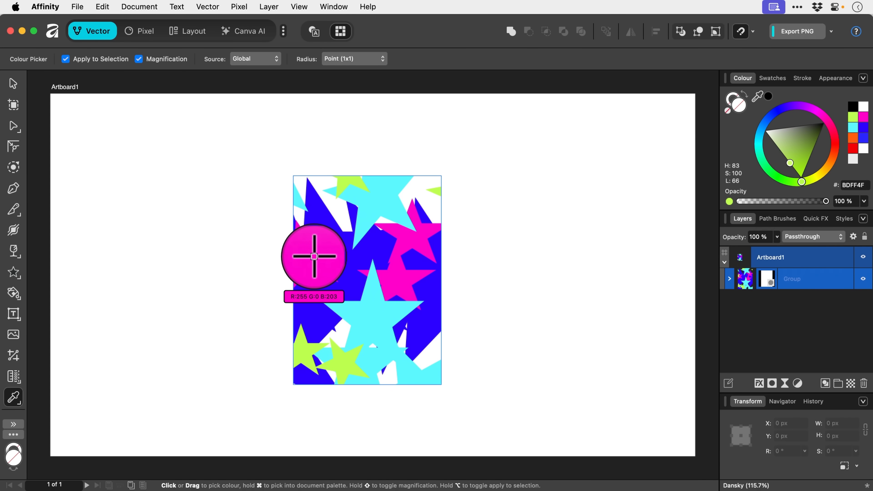
{"action": "mouse_move", "coordinate": [366, 313]}
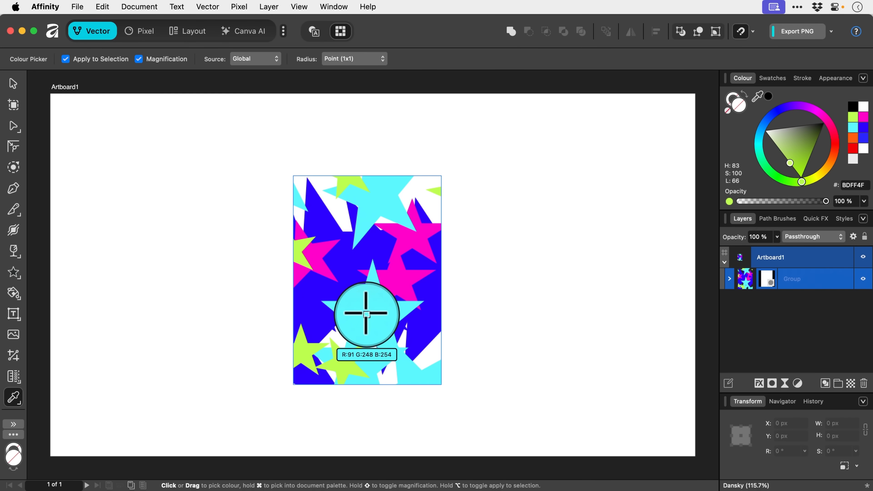
{"action": "left_click", "coordinate": [367, 314]}
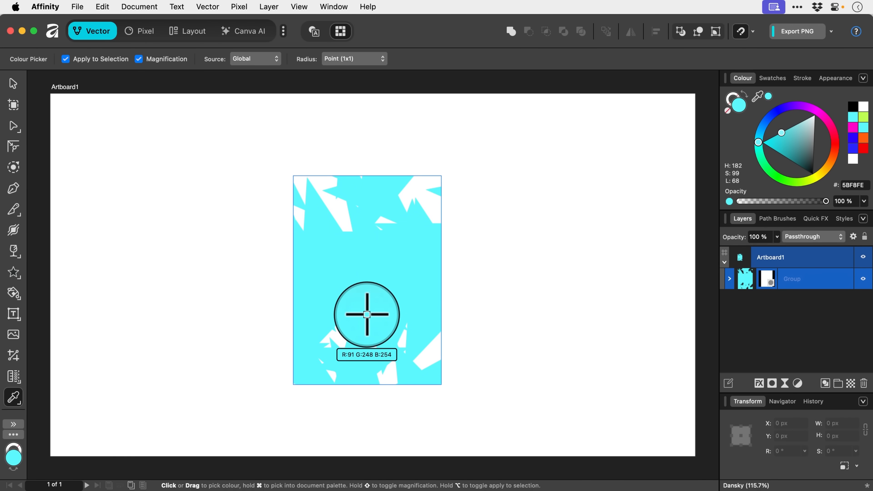
{"action": "mouse_move", "coordinate": [62, 384]}
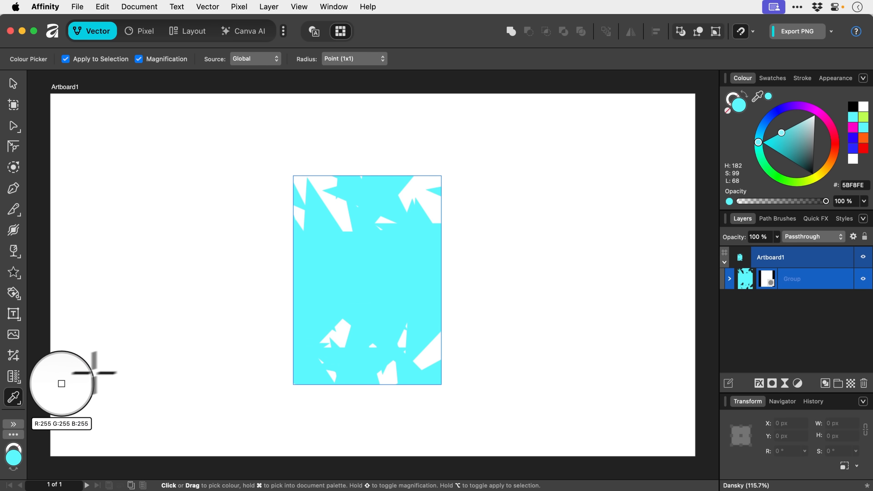
- Switch from colour sampling to the Style Picker for copying styles between objects
{"action": "left_click", "coordinate": [13, 397]}
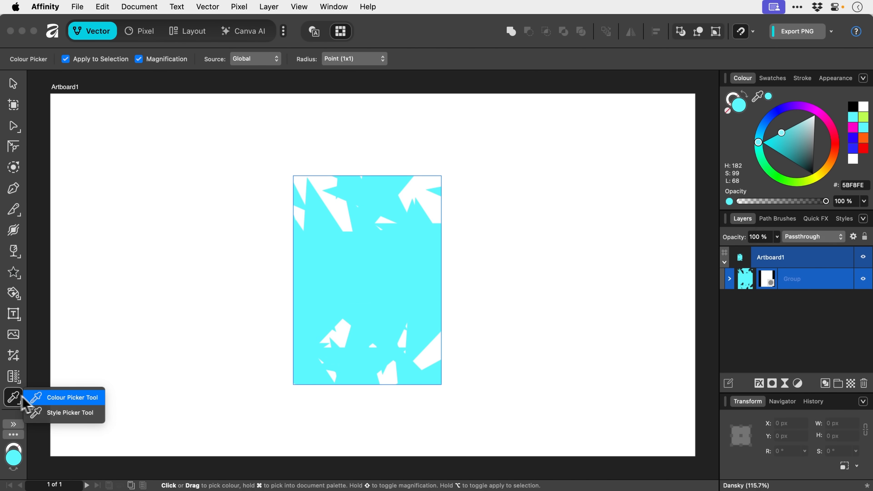
{"action": "mouse_move", "coordinate": [70, 412]}
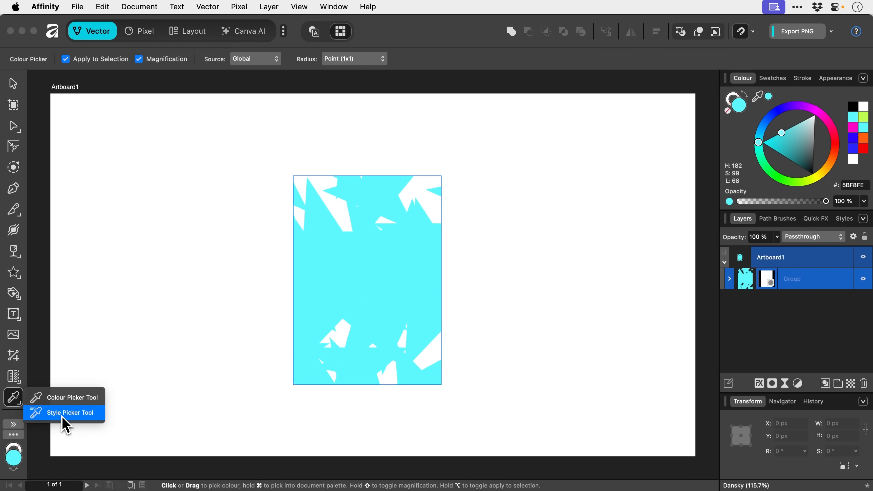
{"action": "left_click", "coordinate": [71, 413]}
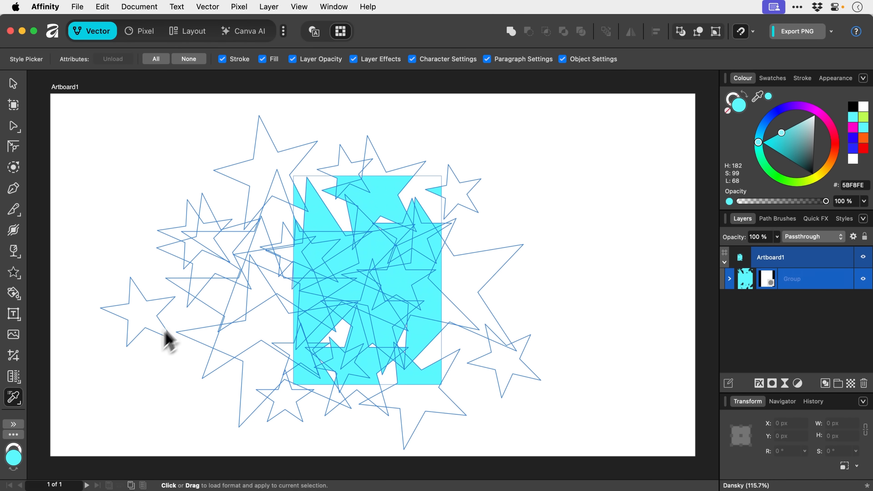
{"action": "mouse_move", "coordinate": [192, 317]}
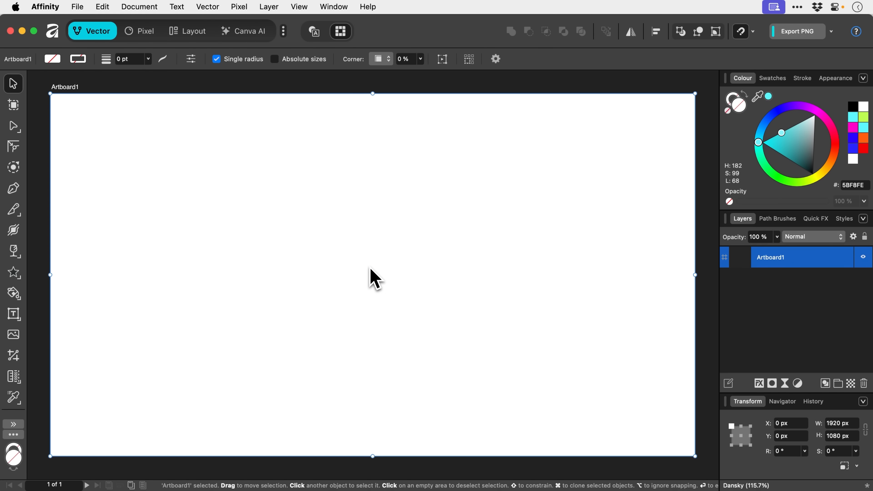
{"action": "mouse_move", "coordinate": [24, 437]}
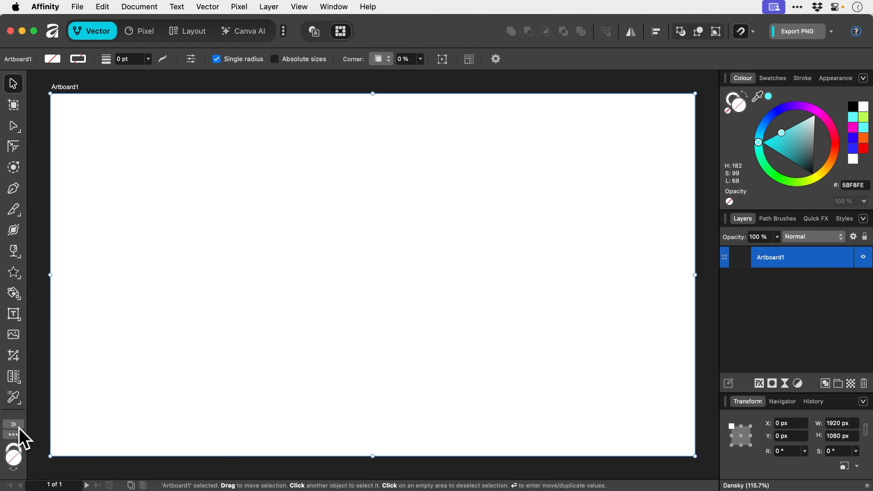
- Browse the Customise Tools catalogue down to its effects and export tools
{"action": "left_click", "coordinate": [12, 435]}
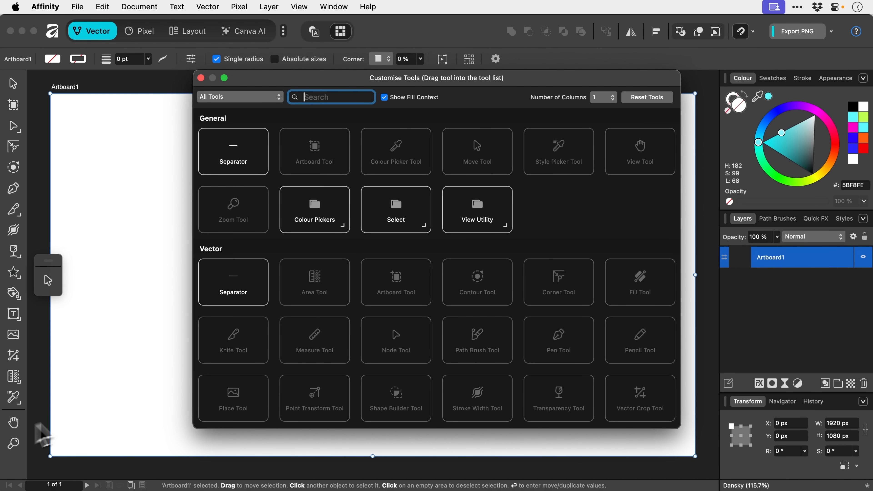
{"action": "scroll", "scroll_direction": "down", "scroll_amount": 3}
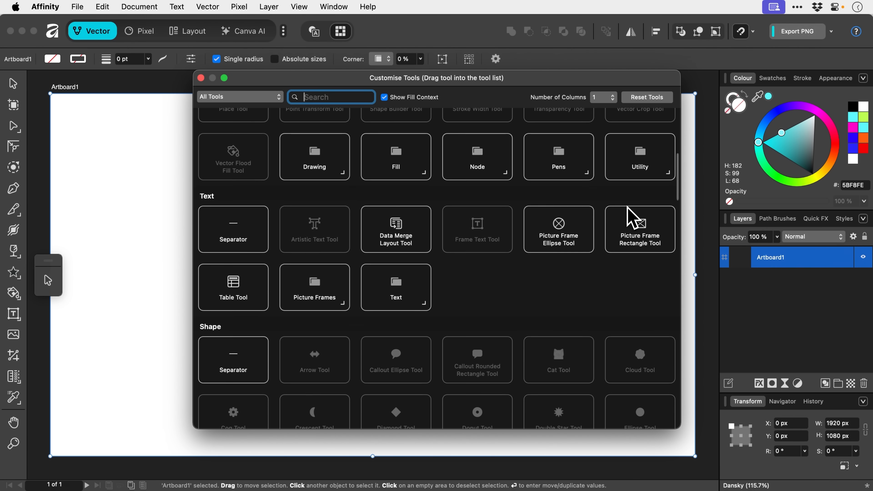
{"action": "scroll", "scroll_direction": "down", "scroll_amount": 3}
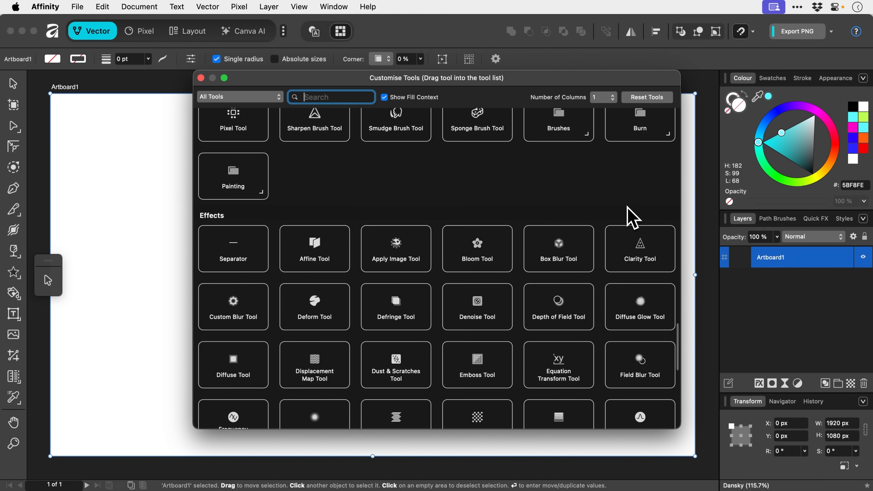
{"action": "scroll", "scroll_direction": "down", "scroll_amount": 3}
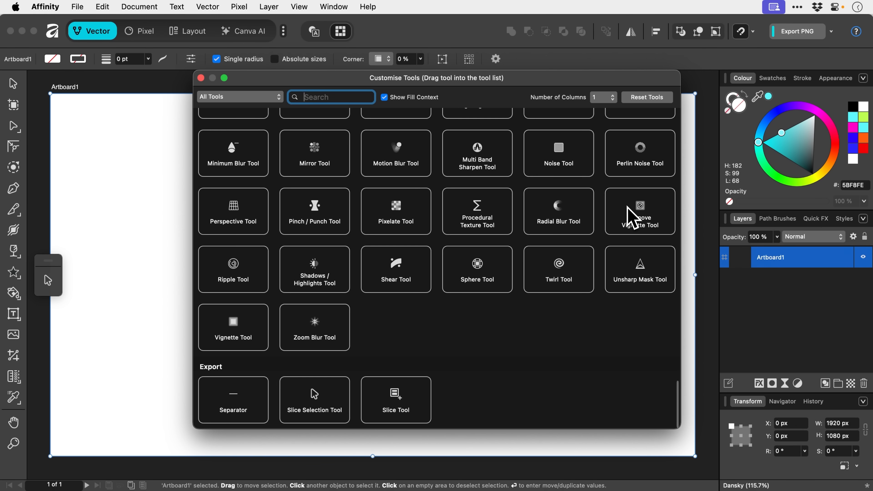
{"action": "mouse_move", "coordinate": [425, 156]}
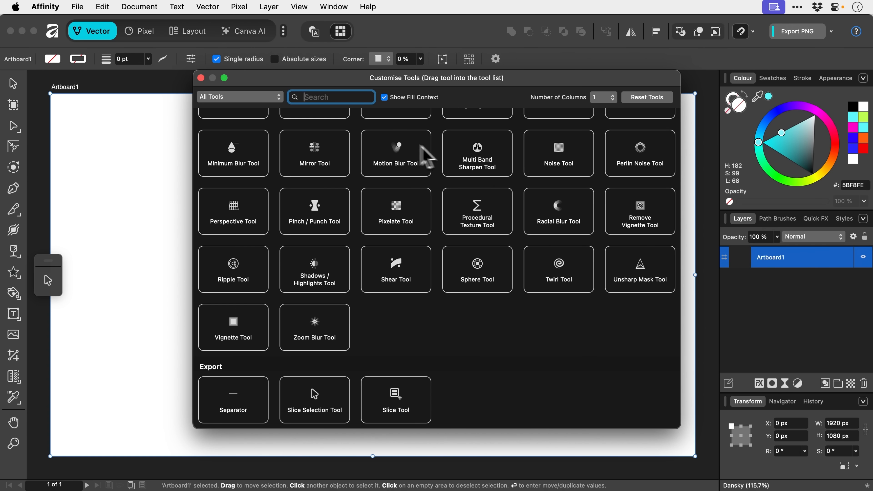